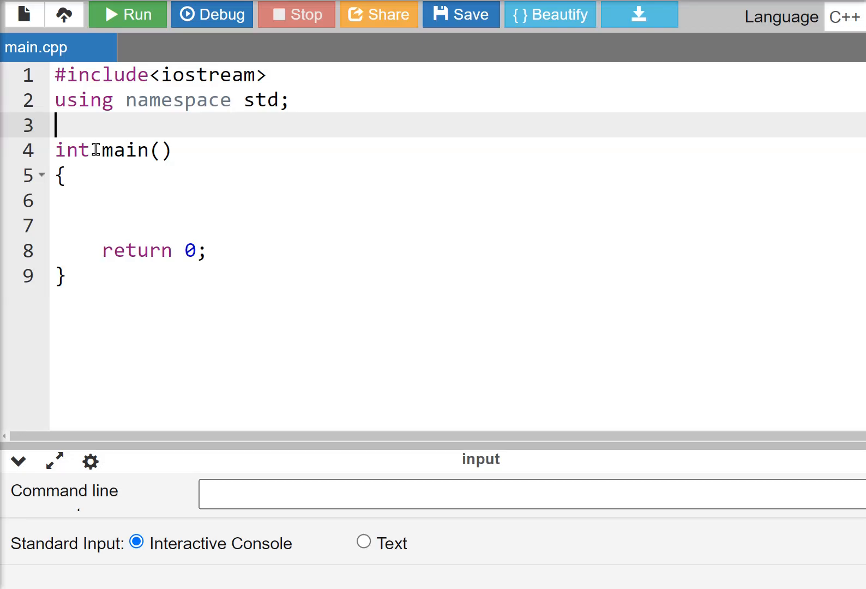
Step: Add the #include<string.h> header line below the namespace line
{"action": "type", "text": "#"}
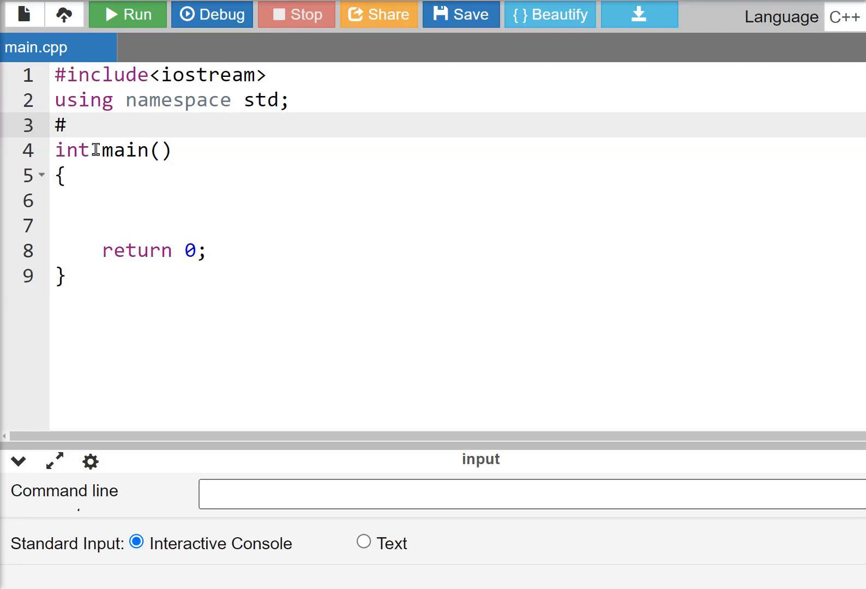
{"action": "type", "text": "include"}
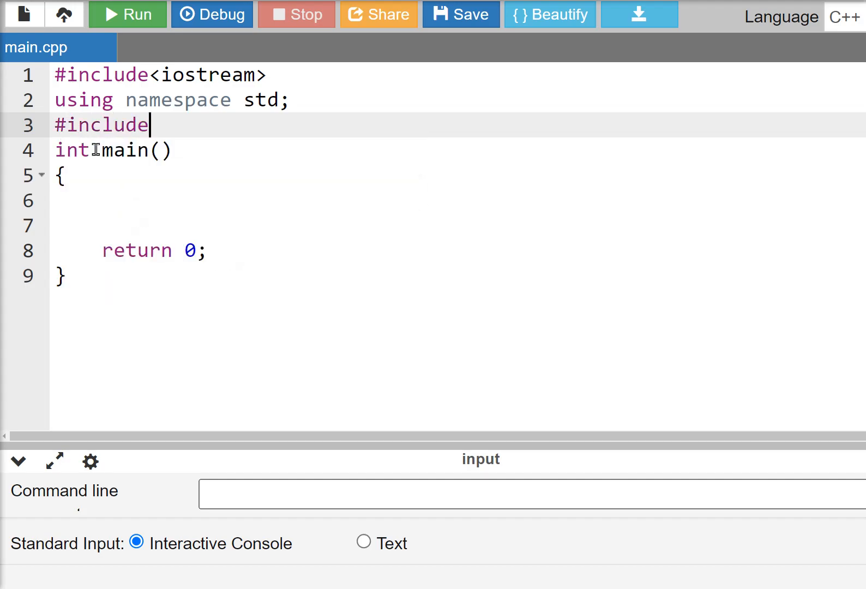
{"action": "type", "text": "<string."}
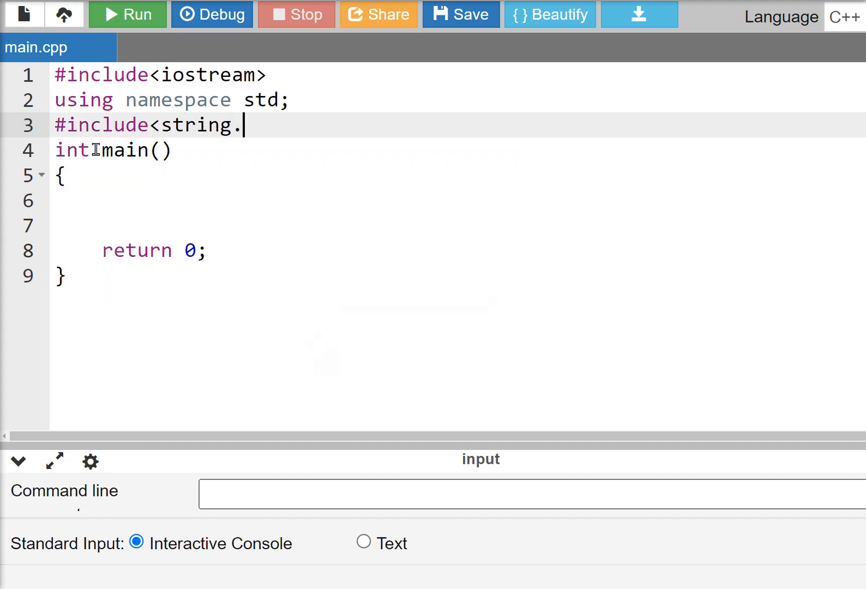
{"action": "type", "text": "h>"}
{"action": "type", "text": "string haa"}
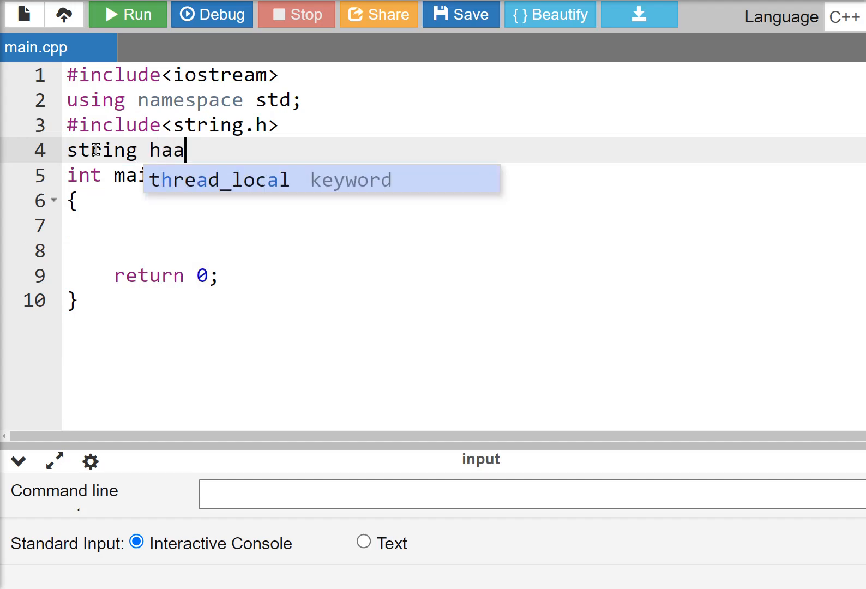
{"action": "key", "text": "Backspace"}
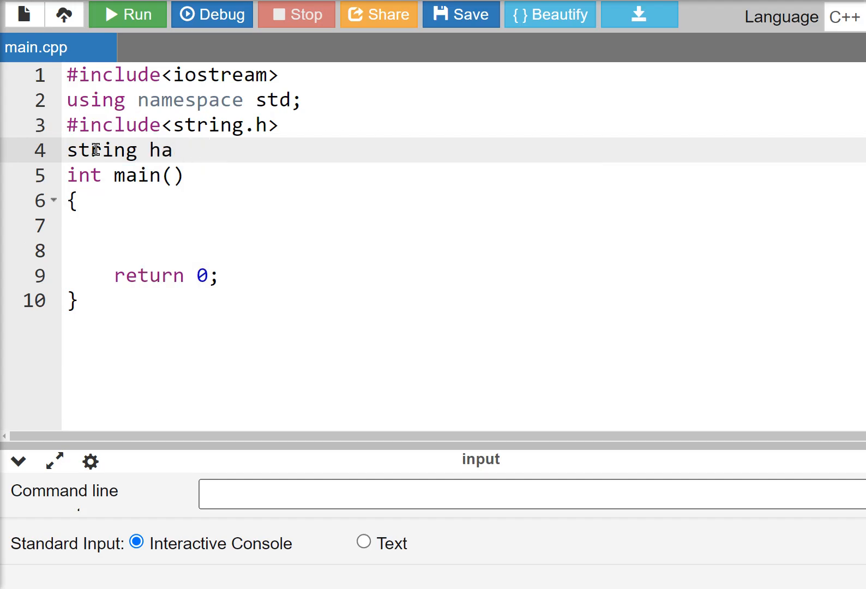
{"action": "type", "text": "s"}
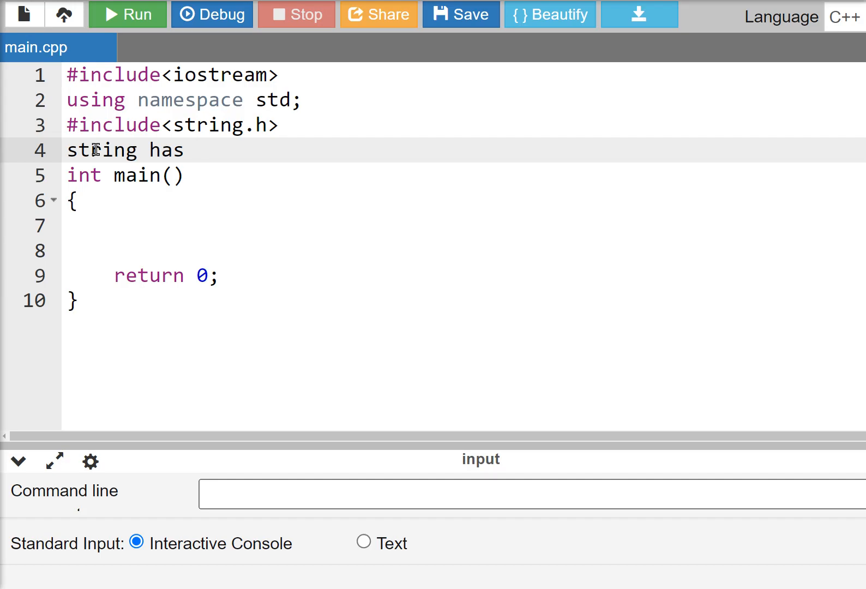
Step: Write a temporary note 'function that we use to manipulate string' and select it for removal
{"action": "type", "text": "function t"}
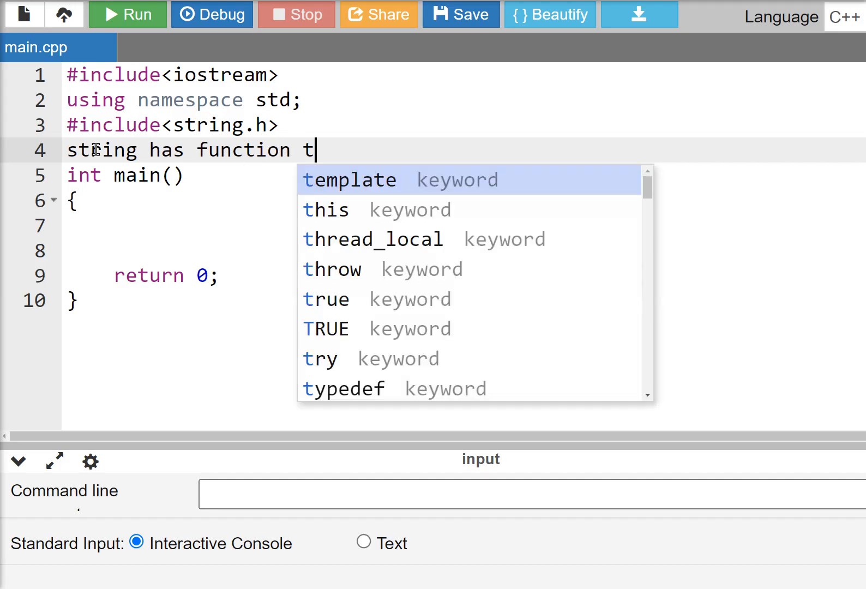
{"action": "type", "text": "hat we use"}
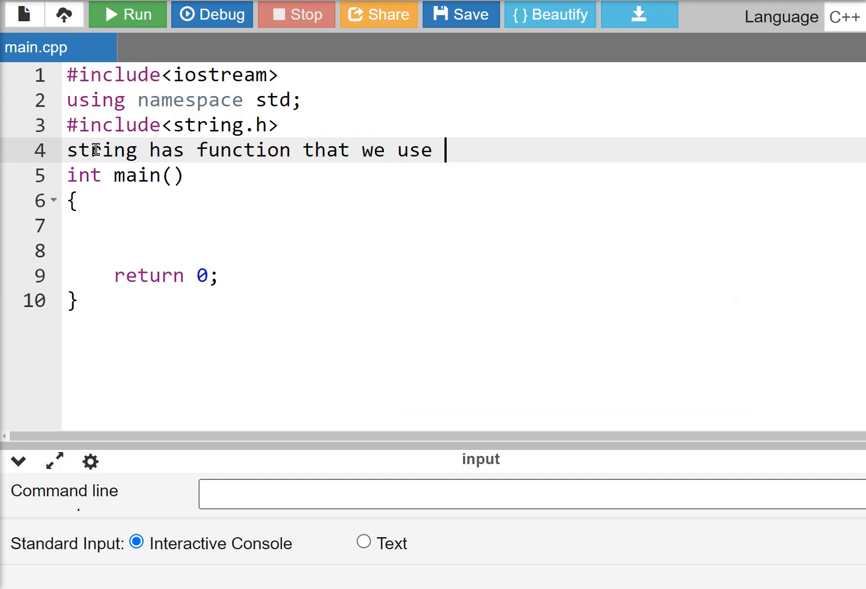
{"action": "type", "text": "to man"}
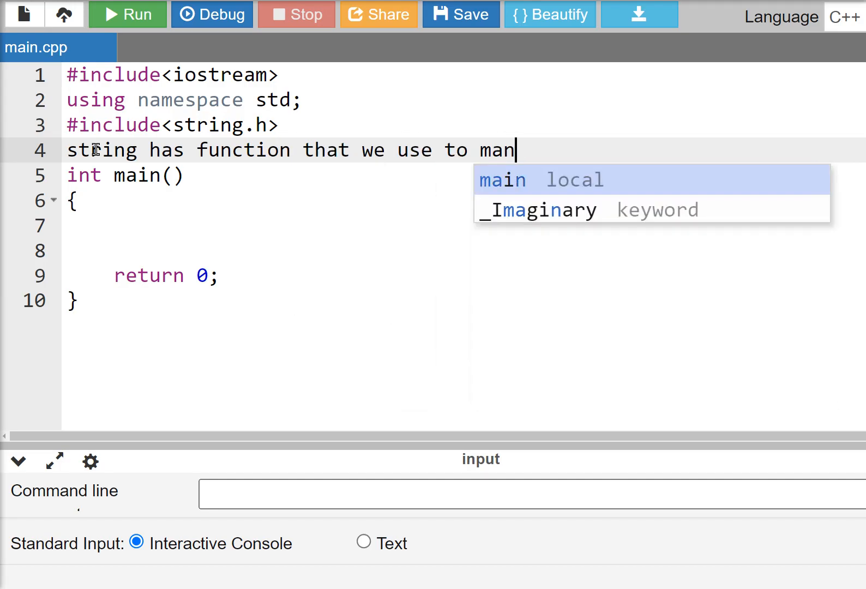
{"action": "type", "text": "i"}
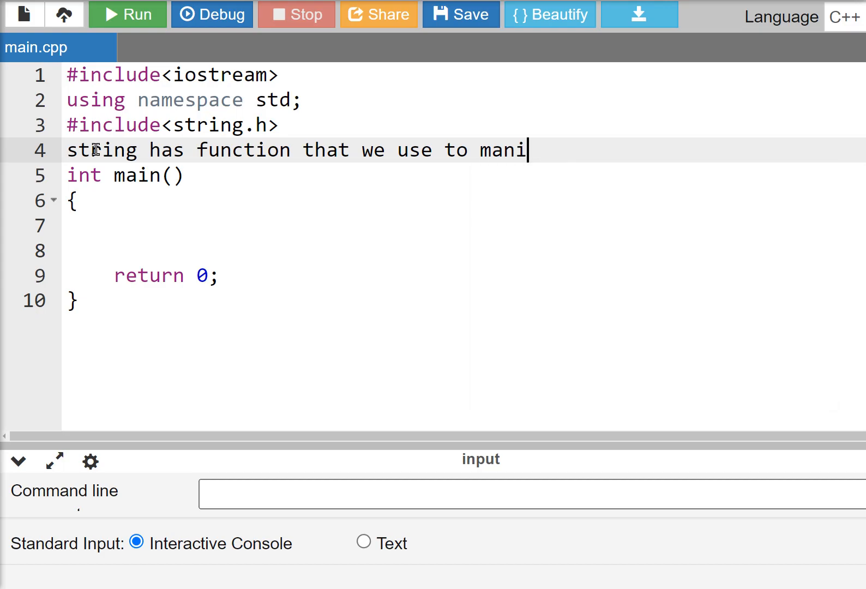
{"action": "type", "text": "pulate"}
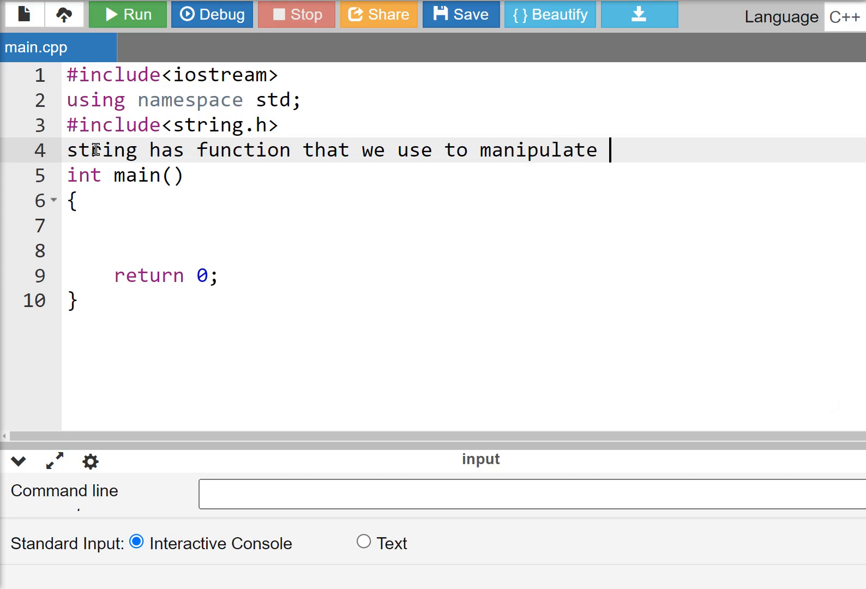
{"action": "type", "text": "strings"}
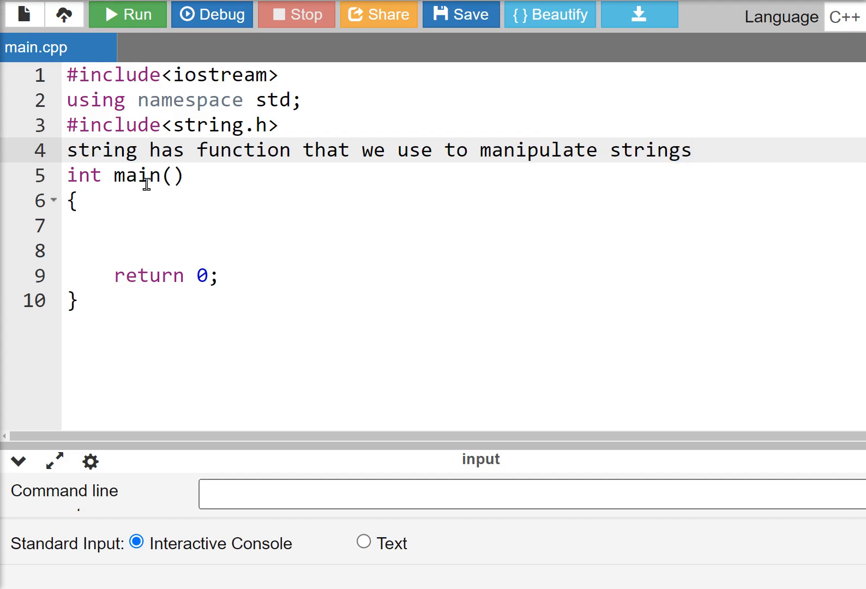
{"action": "double_click", "coordinate": [114, 125]}
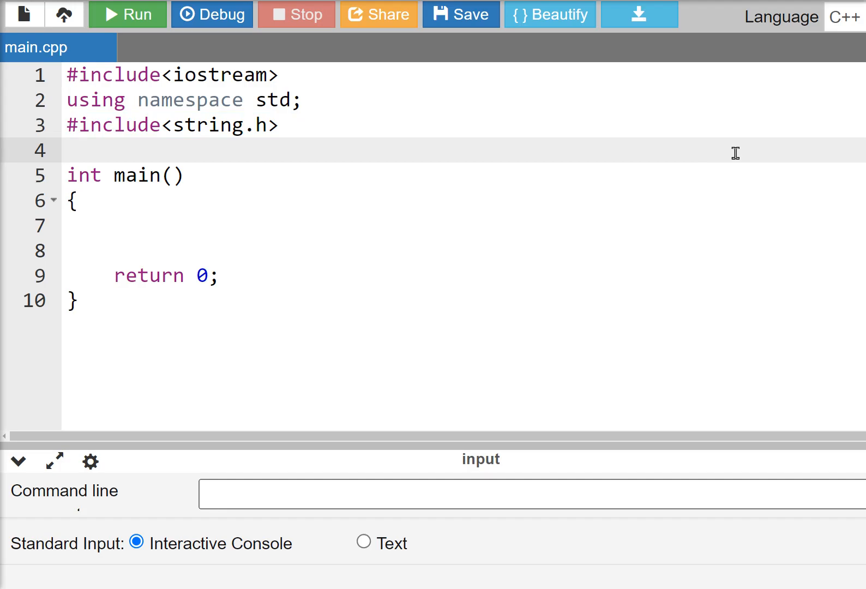
Step: Comment inside main: '//string definition NULL character '\0''
{"action": "left_click", "coordinate": [73, 200]}
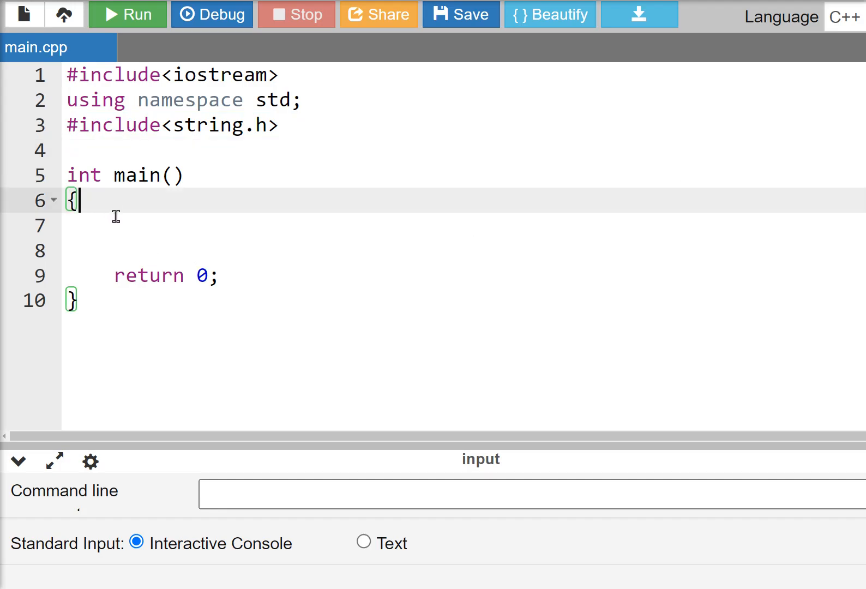
{"action": "mouse_move", "coordinate": [169, 235]}
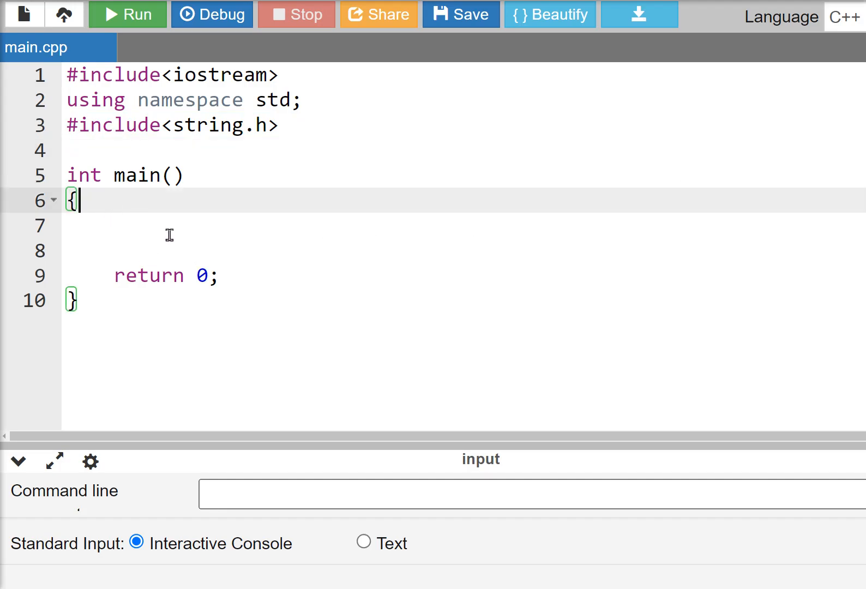
{"action": "type", "text": "//"}
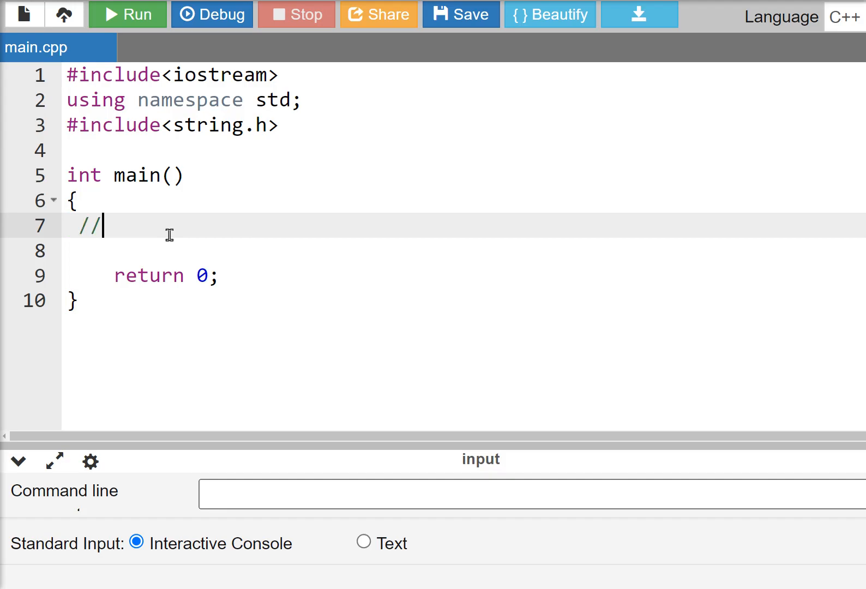
{"action": "type", "text": "string"}
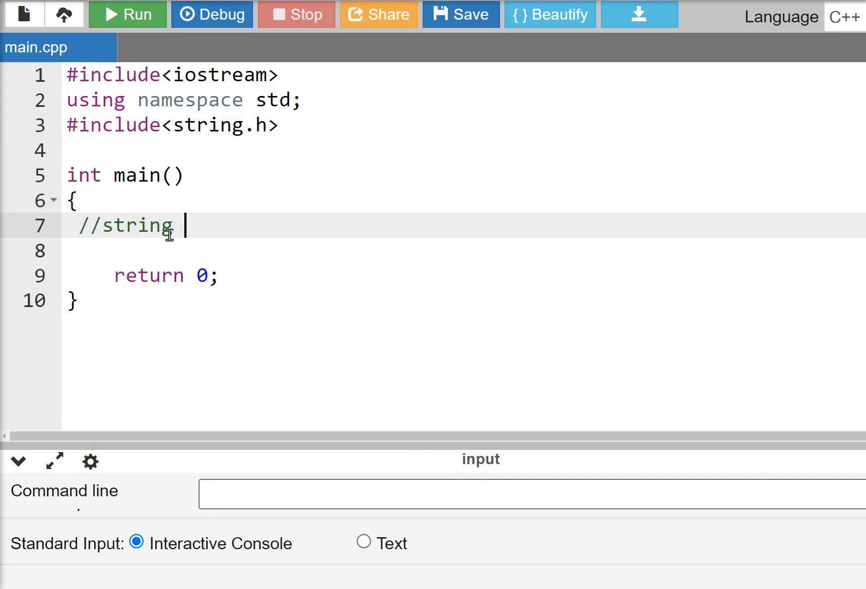
{"action": "type", "text": "definition and"}
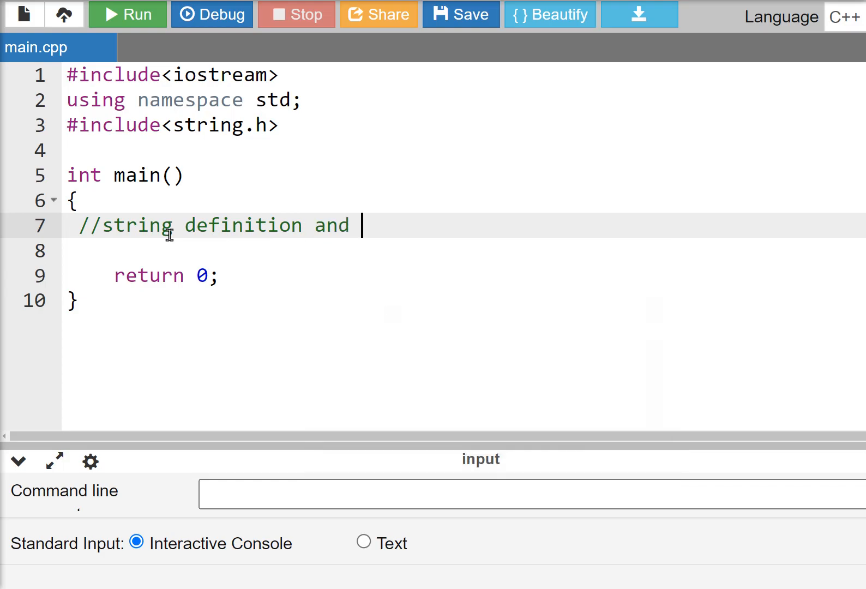
{"action": "type", "text": "N"}
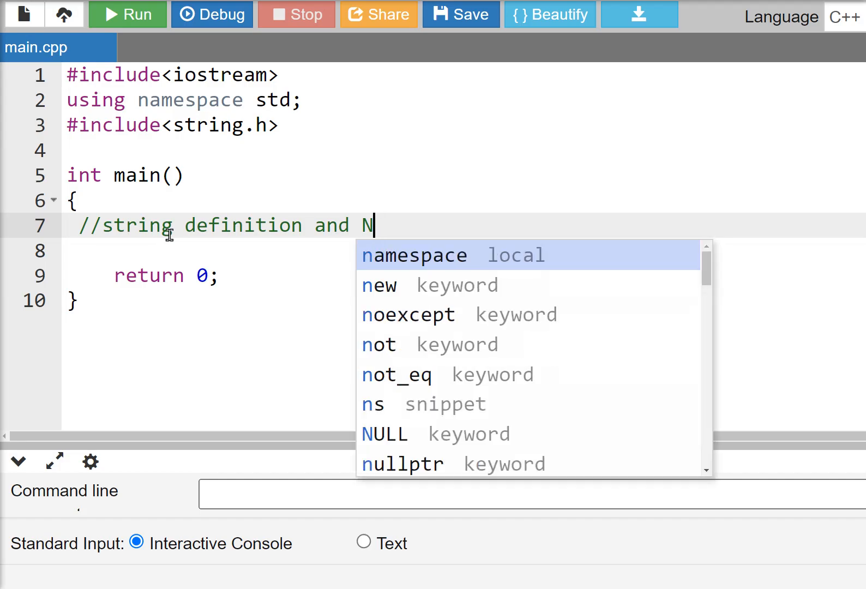
{"action": "type", "text": "ULL c"}
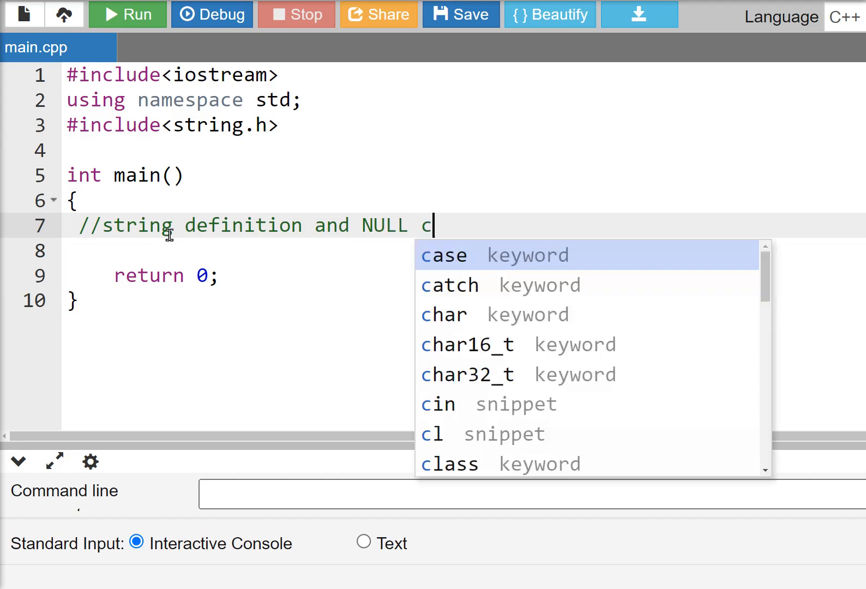
{"action": "type", "text": "haract"}
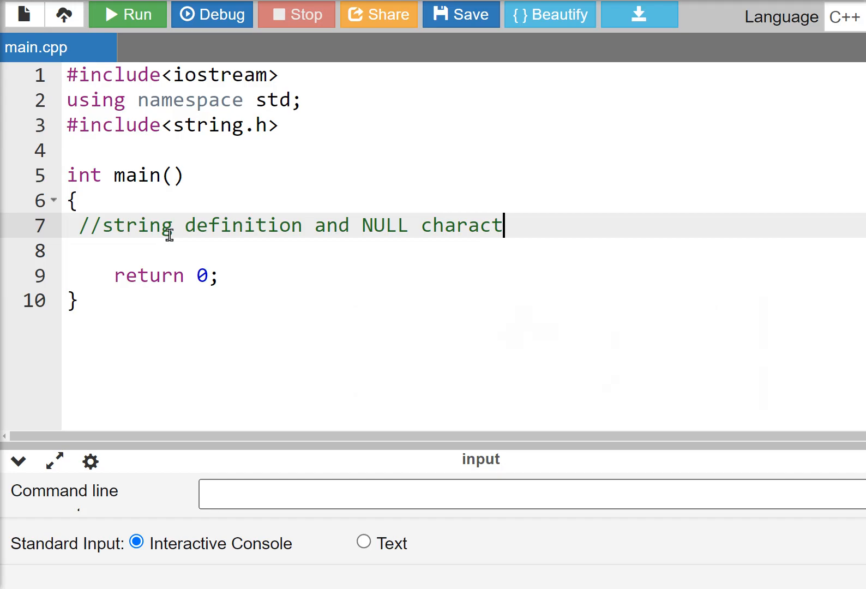
{"action": "type", "text": "er"}
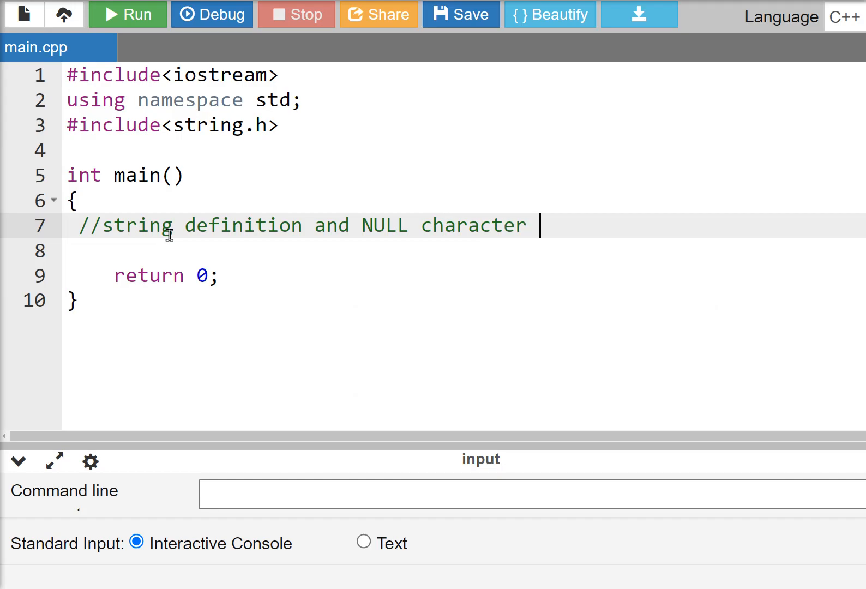
{"action": "type", "text": "'"}
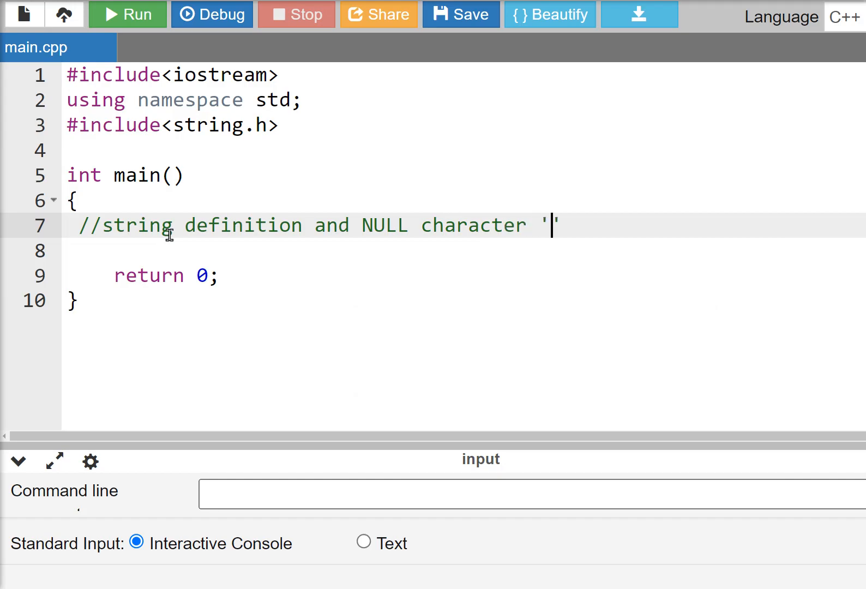
{"action": "type", "text": "\\0"}
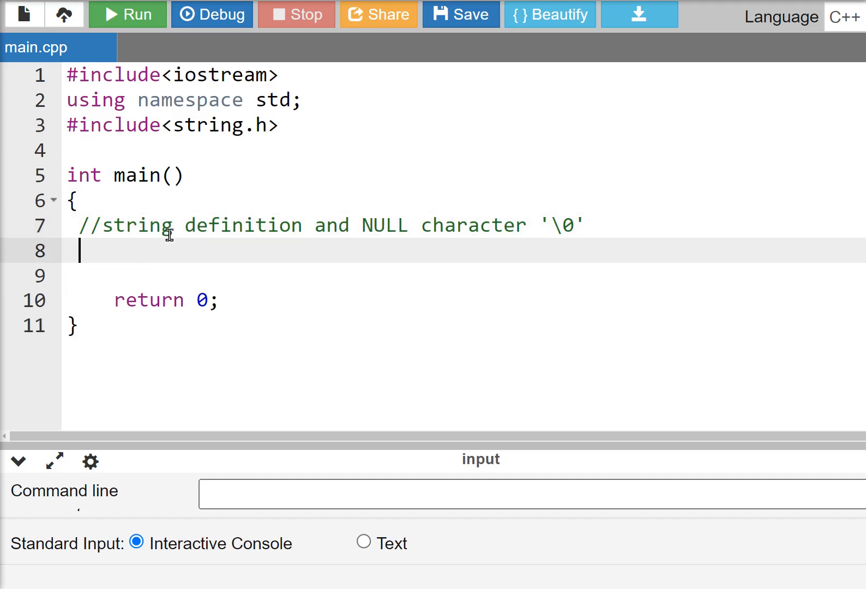
Step: Add a second comment '//is mark the end strings' on the next line
{"action": "type", "text": "//is used to"}
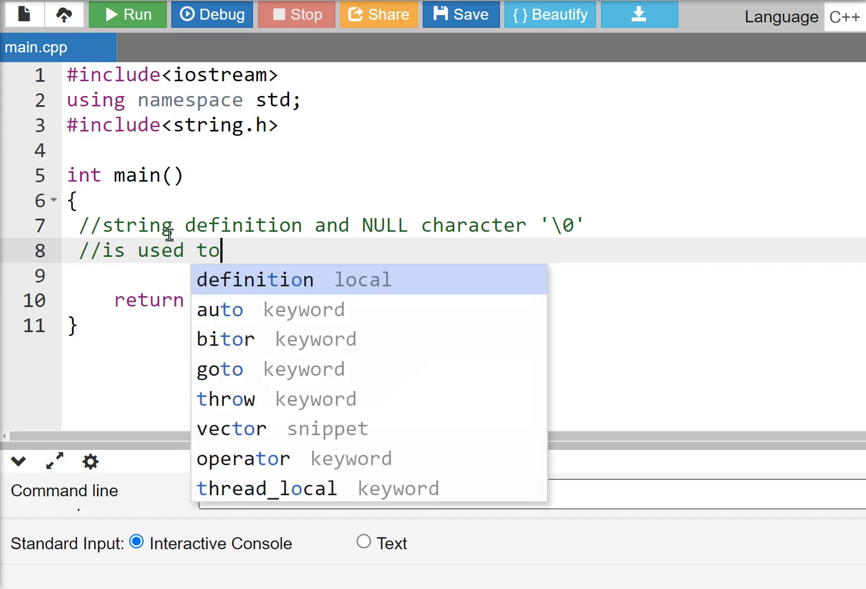
{"action": "type", "text": "mark"}
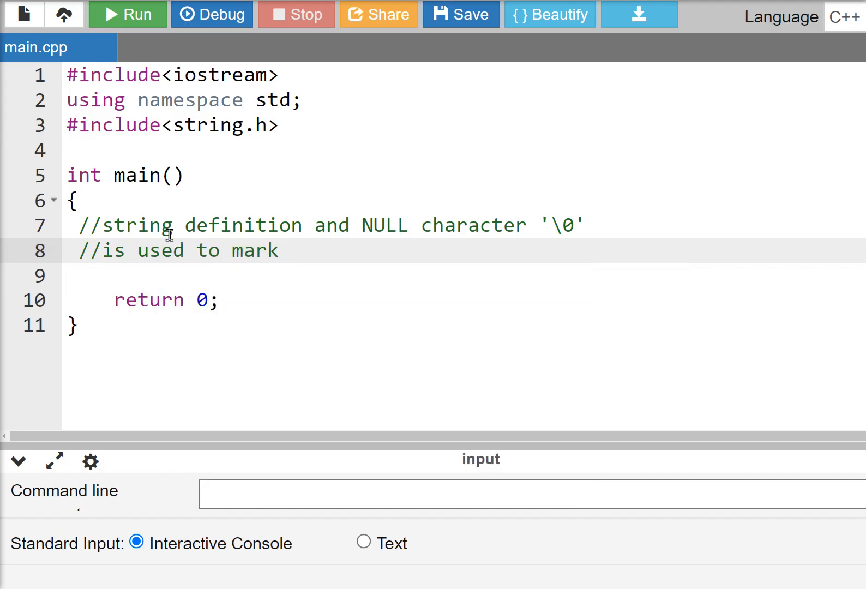
{"action": "type", "text": "the e"}
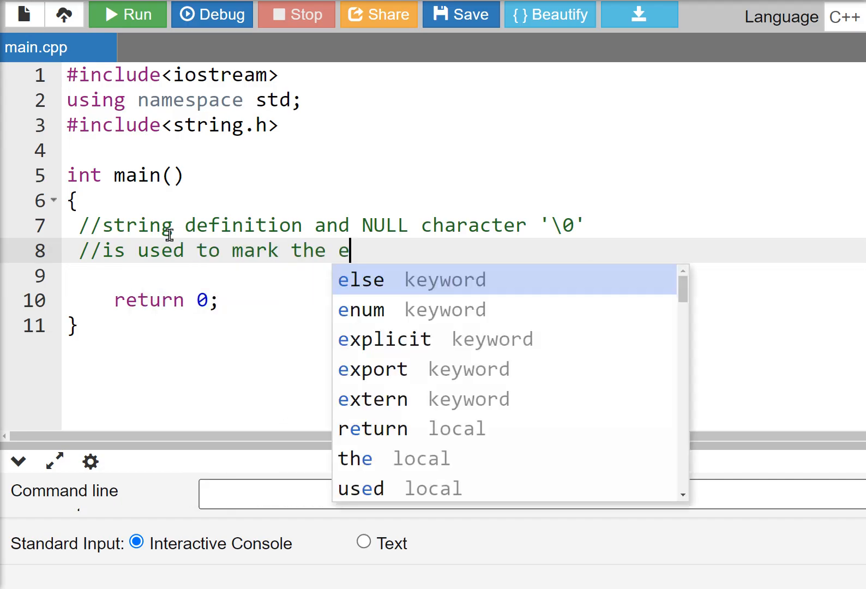
{"action": "type", "text": "nd string"}
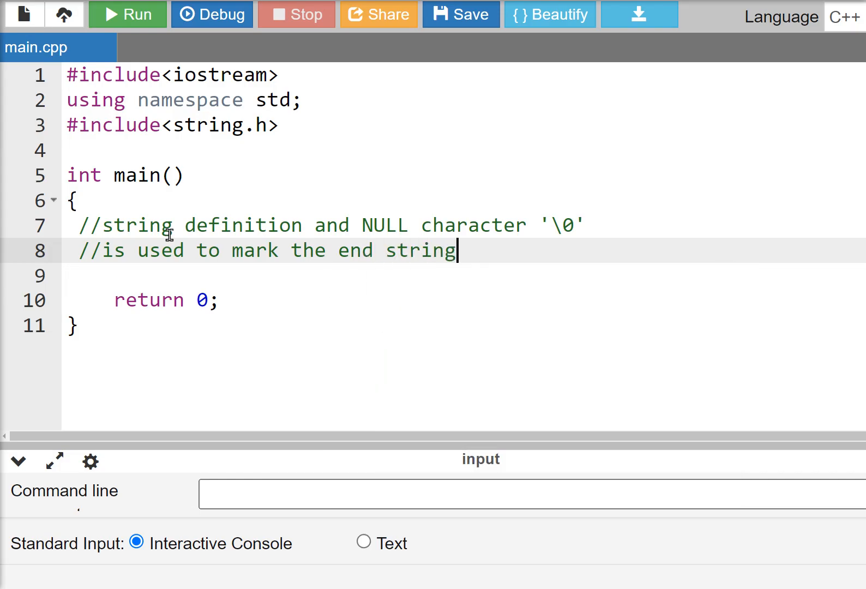
{"action": "type", "text": "s"}
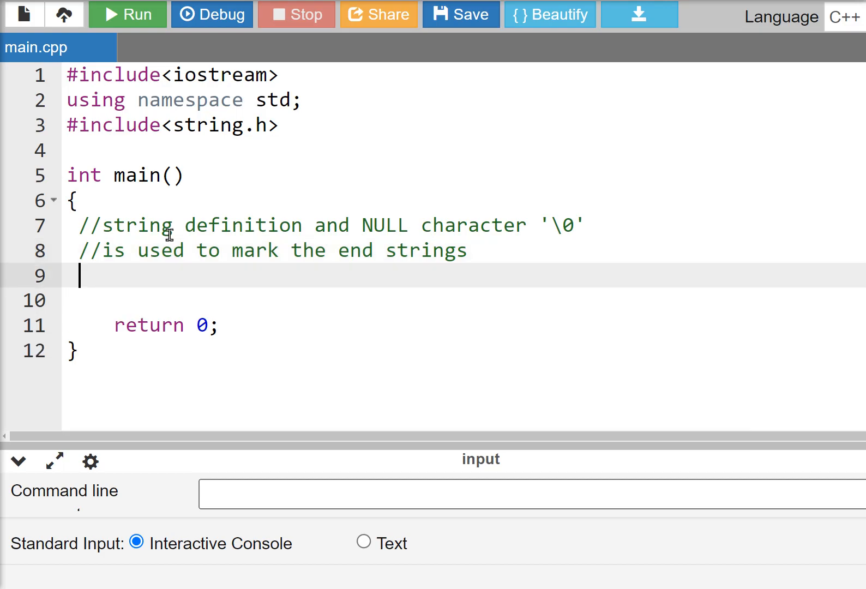
Step: Write char c[]; then c="abc"; then cout<<c; on successive lines in main
{"action": "type", "text": "char c"}
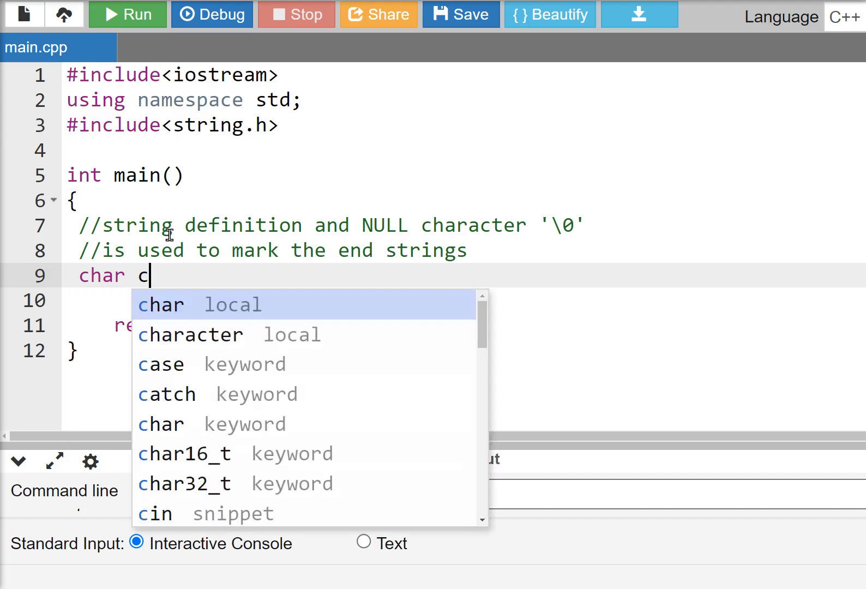
{"action": "type", "text": "[]"}
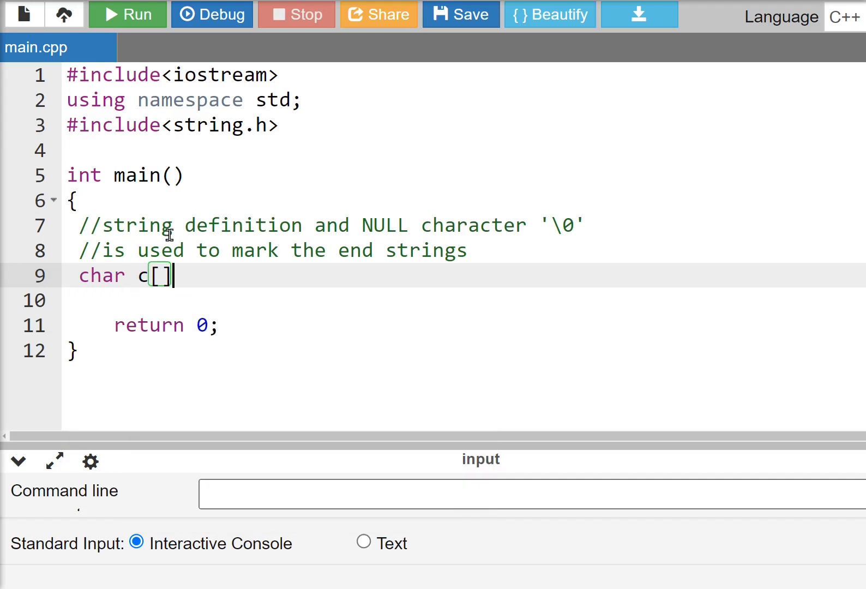
{"action": "type", "text": ";"}
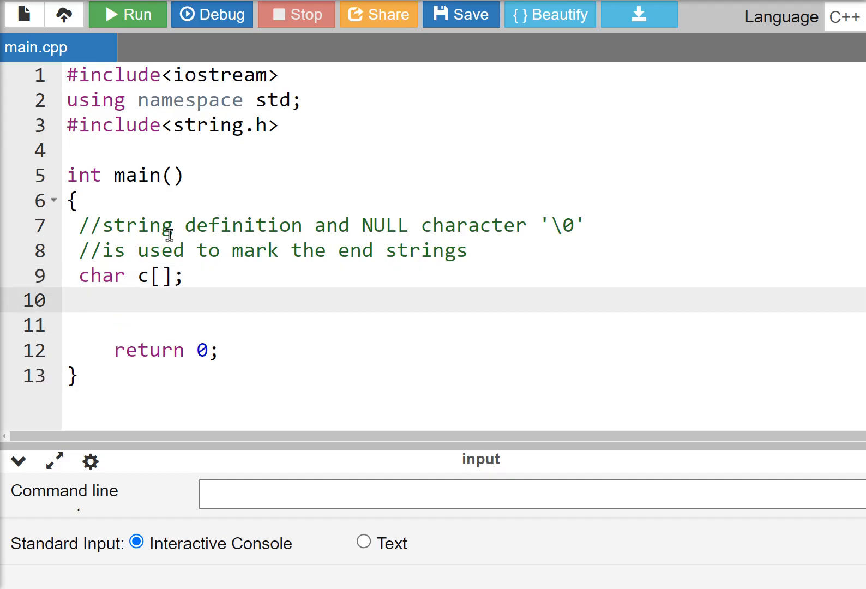
{"action": "type", "text": "c=\""}
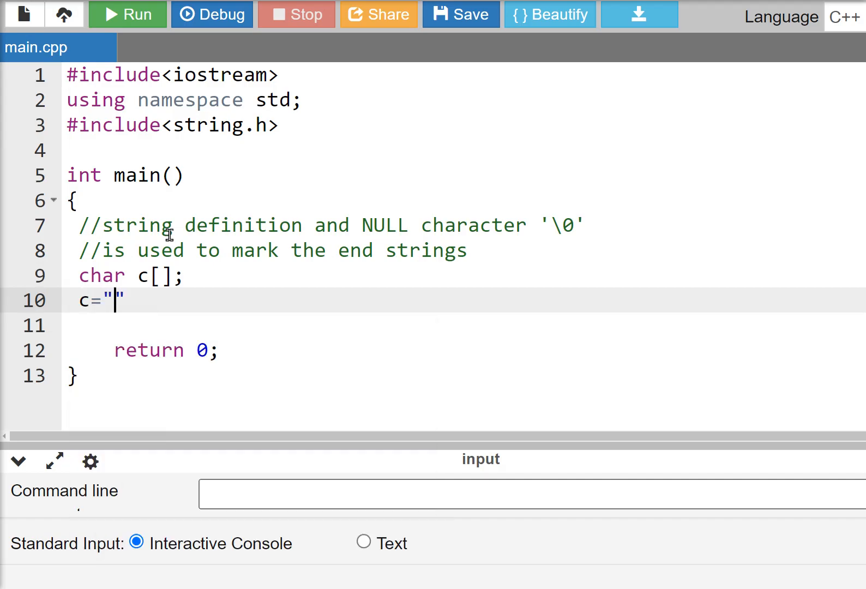
{"action": "type", "text": "abc"}
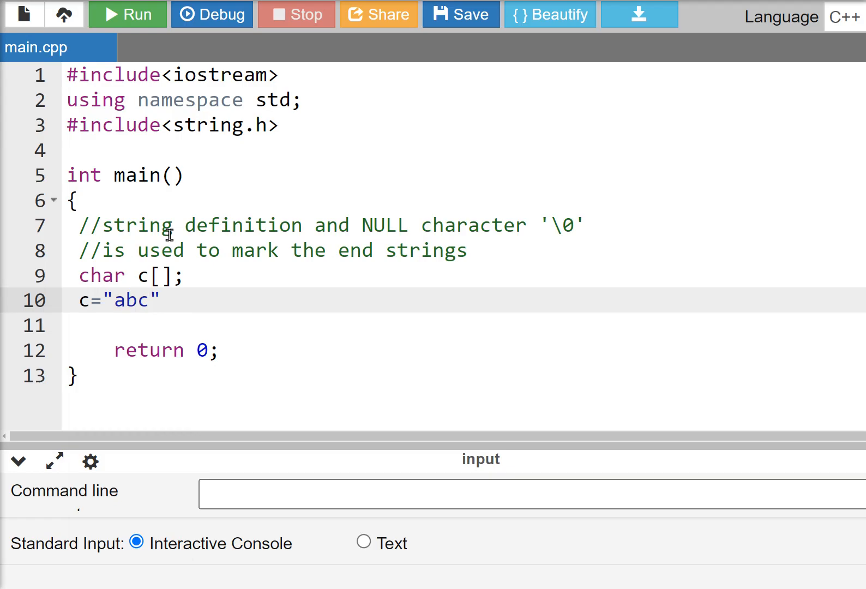
{"action": "type", "text": ";"}
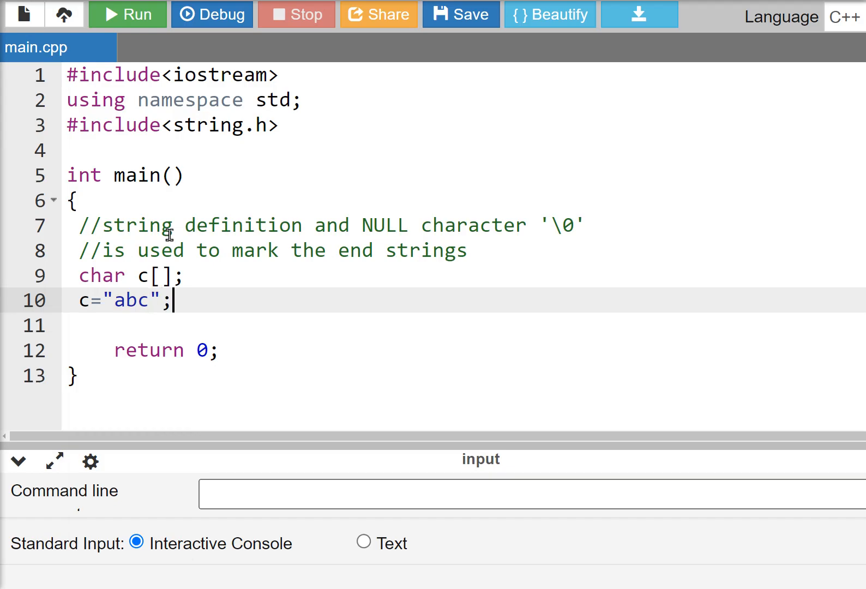
{"action": "type", "text": "co"}
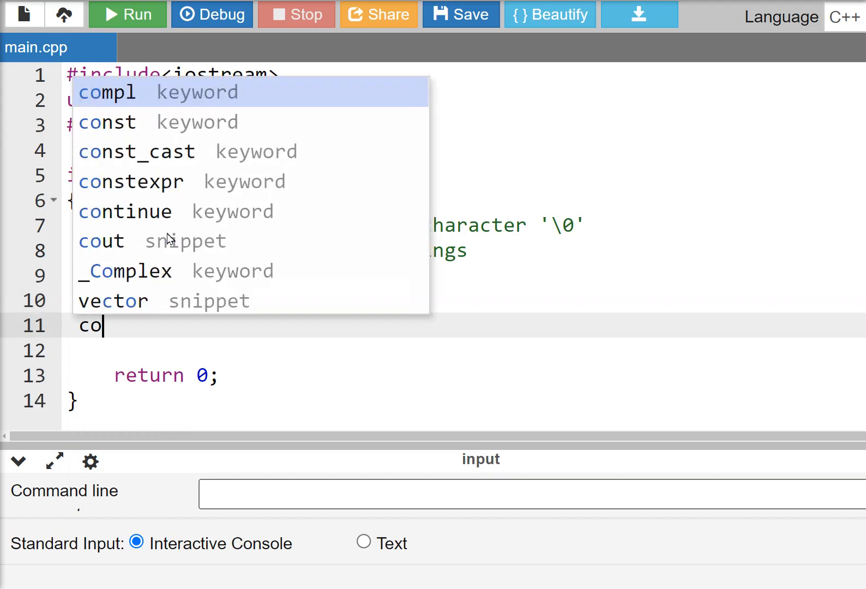
{"action": "type", "text": "ut<<c"}
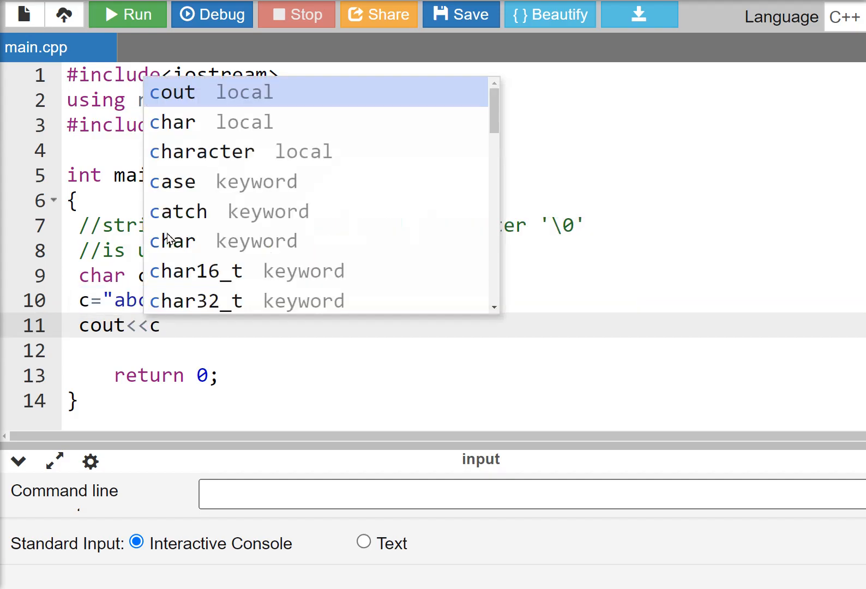
{"action": "type", "text": ";"}
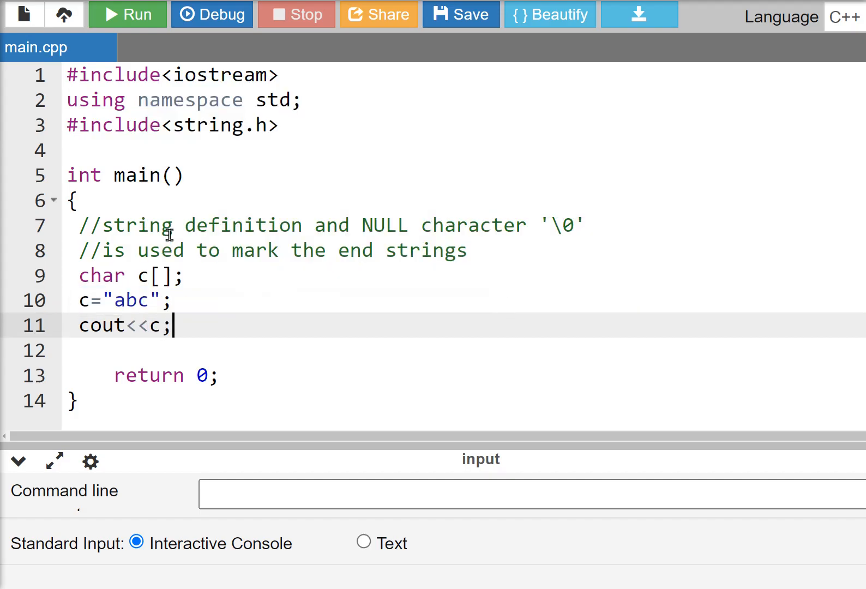
{"action": "mouse_move", "coordinate": [127, 14]}
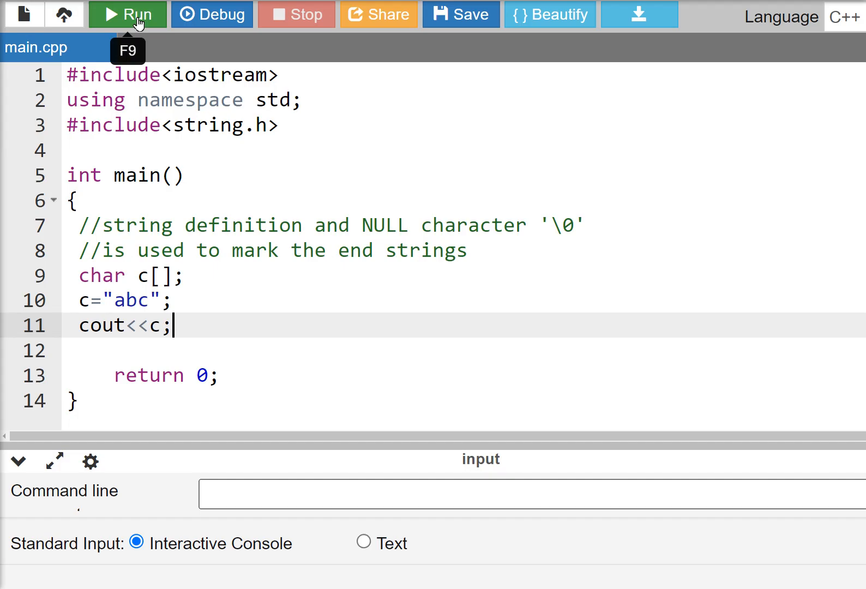
Step: Run the program and hit the 'storage size of c isn't known' compile error
{"action": "left_click", "coordinate": [128, 15]}
{"action": "type", "text": "[]"}
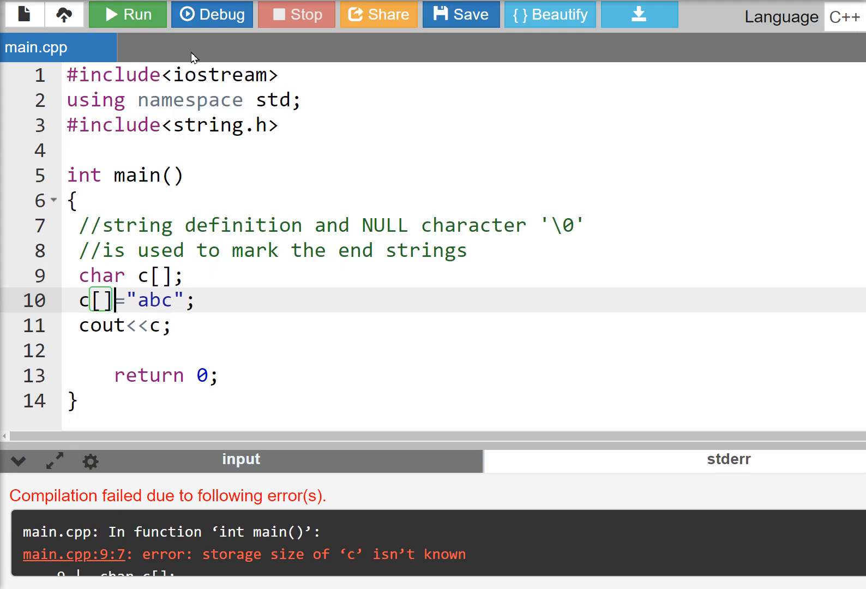
{"action": "left_click", "coordinate": [127, 15]}
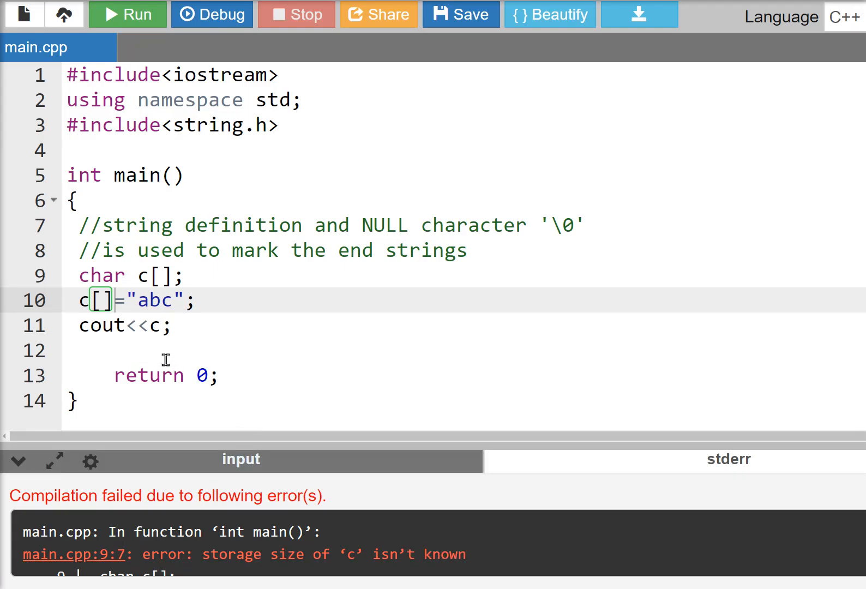
{"action": "mouse_move", "coordinate": [180, 276]}
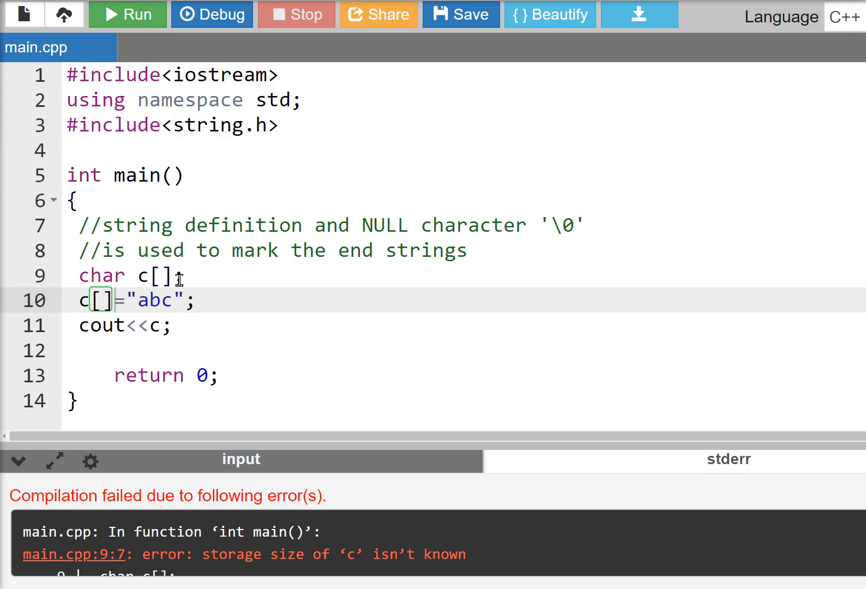
Step: Make line 9 char c[]="abc"; and line 10 cout<<c<<endl;
{"action": "type", "text": "="}
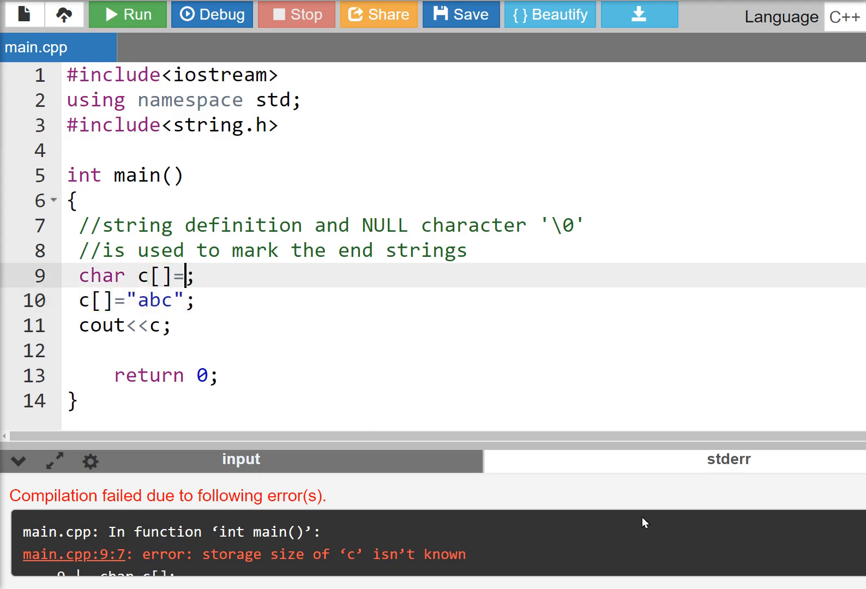
{"action": "type", "text": "\"abc"}
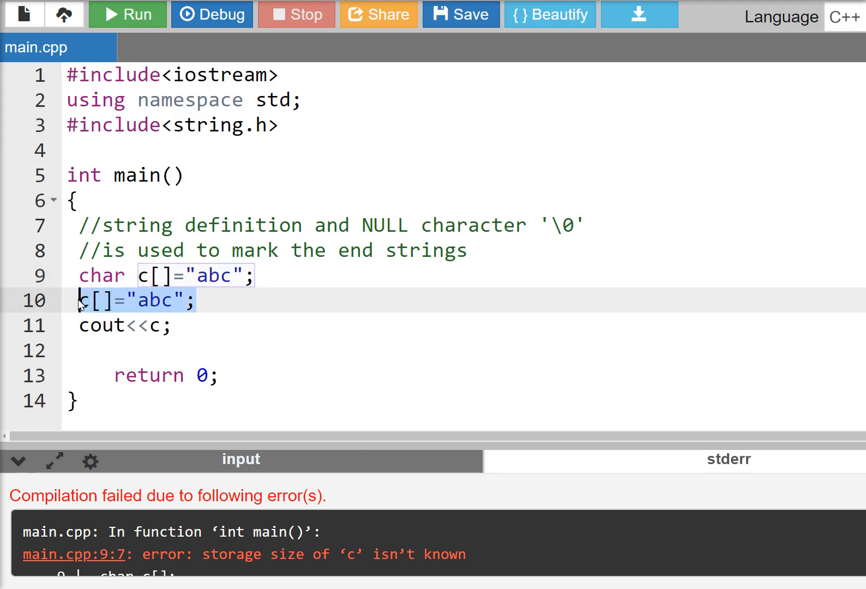
{"action": "type", "text": "cout"}
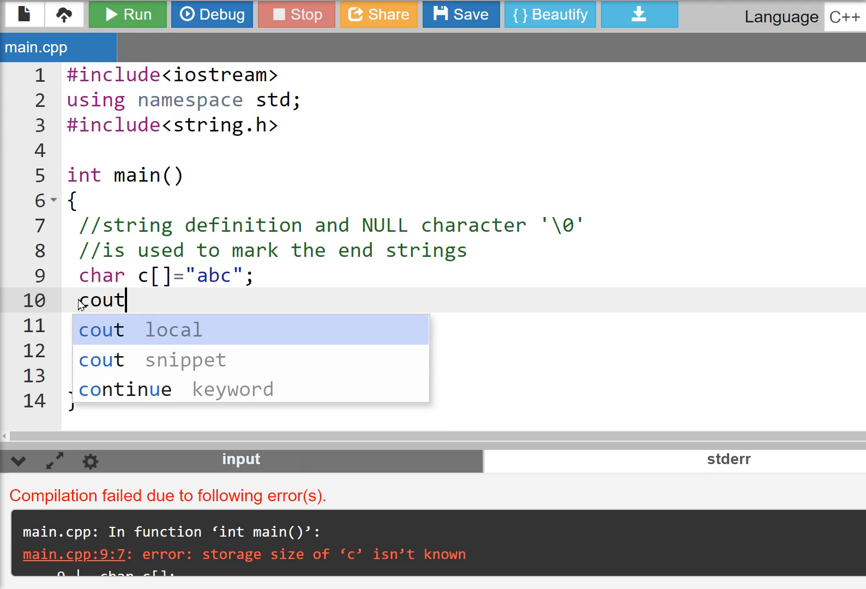
{"action": "type", "text": "<<c<"}
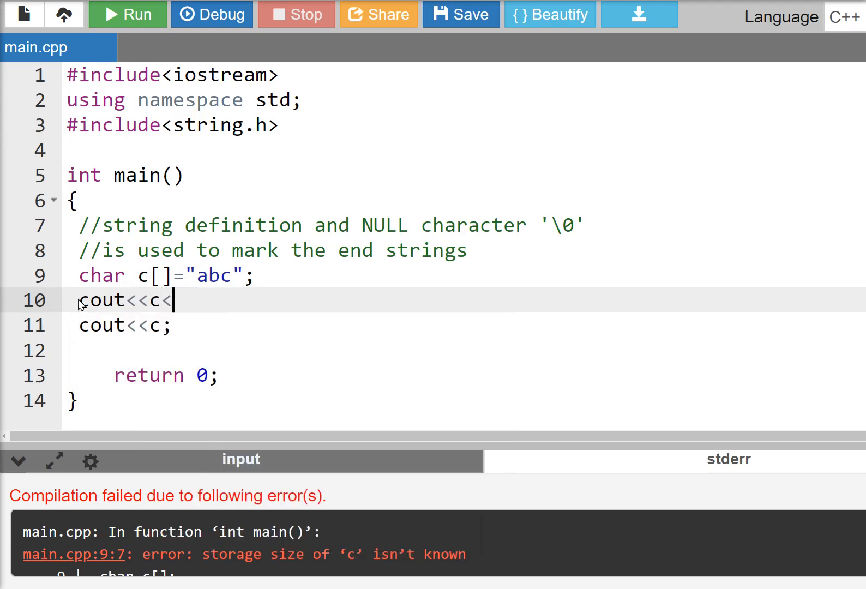
{"action": "type", "text": "<endl"}
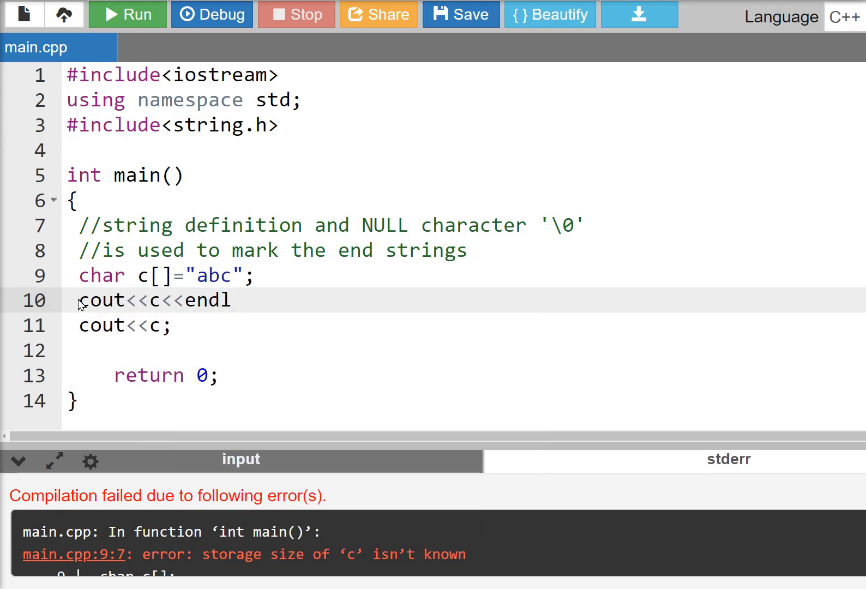
{"action": "type", "text": ";"}
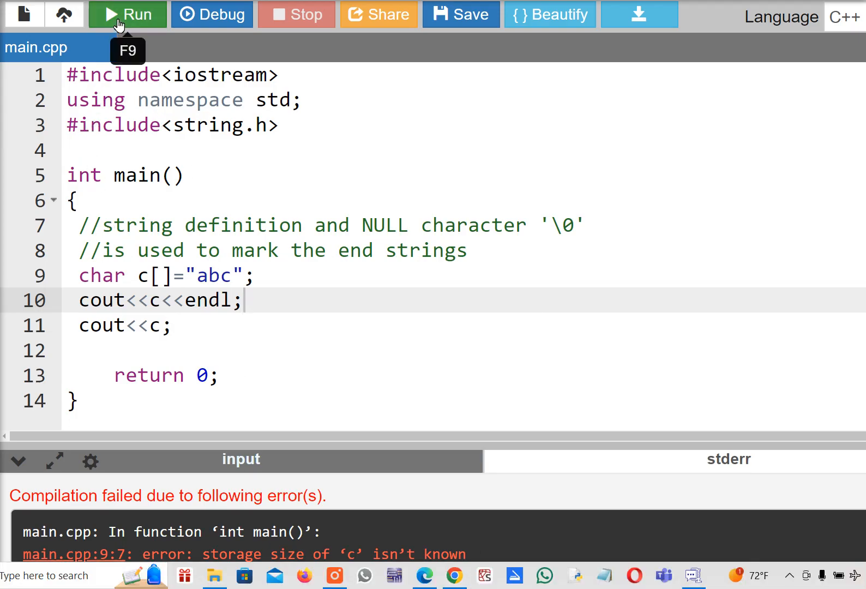
Step: Run the program to print abc twice, then start a blank line after the first print
{"action": "left_click", "coordinate": [128, 14]}
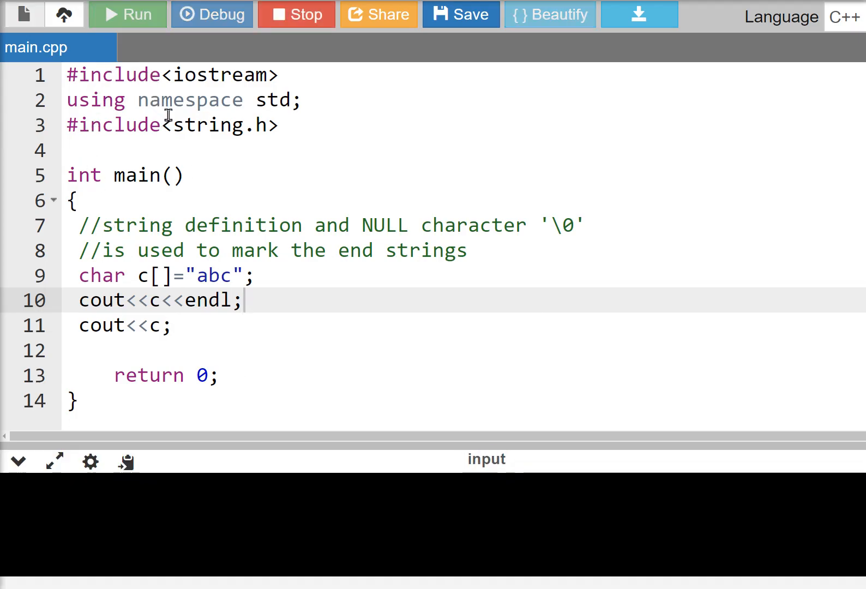
{"action": "left_click", "coordinate": [127, 14]}
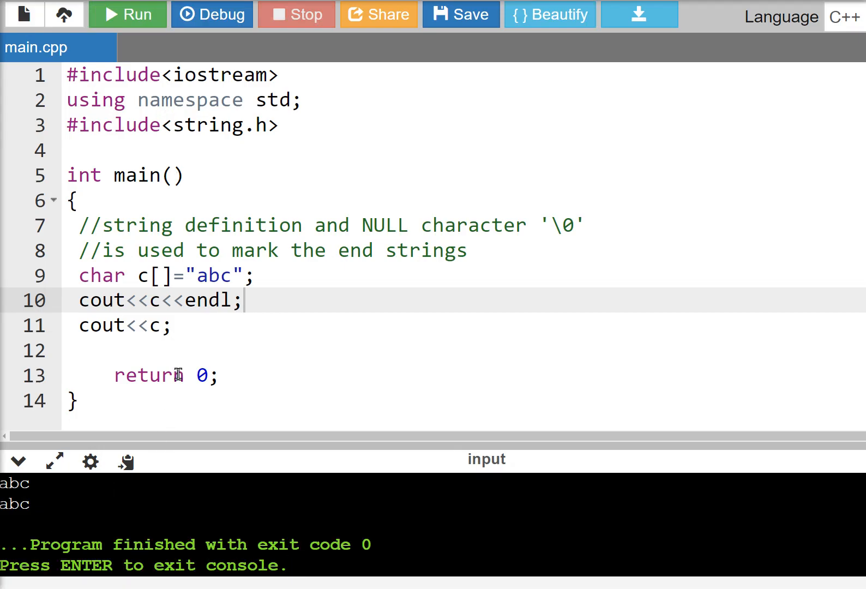
{"action": "double_click", "coordinate": [156, 325]}
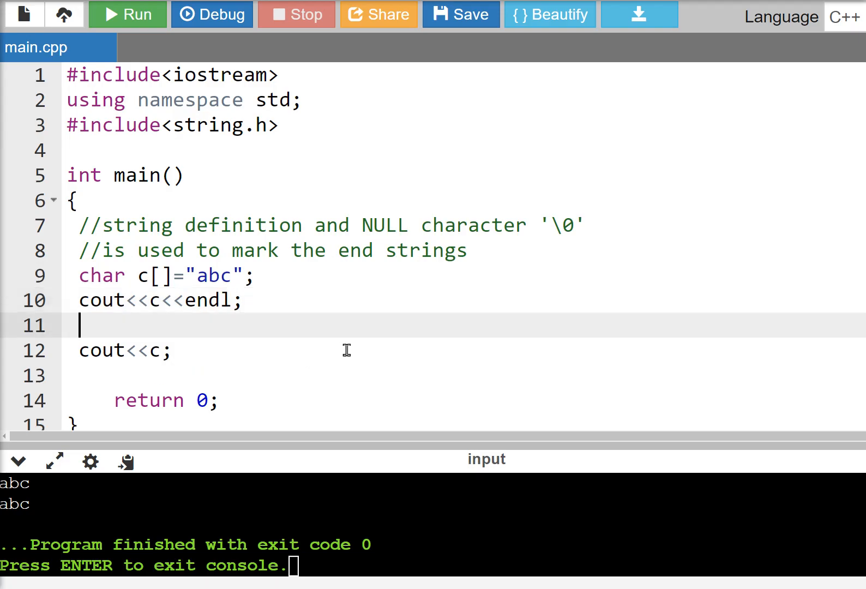
Step: Write char a[]="123"; then c=a; and cout<<c; below the first print
{"action": "type", "text": "char"}
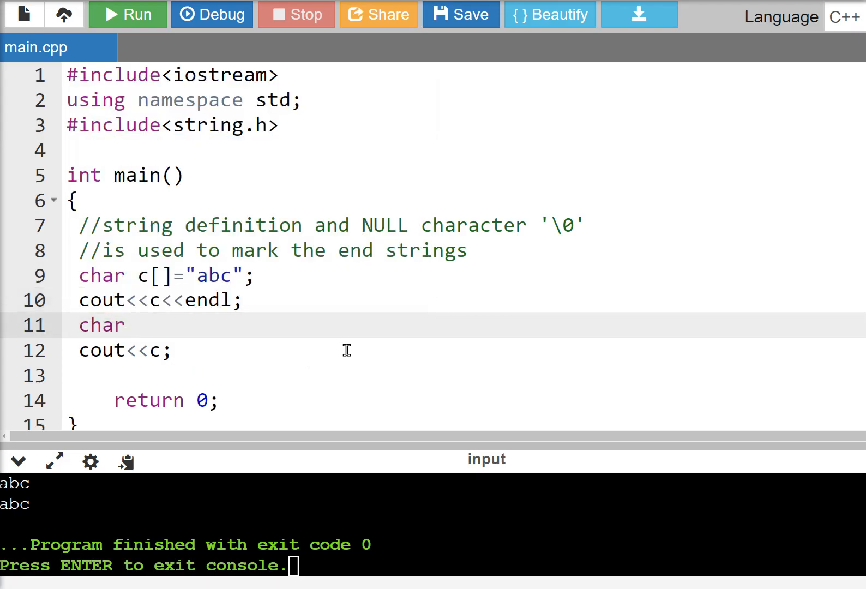
{"action": "type", "text": "a[]"}
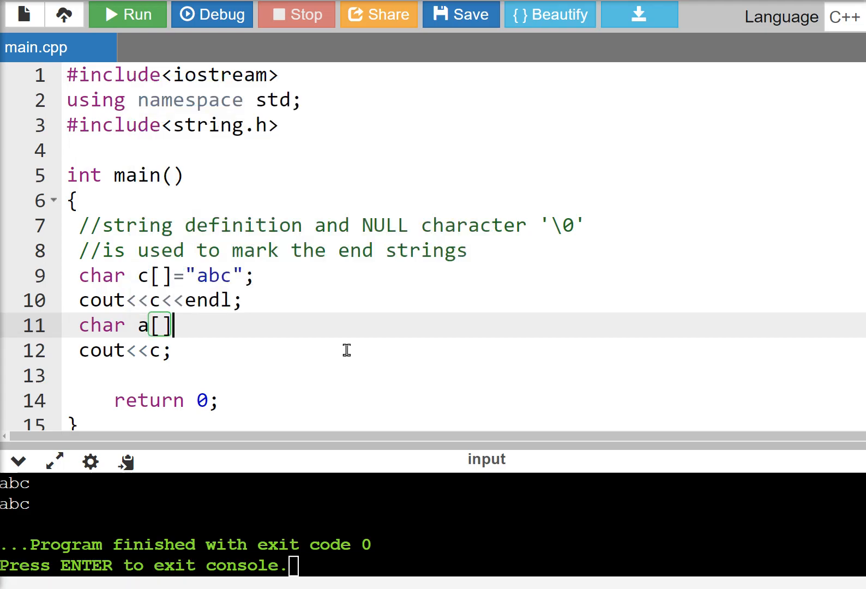
{"action": "type", "text": "="}
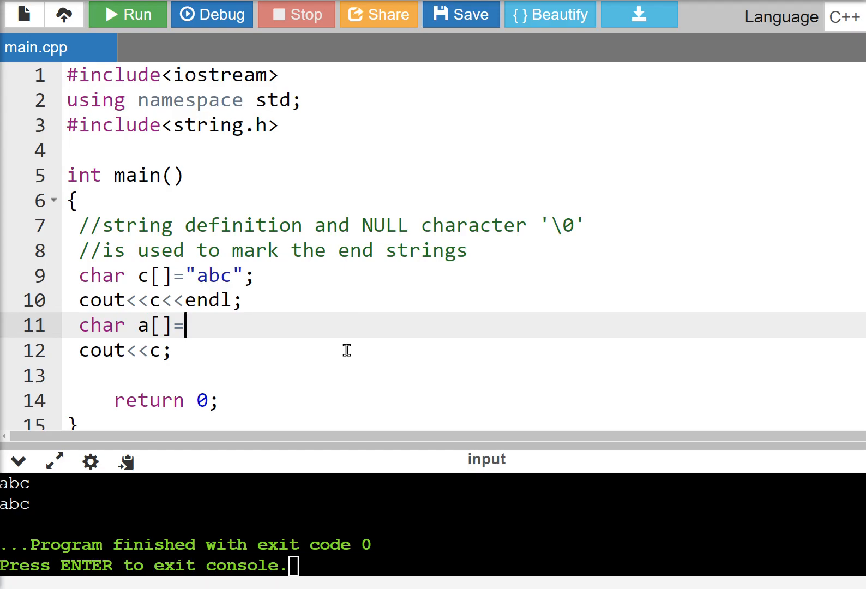
{"action": "type", "text": "\"1"}
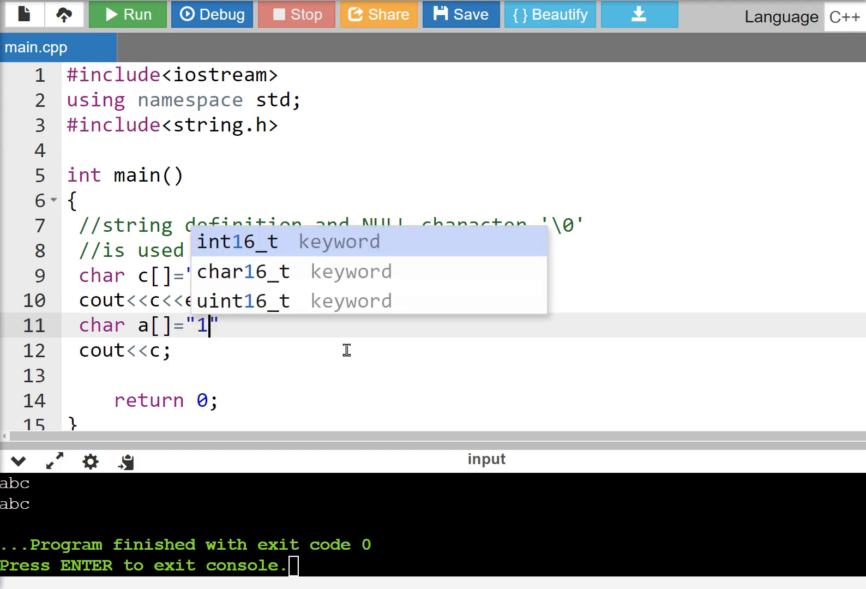
{"action": "type", "text": "23"}
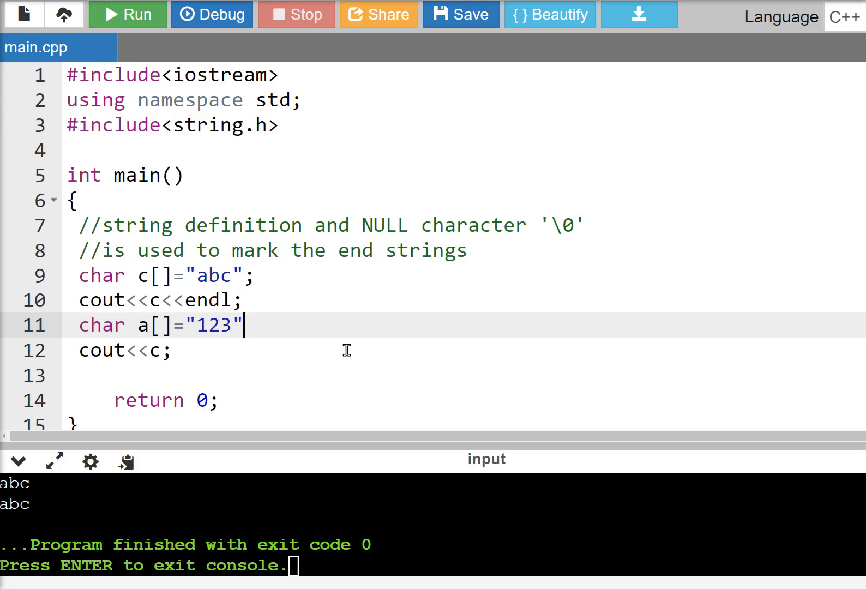
{"action": "key", "text": "Enter"}
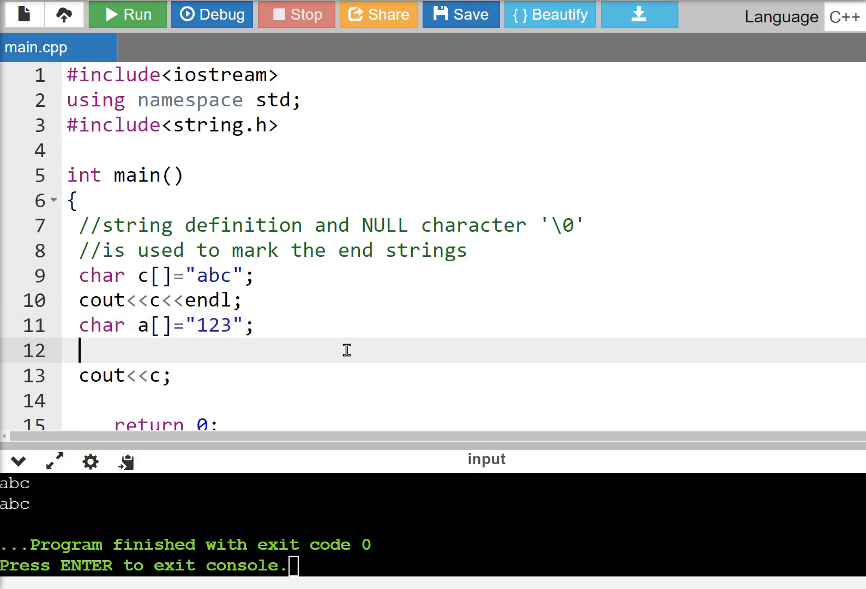
{"action": "type", "text": "c=a;"}
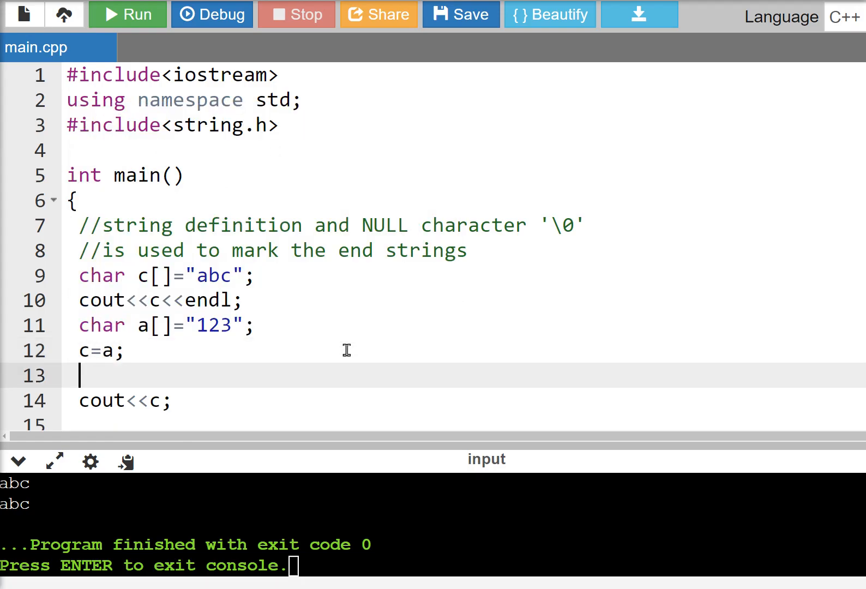
{"action": "type", "text": "cout<"}
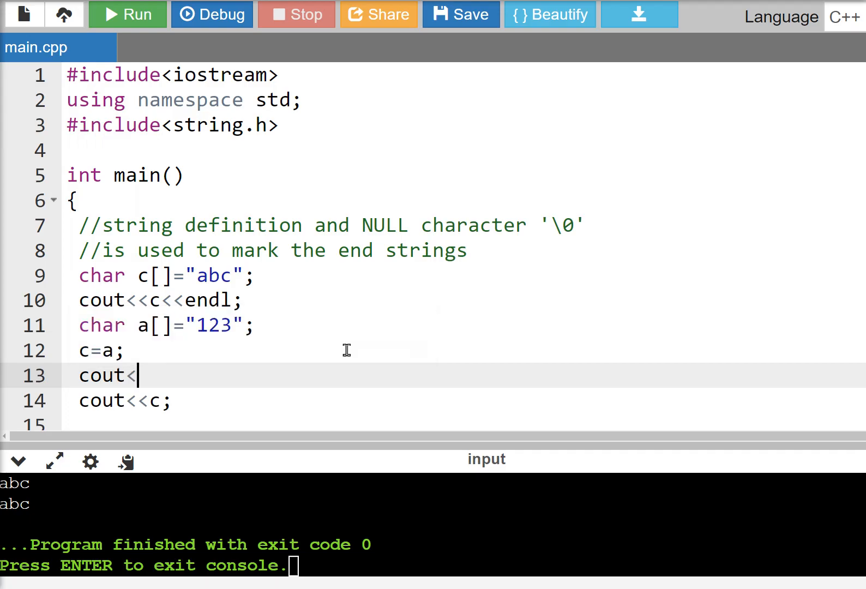
{"action": "type", "text": "<c;"}
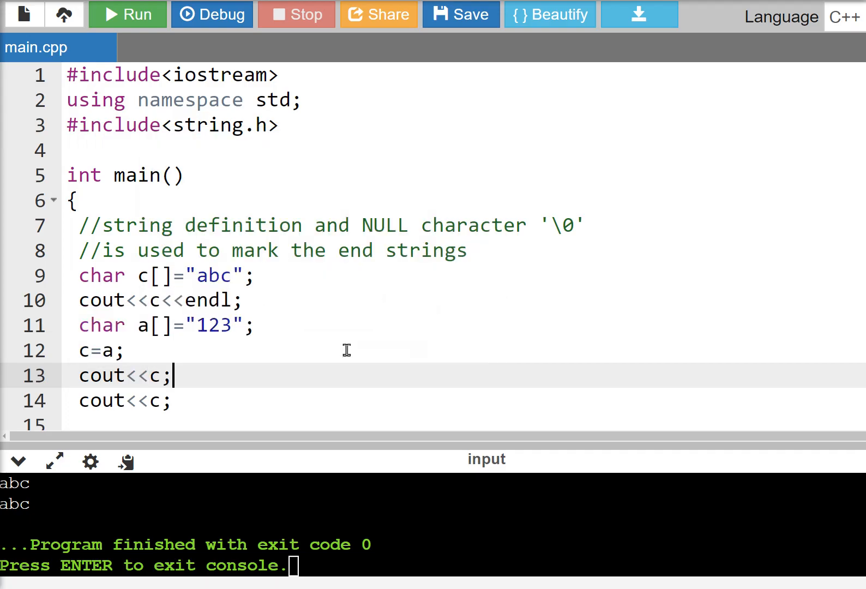
{"action": "mouse_move", "coordinate": [127, 14]}
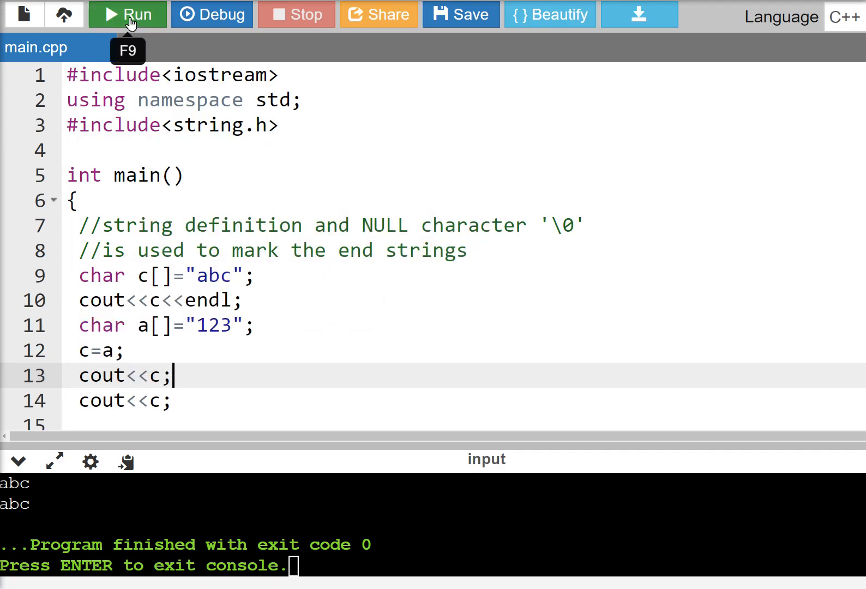
Step: Run the code to get the invalid array assignment error and select the c=a lines
{"action": "left_click", "coordinate": [127, 14]}
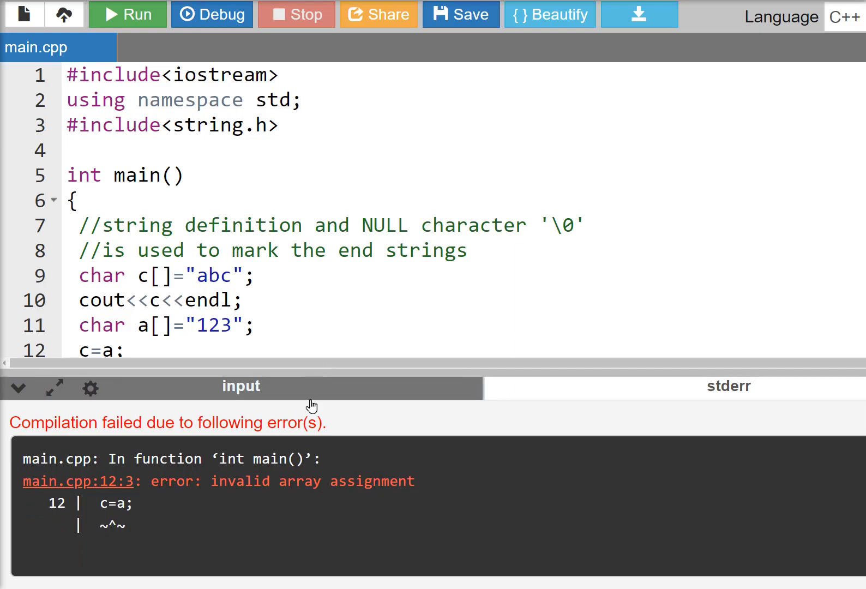
{"action": "double_click", "coordinate": [110, 502]}
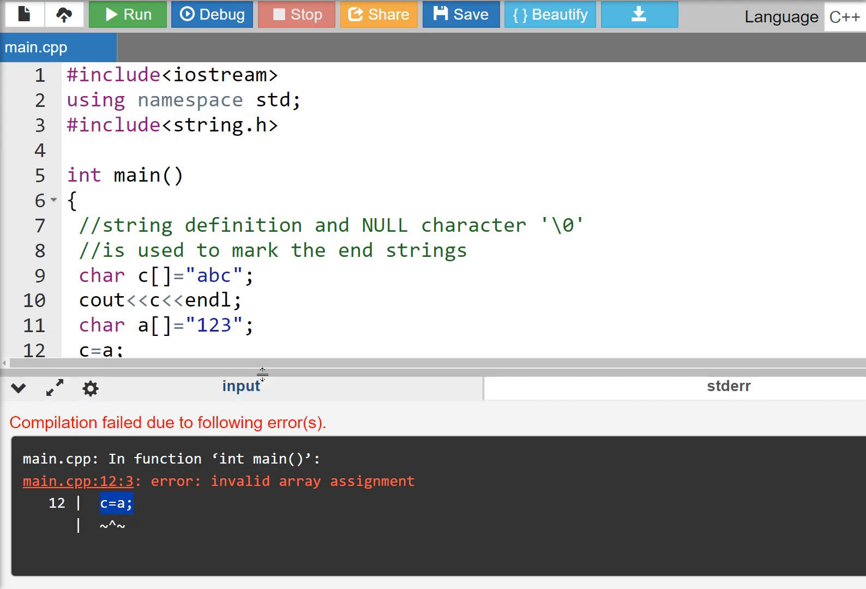
{"action": "type", "text": "cout<<c;"}
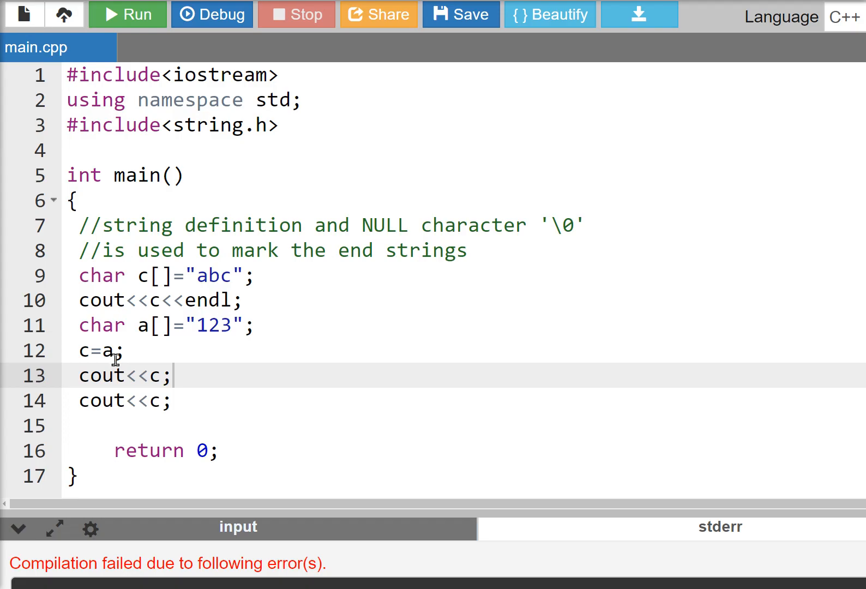
{"action": "mouse_move", "coordinate": [155, 375]}
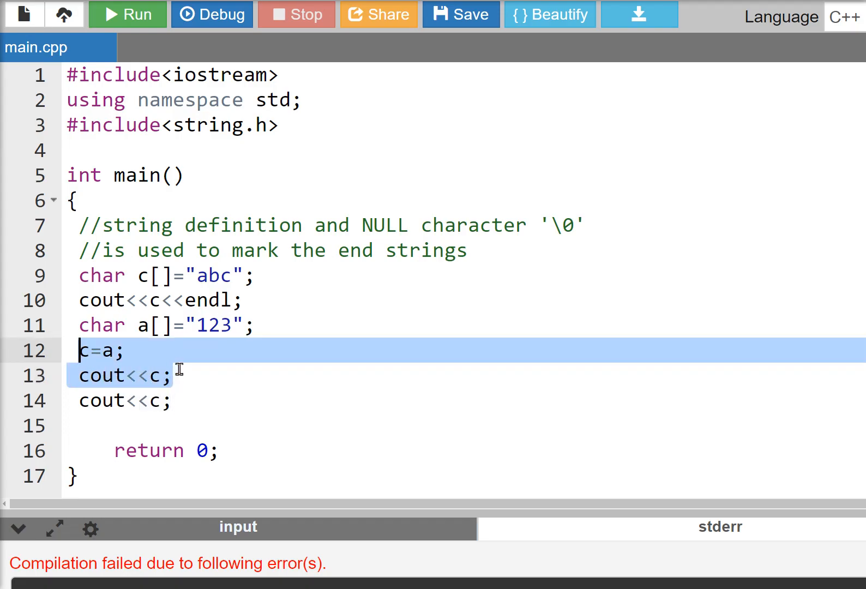
Step: Replace the selected lines with strcpy(c,a); and cout<<c<<endl;
{"action": "key", "text": "Delete"}
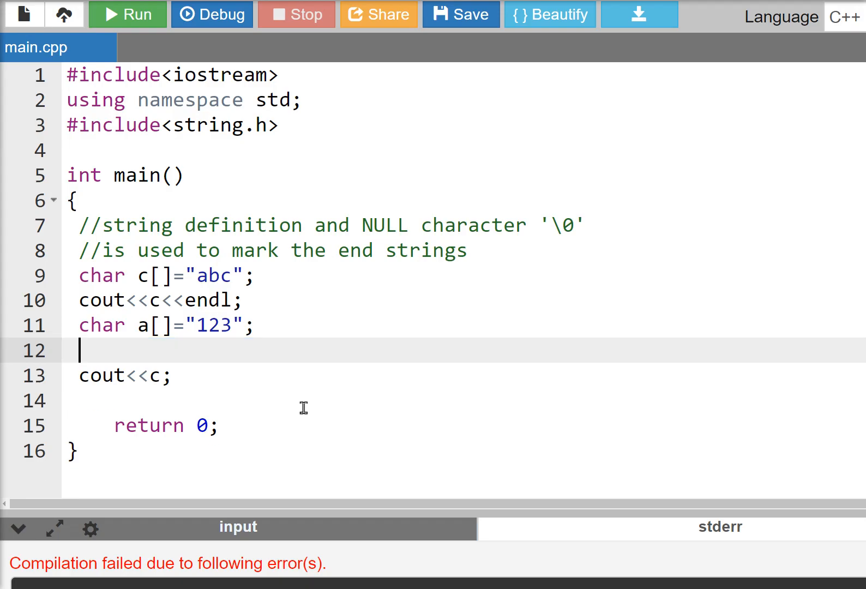
{"action": "type", "text": "strcpy("}
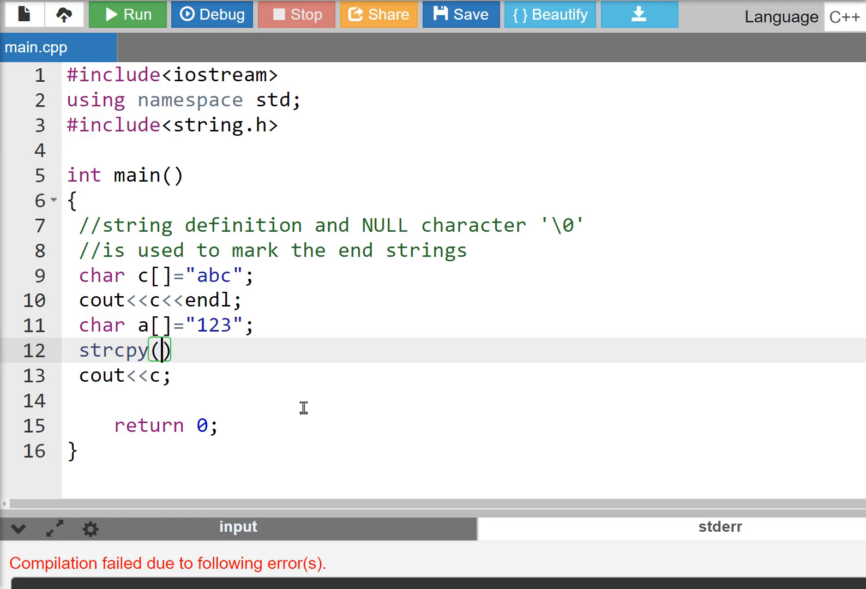
{"action": "type", "text": "c,"}
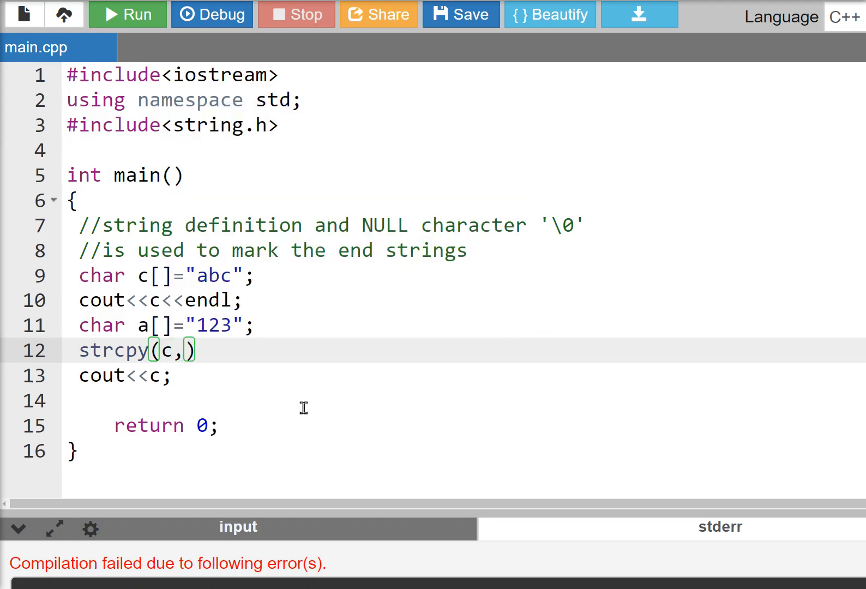
{"action": "type", "text": "a"}
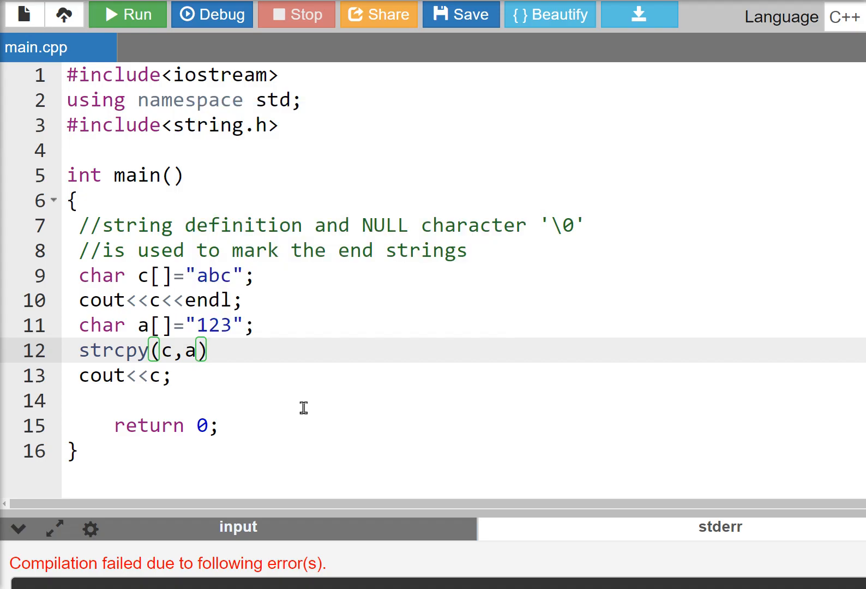
{"action": "type", "text": "cout<<"}
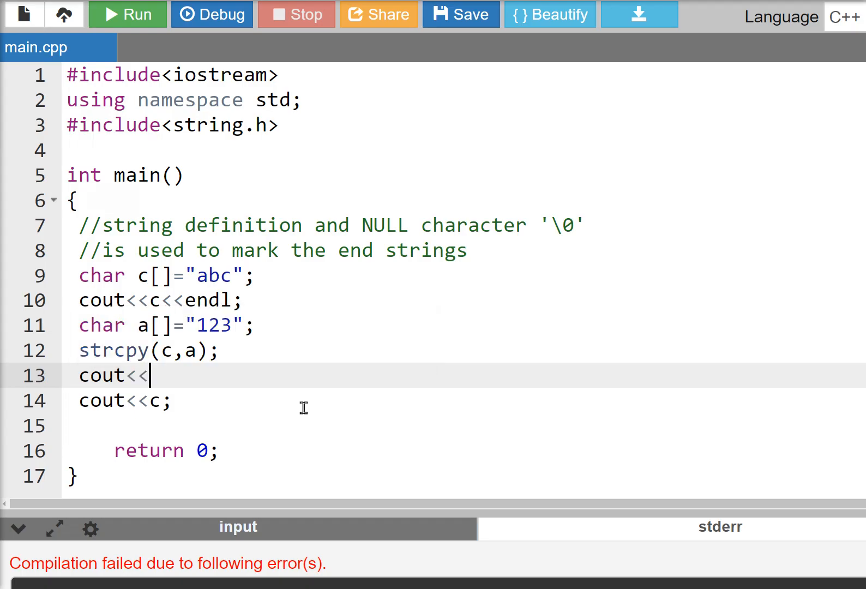
{"action": "type", "text": "c<<endl;"}
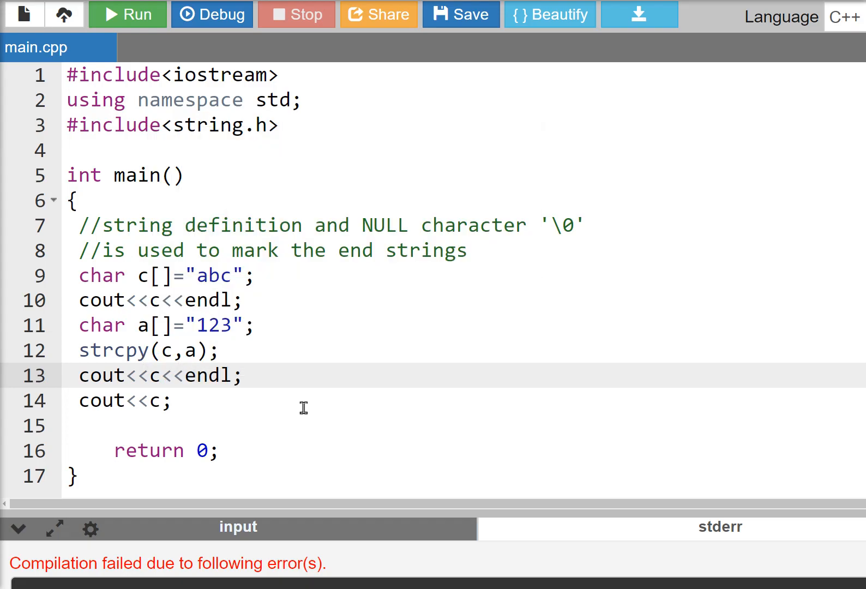
{"action": "mouse_move", "coordinate": [127, 15]}
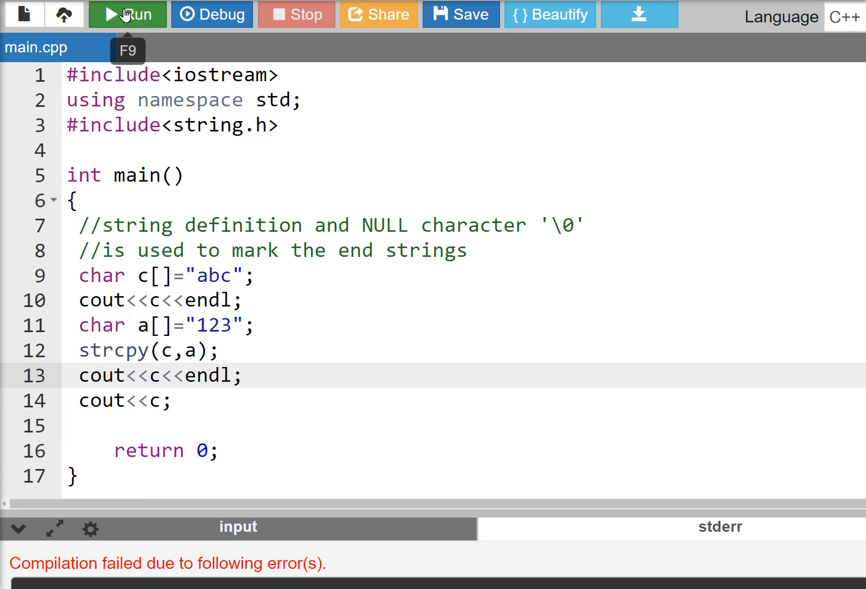
Step: Run the program to print abc, 123, 123 and return to the strcpy line
{"action": "left_click", "coordinate": [128, 14]}
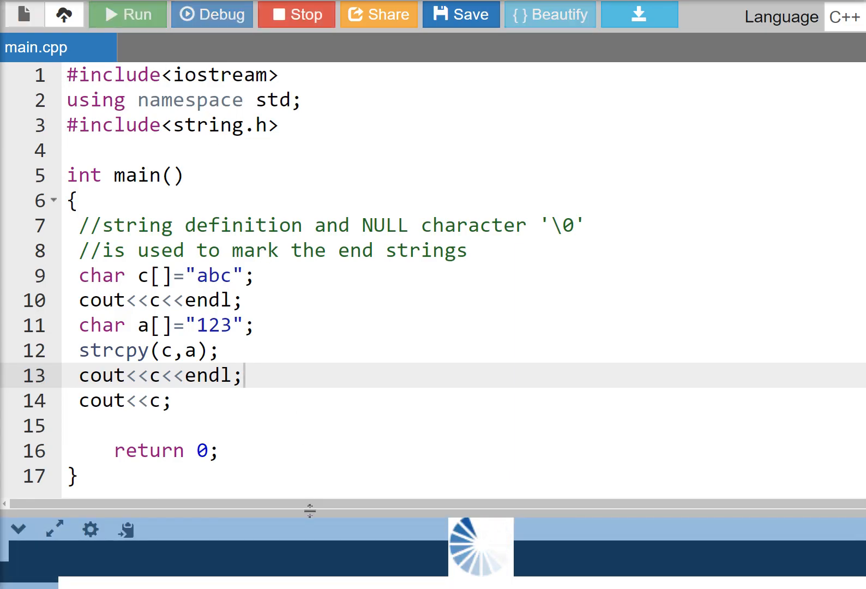
{"action": "left_click", "coordinate": [127, 15]}
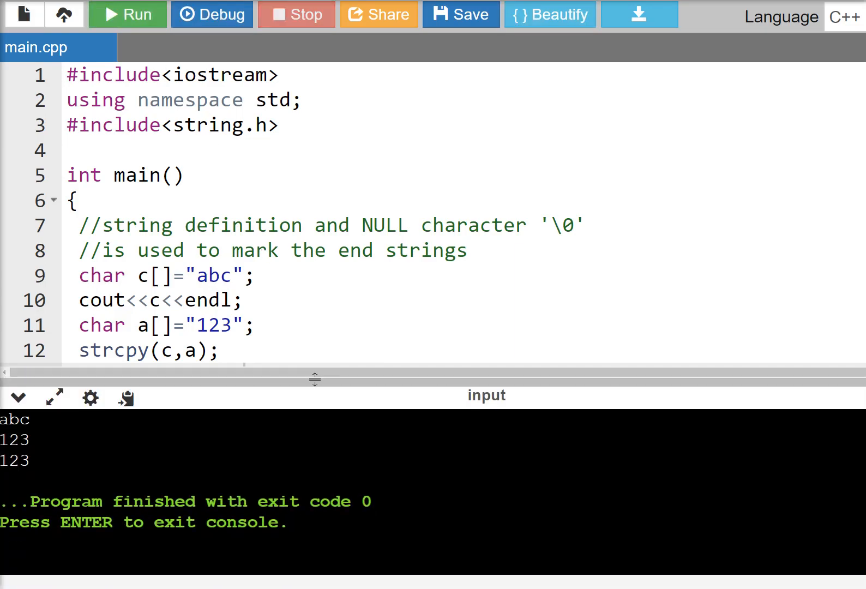
{"action": "type", "text": "cout<<c<<endl;"}
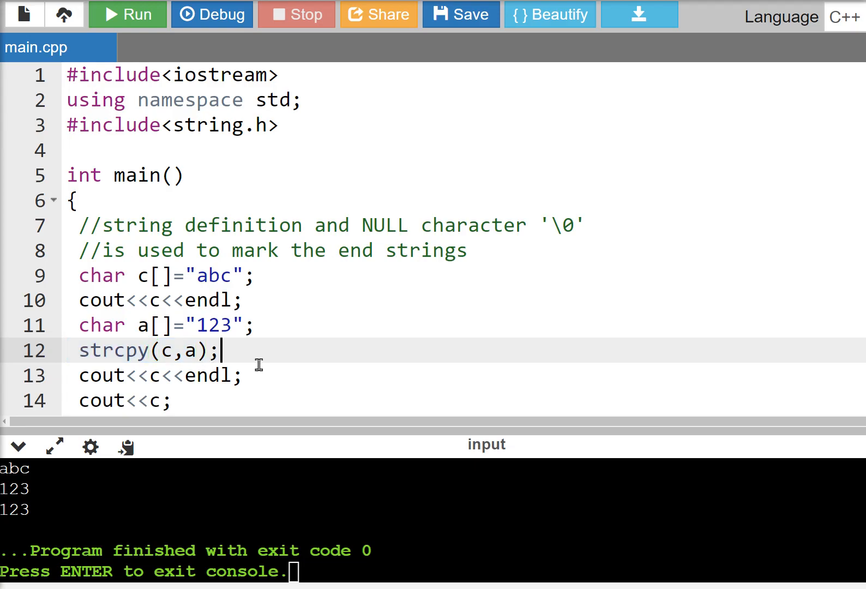
Step: Append the comment //strcpy(dest, src) after the strcpy(c,a); statement
{"action": "type", "text": "//"}
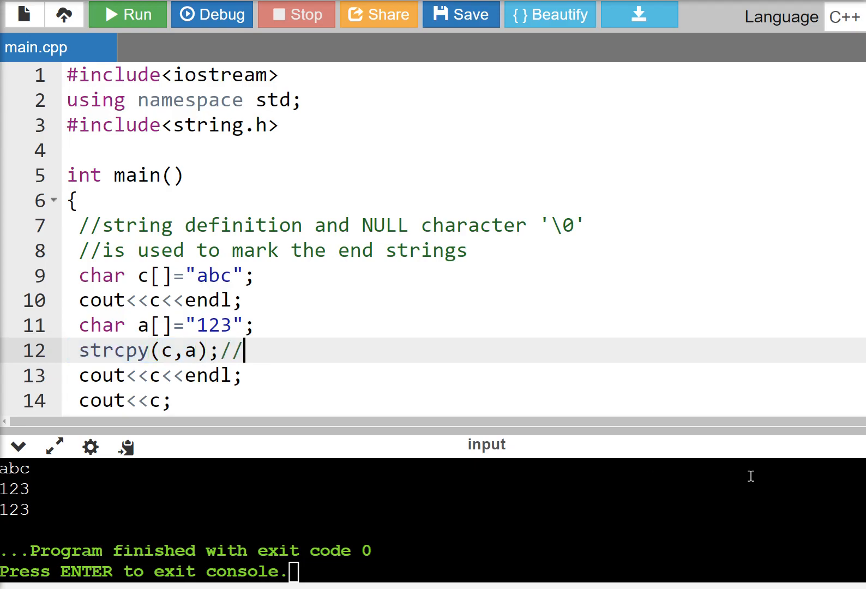
{"action": "type", "text": "strcpy"}
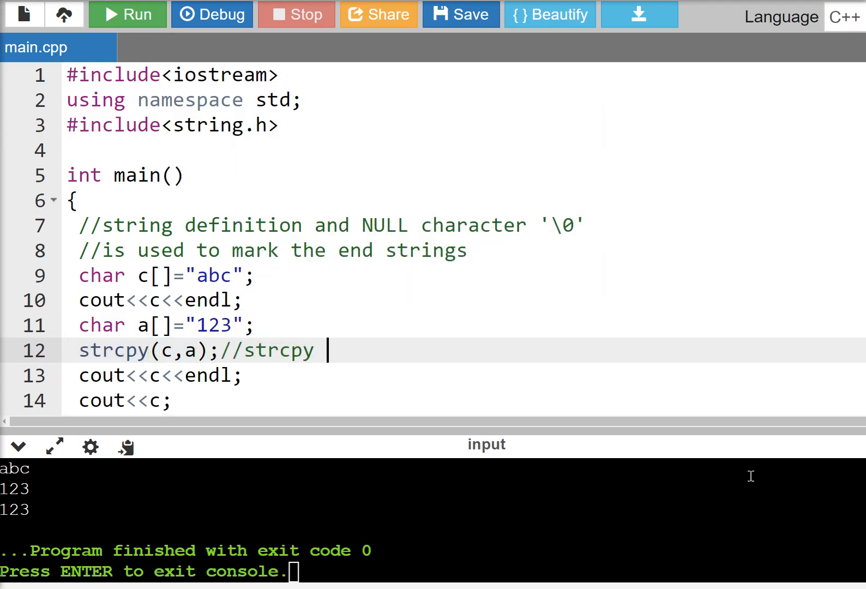
{"action": "type", "text": "()"}
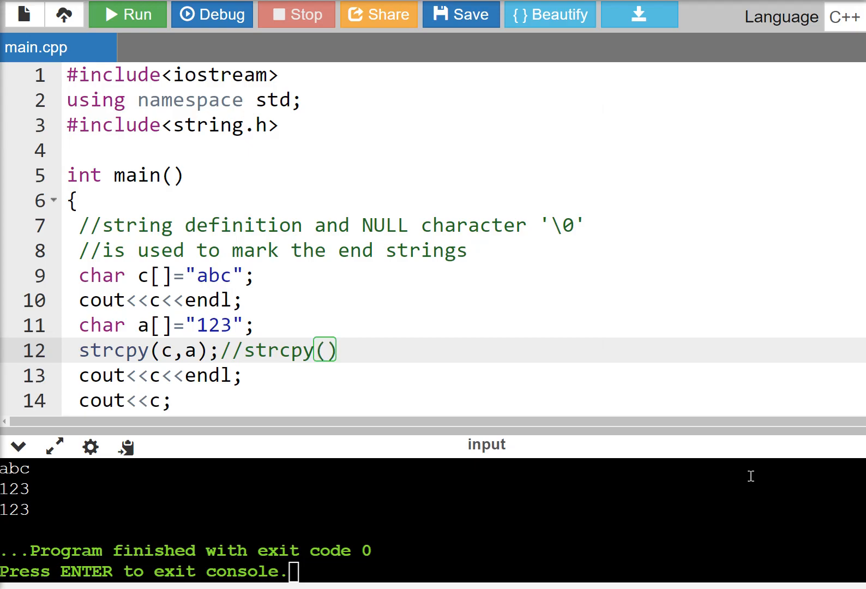
{"action": "type", "text": "d"}
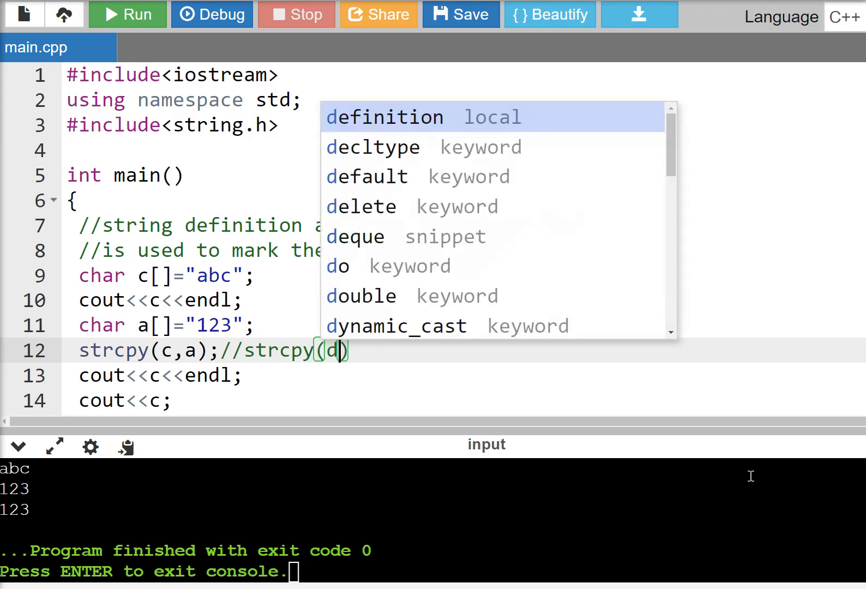
{"action": "type", "text": "est"}
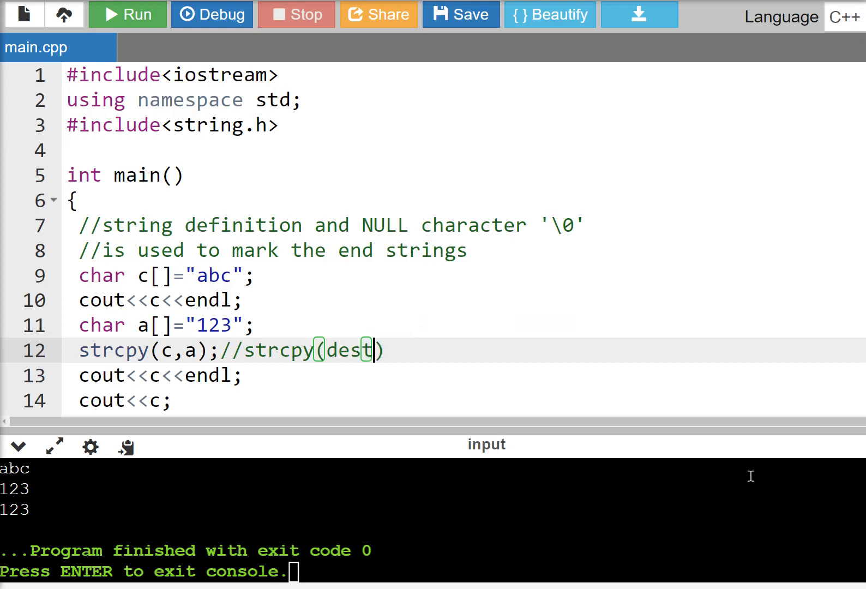
{"action": "type", "text": ", s"}
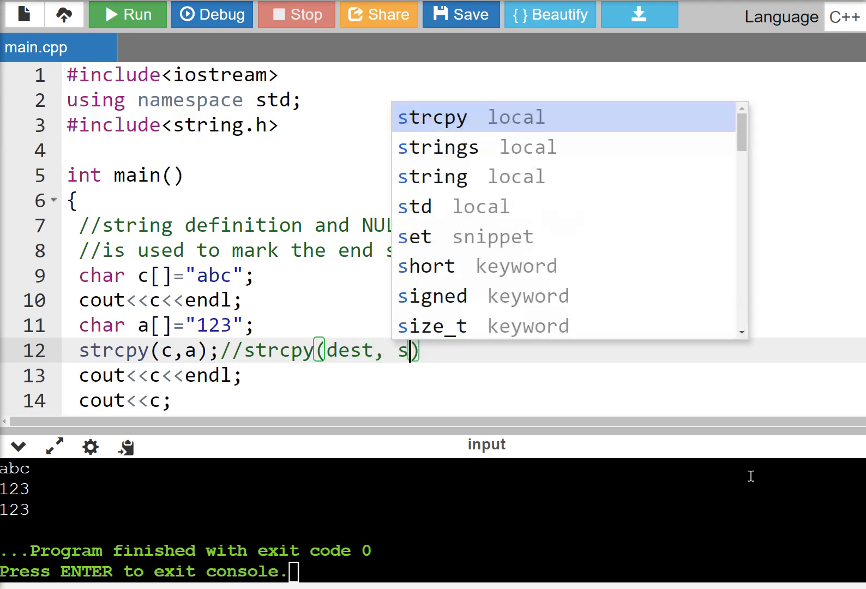
{"action": "type", "text": "rc"}
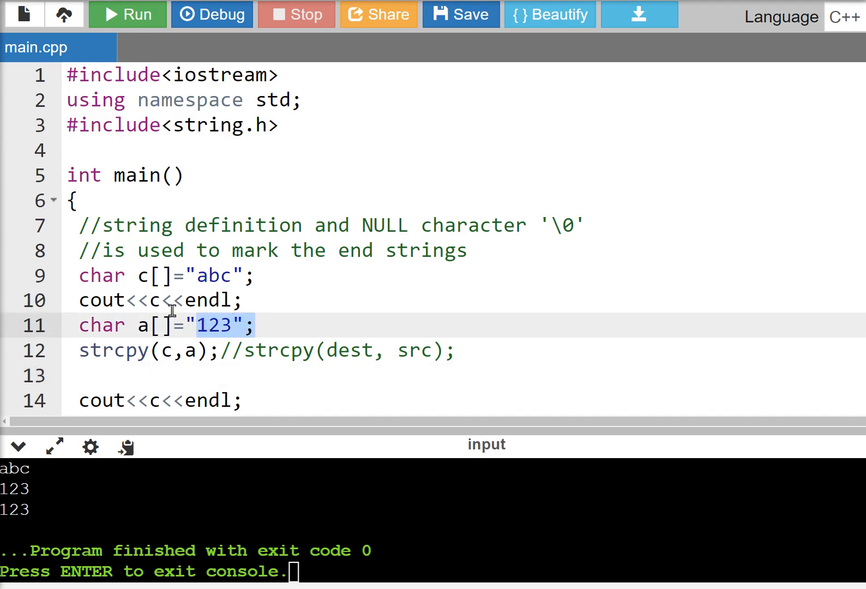
{"action": "mouse_move", "coordinate": [727, 309]}
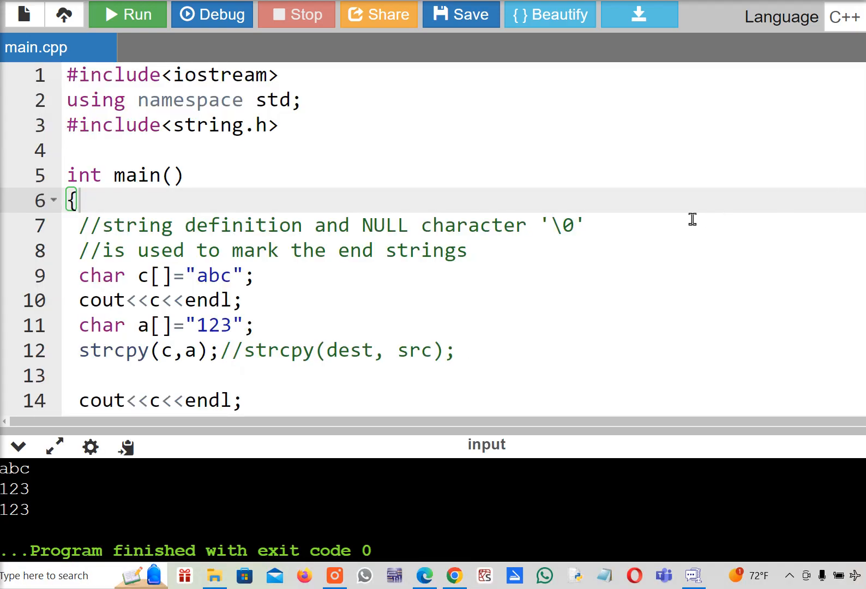
{"action": "mouse_move", "coordinate": [599, 542]}
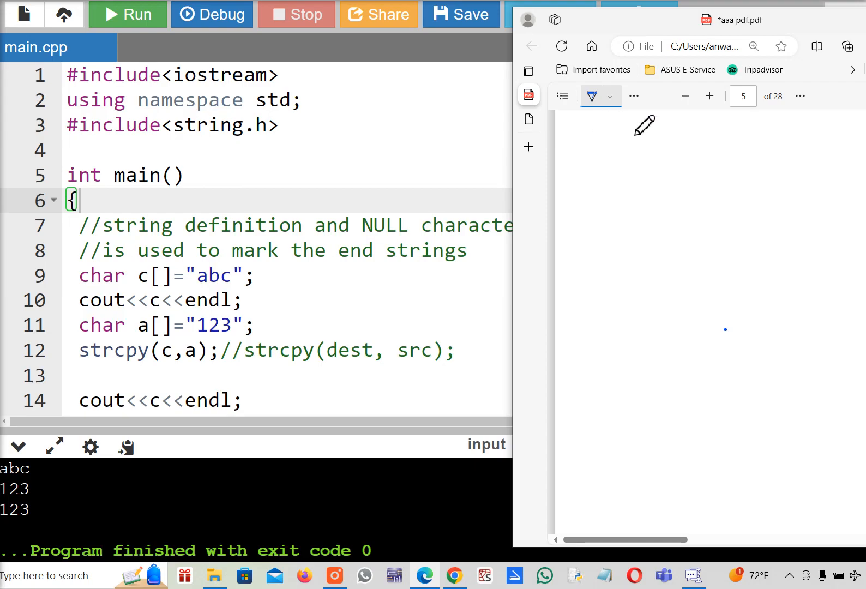
{"action": "mouse_move", "coordinate": [694, 147]}
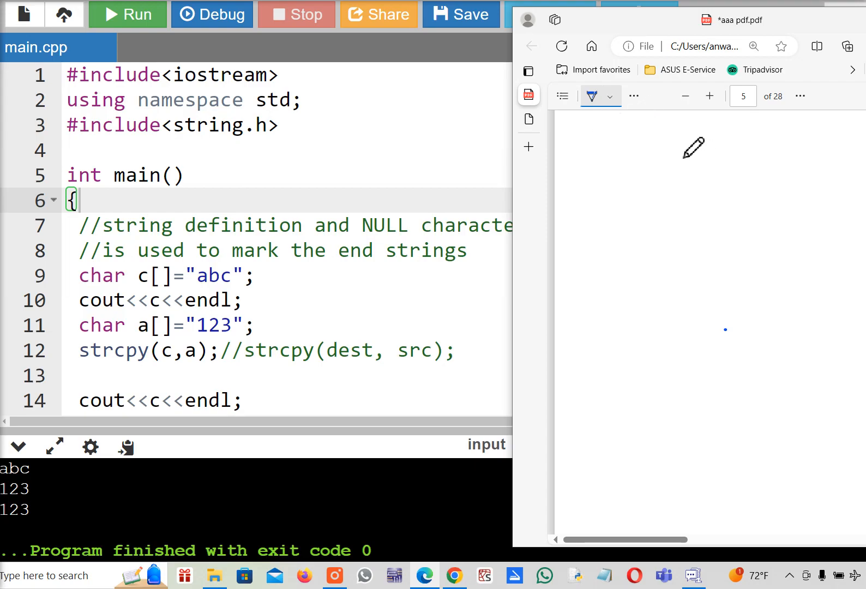
Step: Hand-draw the array column edges and a mark beneath the a[3] label with the pen
{"action": "left_click_drag", "start_coordinate": [673, 137], "coordinate": [675, 269]}
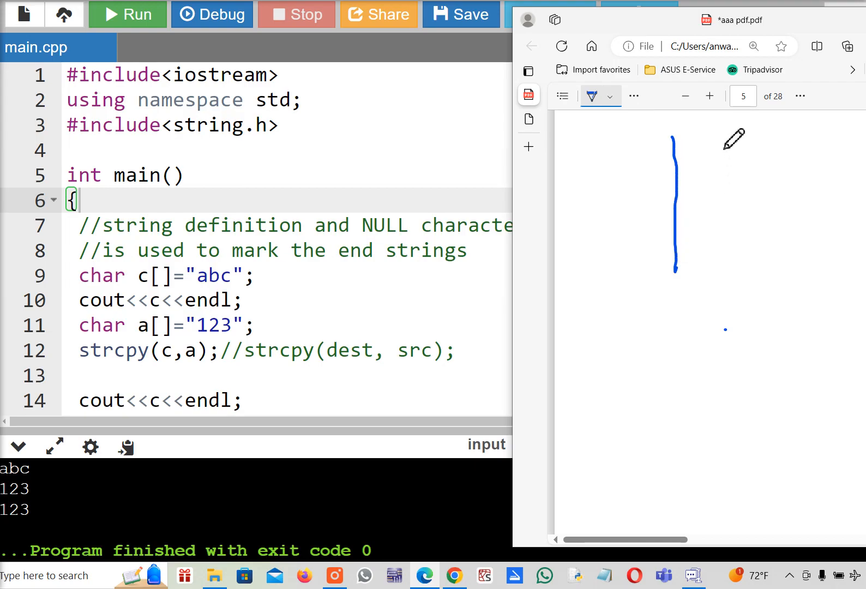
{"action": "left_click_drag", "start_coordinate": [727, 130], "coordinate": [736, 270]}
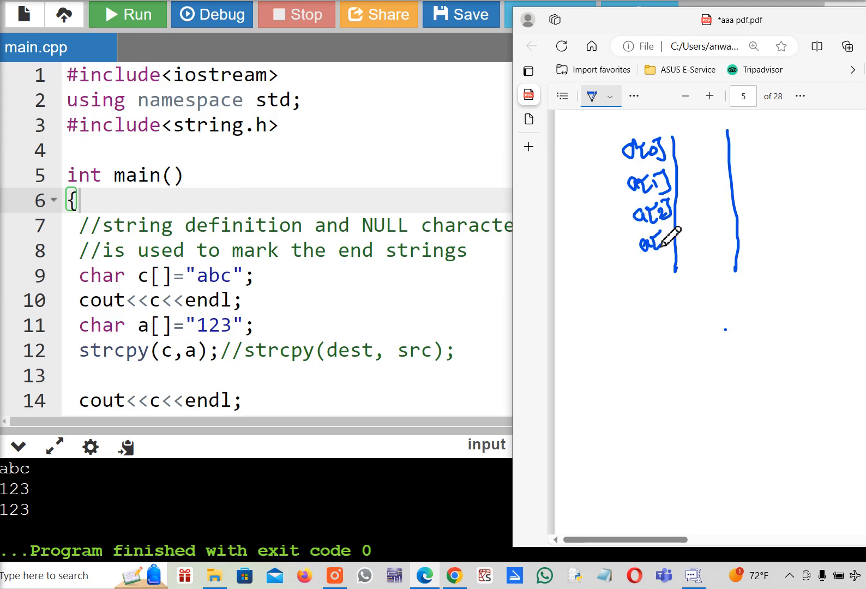
{"action": "left_click_drag", "start_coordinate": [668, 234], "coordinate": [663, 260]}
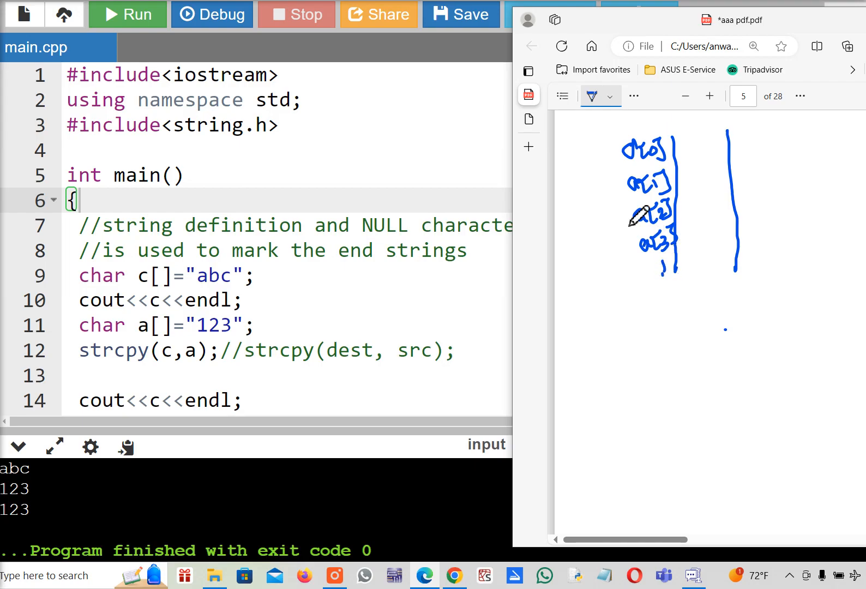
{"action": "mouse_move", "coordinate": [712, 135]}
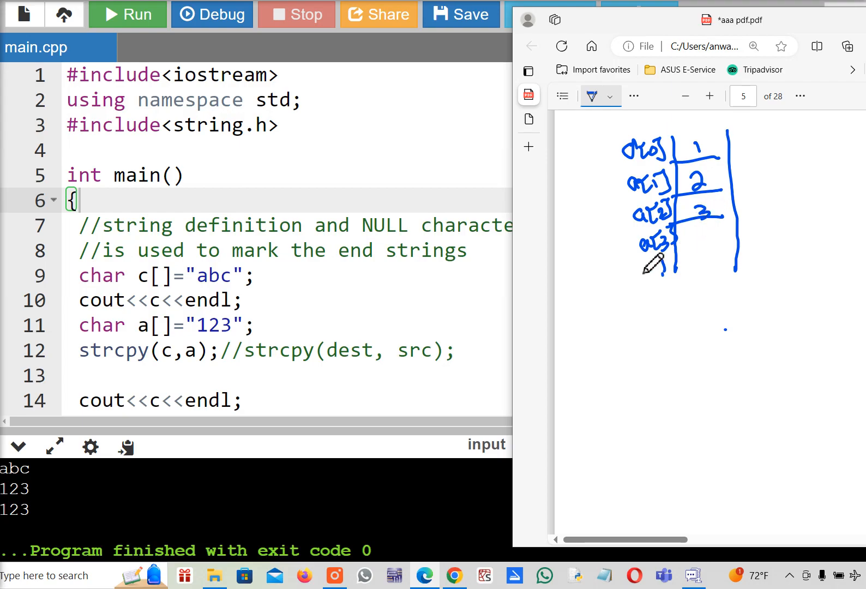
{"action": "mouse_move", "coordinate": [699, 229]}
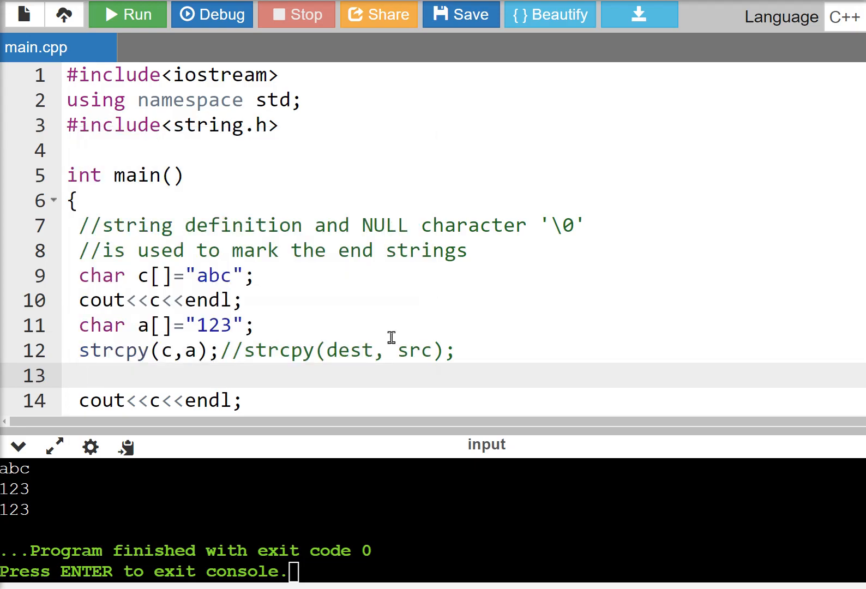
Step: Declare char d[]="onetwo\0three"; on line 13
{"action": "type", "text": "char"}
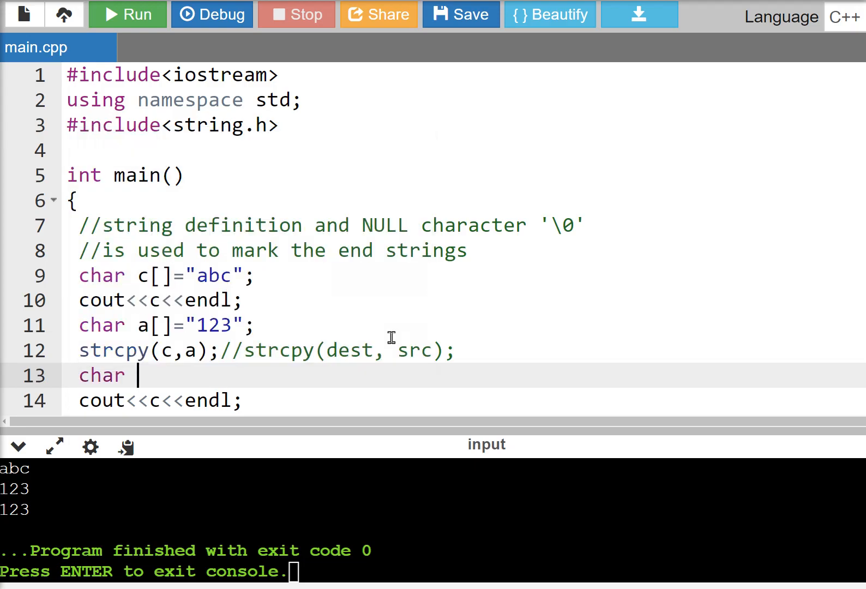
{"action": "type", "text": "d[]"}
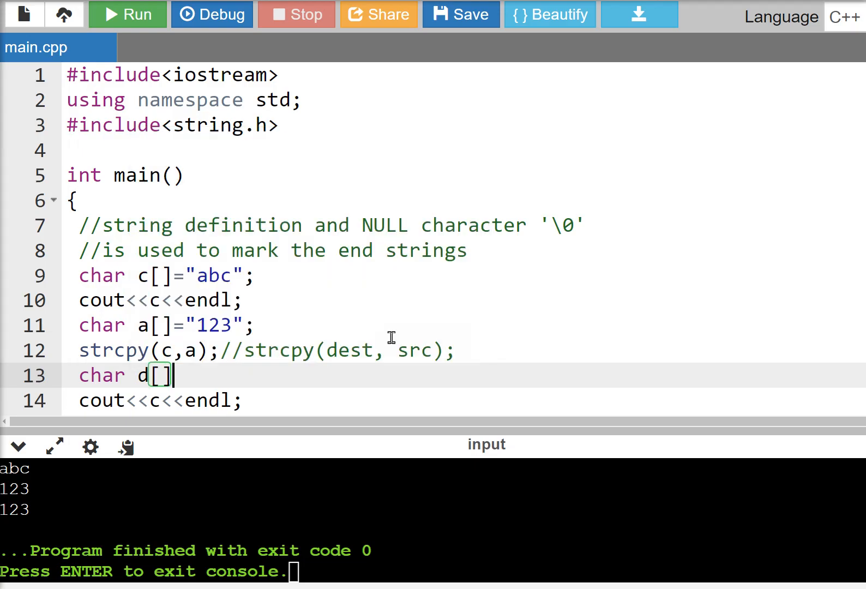
{"action": "type", "text": "=\"on"}
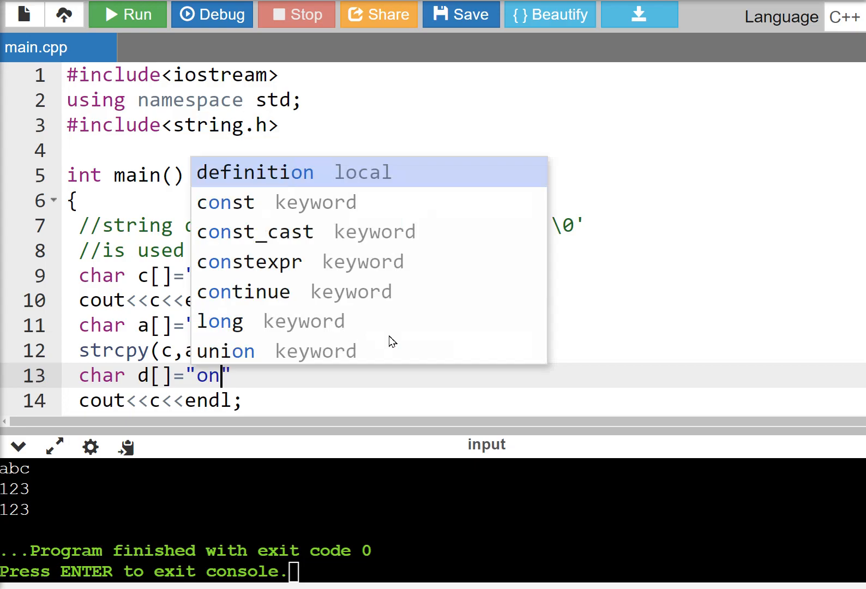
{"action": "type", "text": "two"}
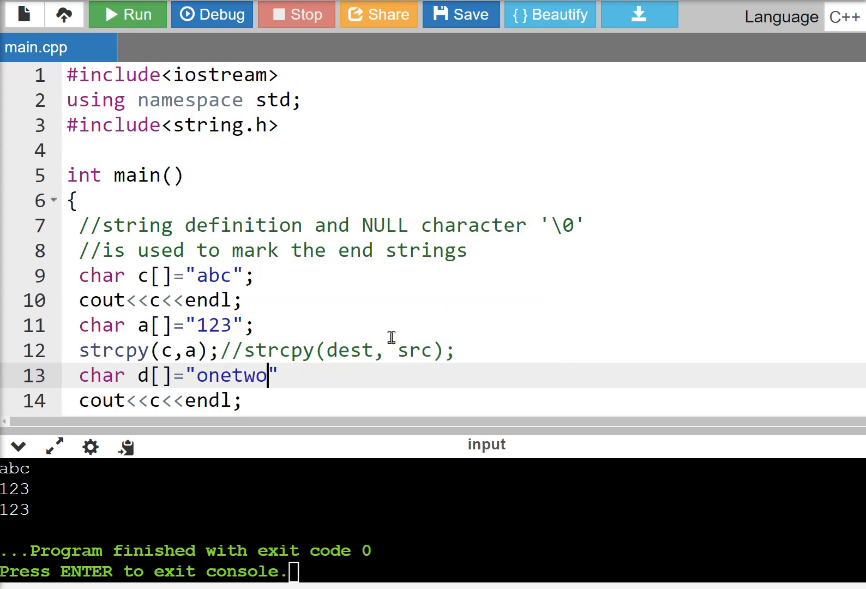
{"action": "type", "text": "\\0"}
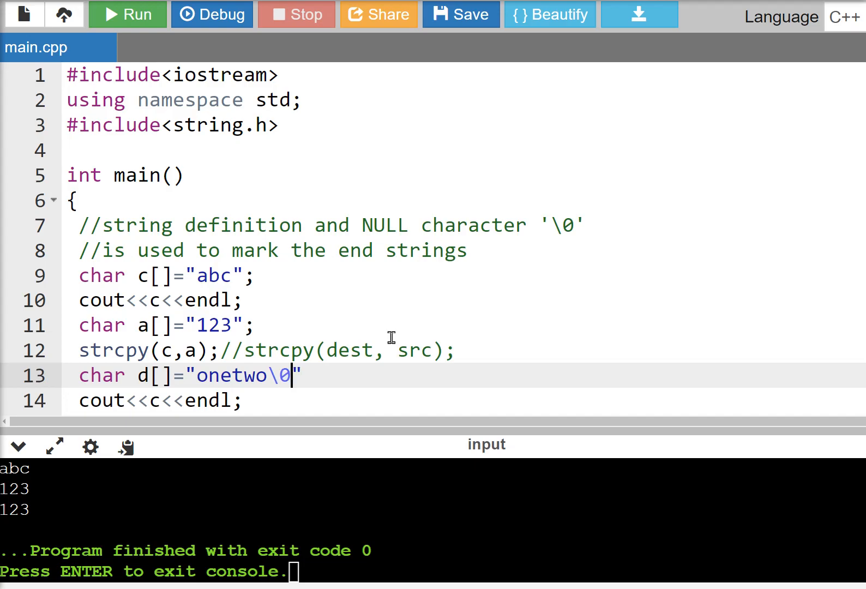
{"action": "type", "text": "thre"}
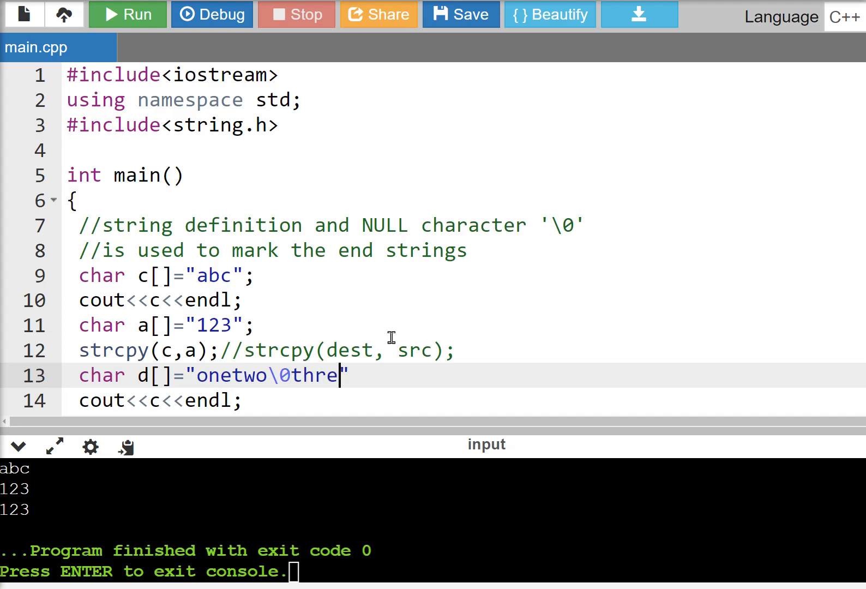
{"action": "type", "text": "e"}
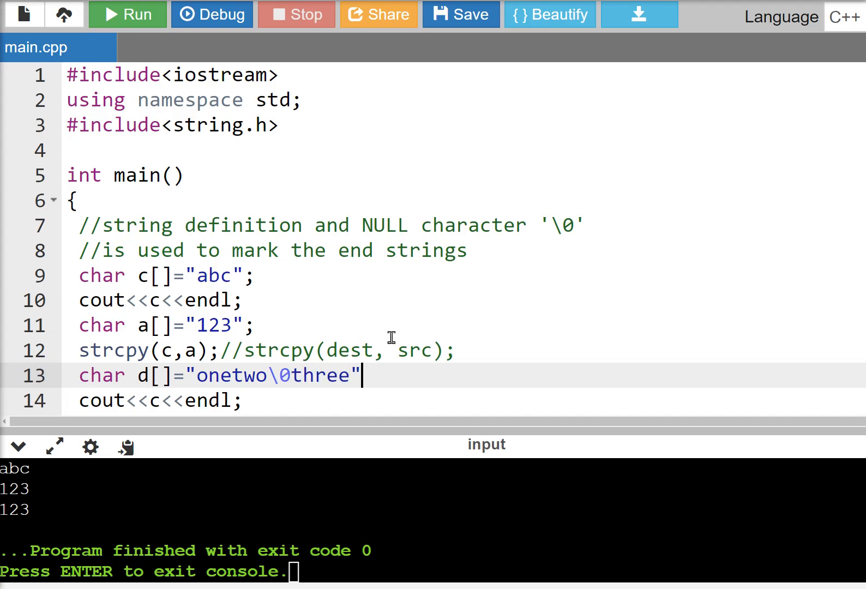
Step: Add cout<<d; on line 14 and highlight the \0 inside the string
{"action": "type", "text": "<"}
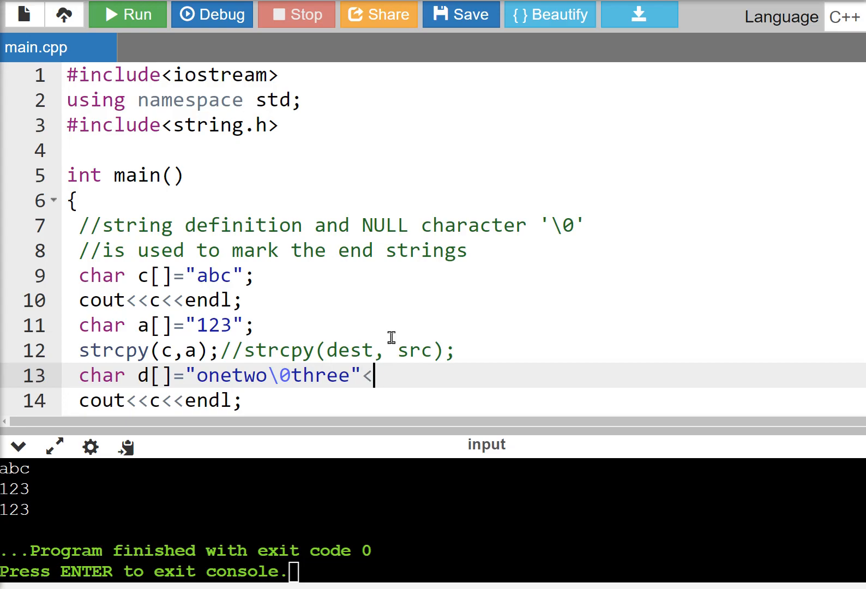
{"action": "type", "text": ";"}
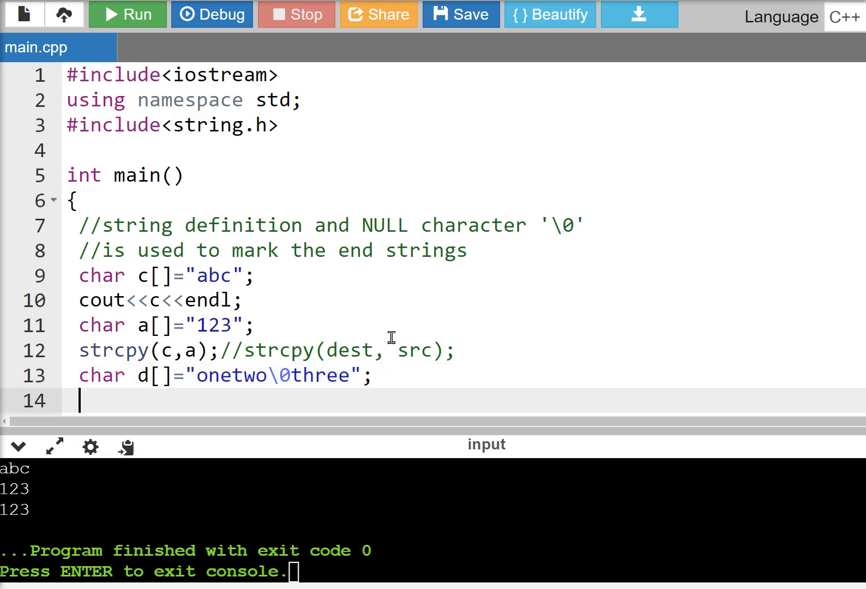
{"action": "type", "text": "cout<<d;"}
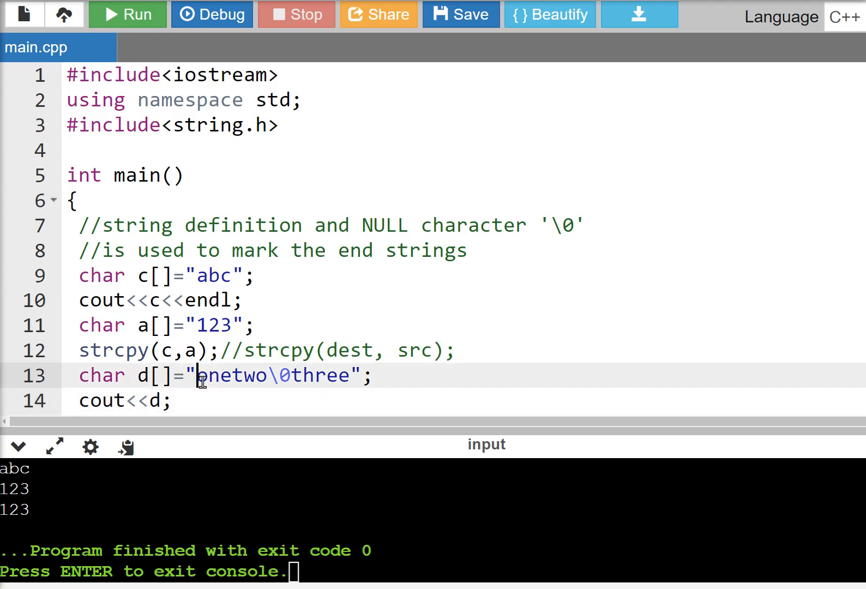
{"action": "left_click_drag", "start_coordinate": [199, 375], "coordinate": [270, 375]}
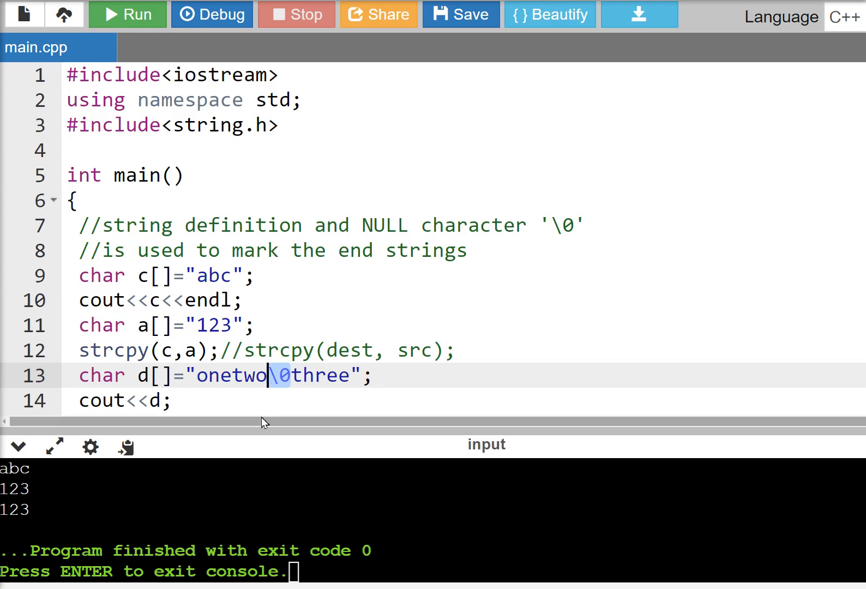
{"action": "mouse_move", "coordinate": [128, 14]}
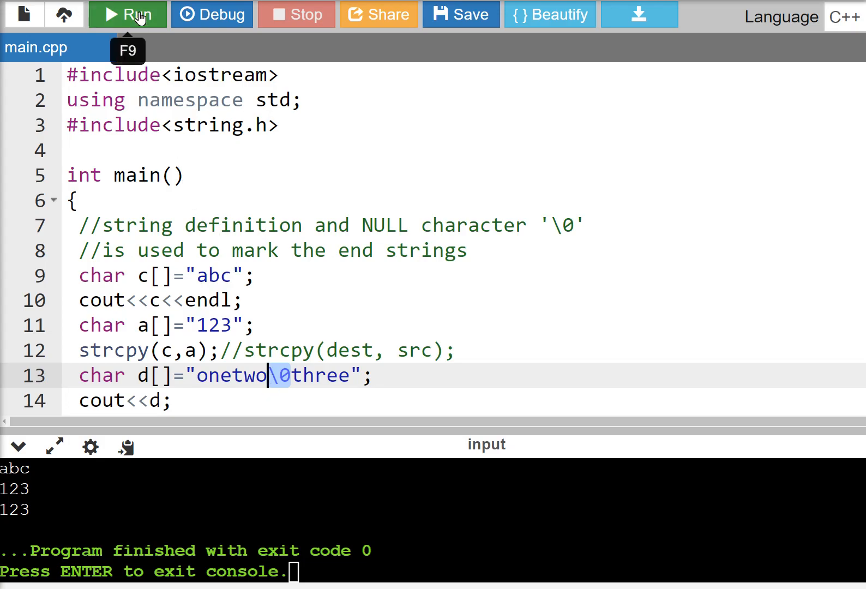
Step: Run, append <<endl to cout<<d, rerun and point out onetwo printed alone
{"action": "left_click", "coordinate": [126, 14]}
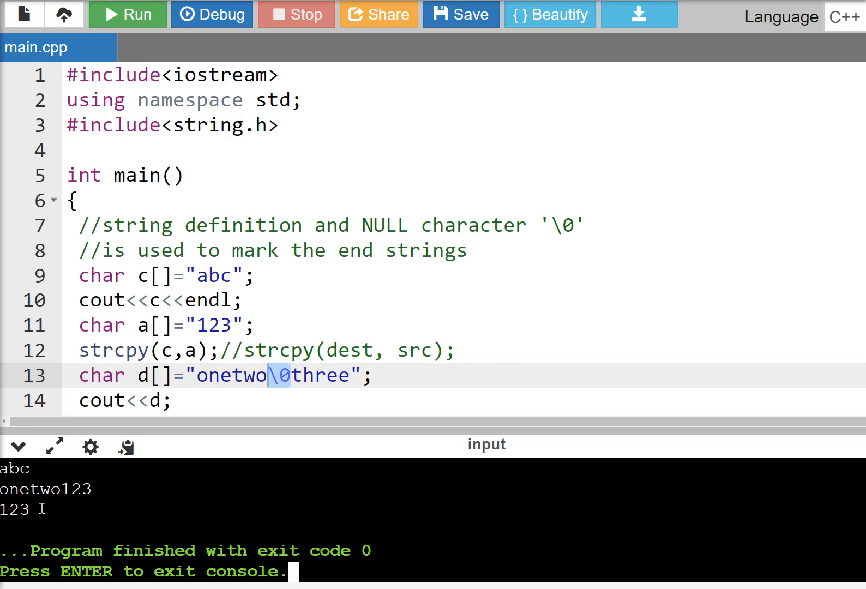
{"action": "mouse_move", "coordinate": [215, 403]}
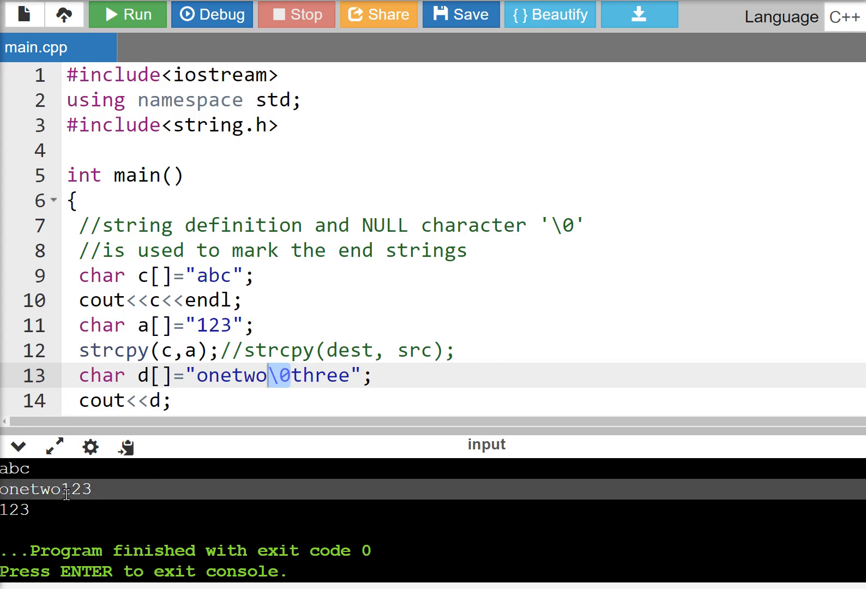
{"action": "mouse_move", "coordinate": [367, 387]}
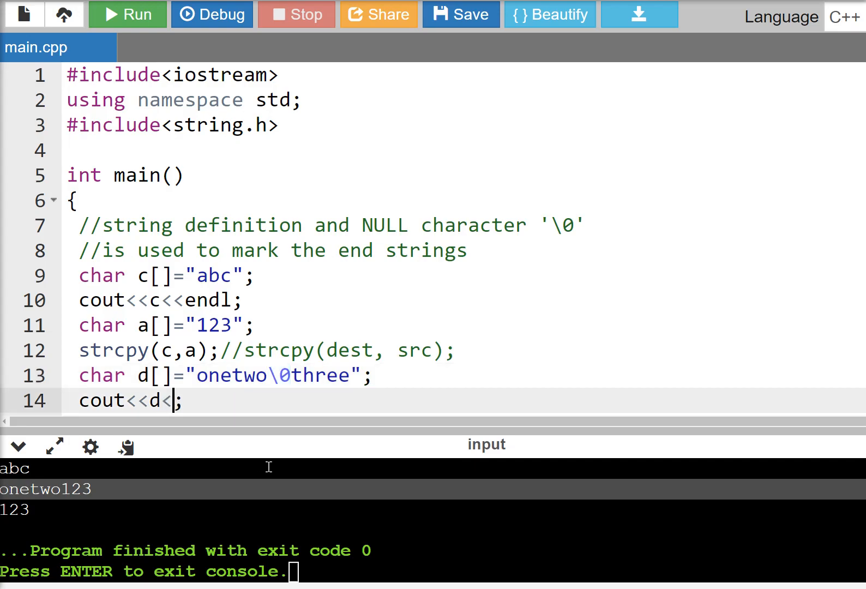
{"action": "type", "text": "<enl"}
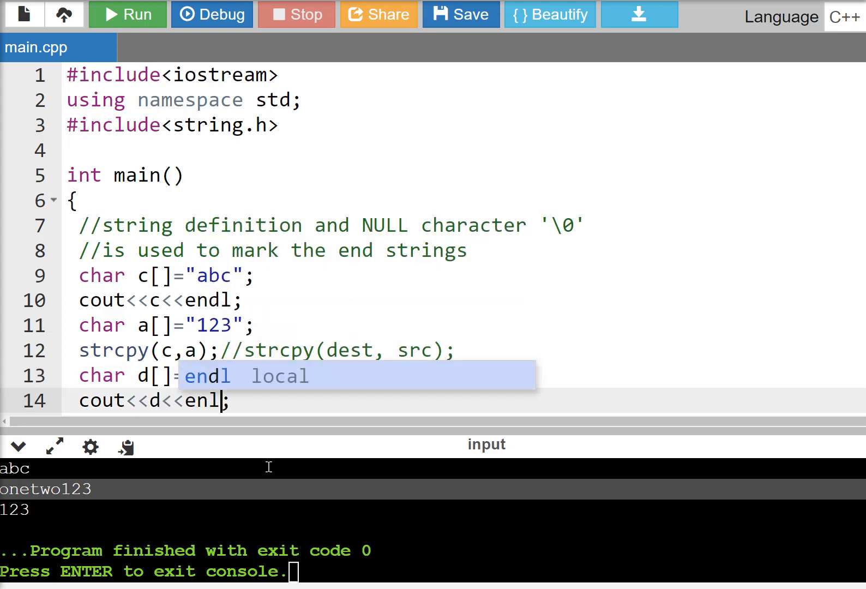
{"action": "type", "text": "\"onetwo\\0three\";"}
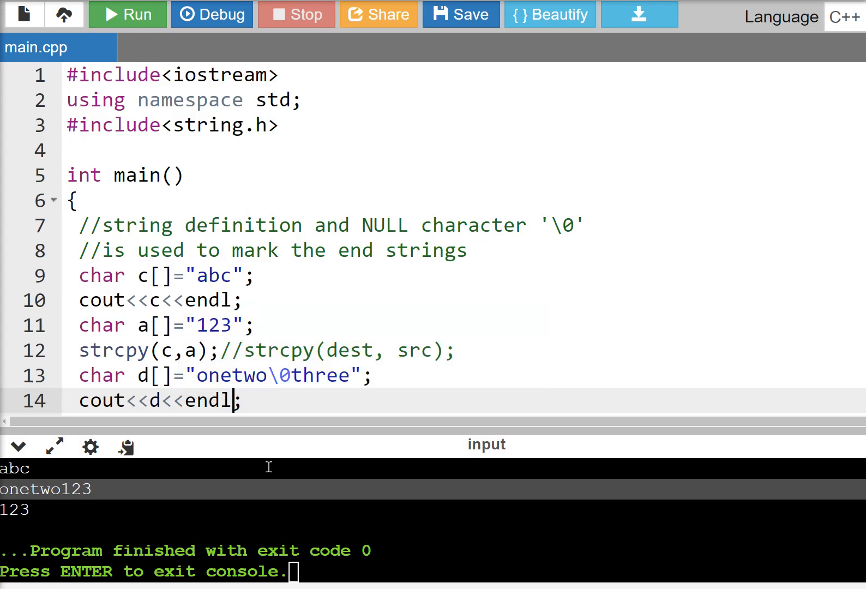
{"action": "left_click", "coordinate": [128, 15]}
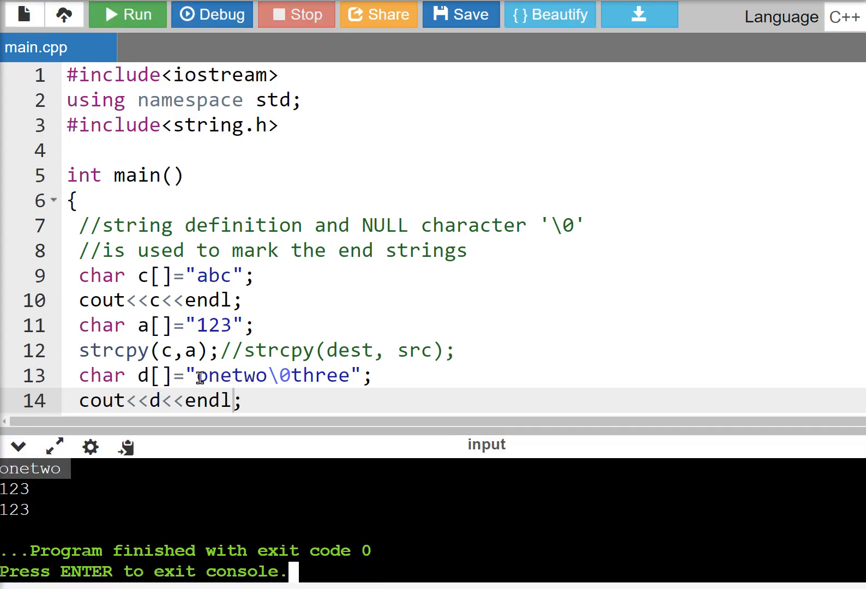
{"action": "double_click", "coordinate": [302, 375]}
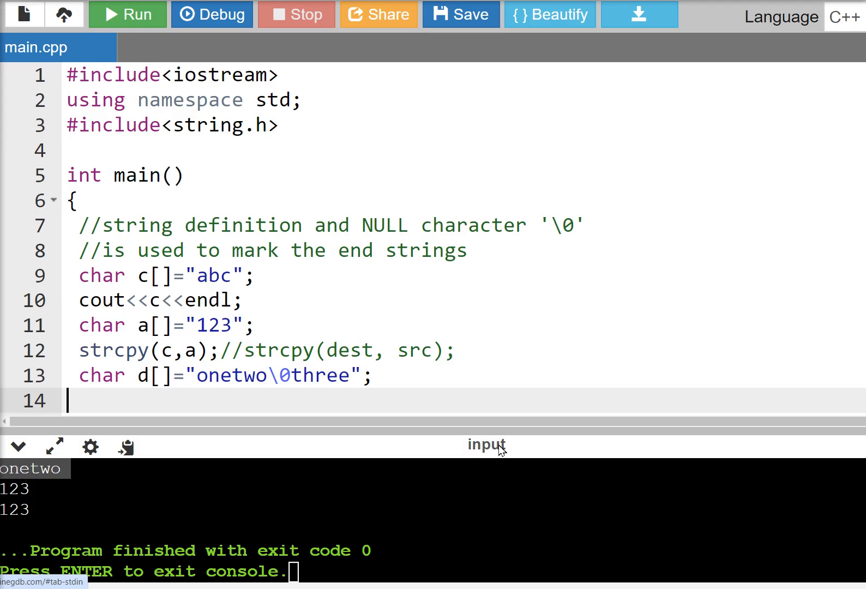
Step: Delete the two cout<<c statements after cout<<d<<endl; and begin a while loop
{"action": "type", "text": "cout<<d<<endl;"}
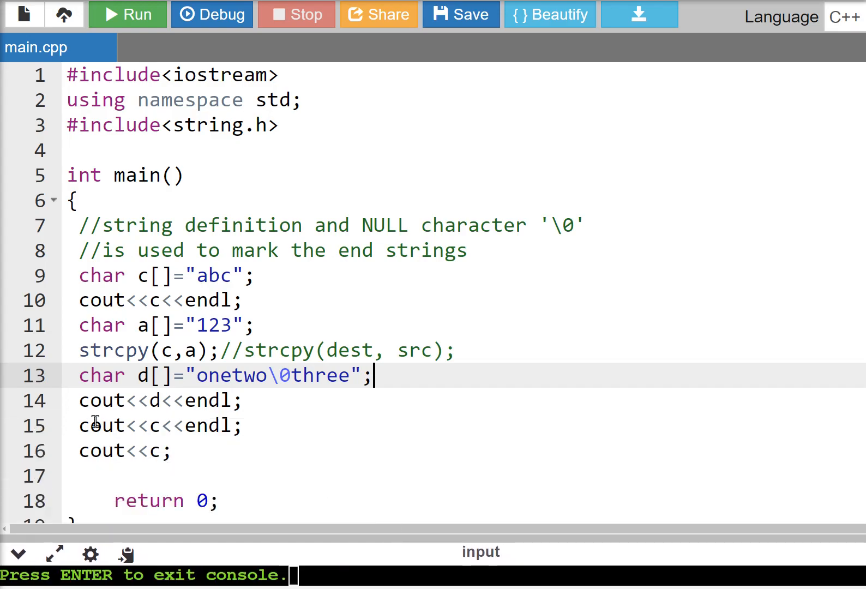
{"action": "mouse_move", "coordinate": [188, 477]}
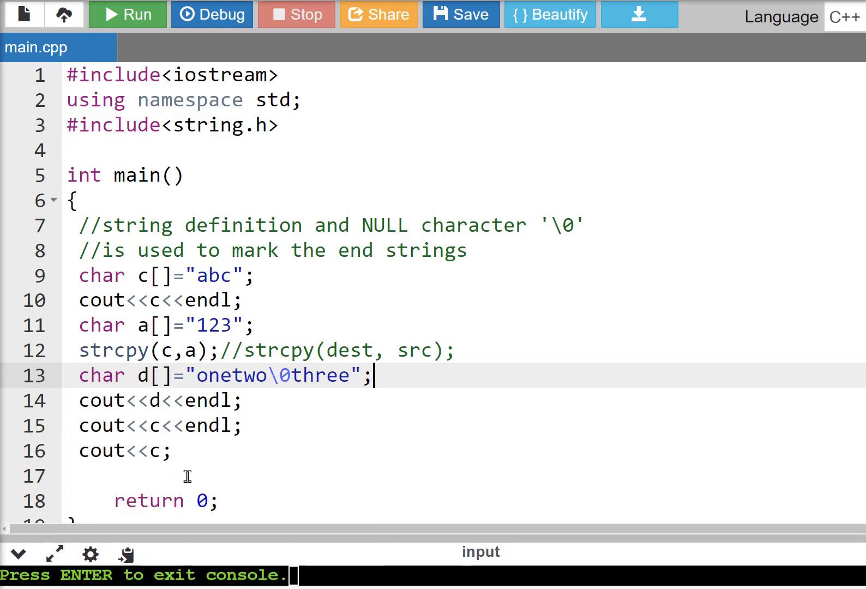
{"action": "left_click", "coordinate": [166, 475]}
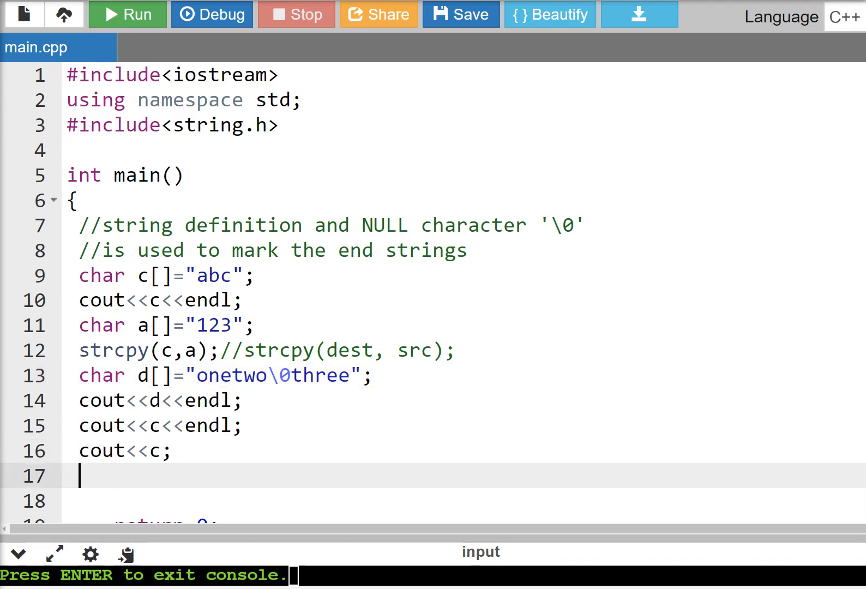
{"action": "mouse_move", "coordinate": [857, 464]}
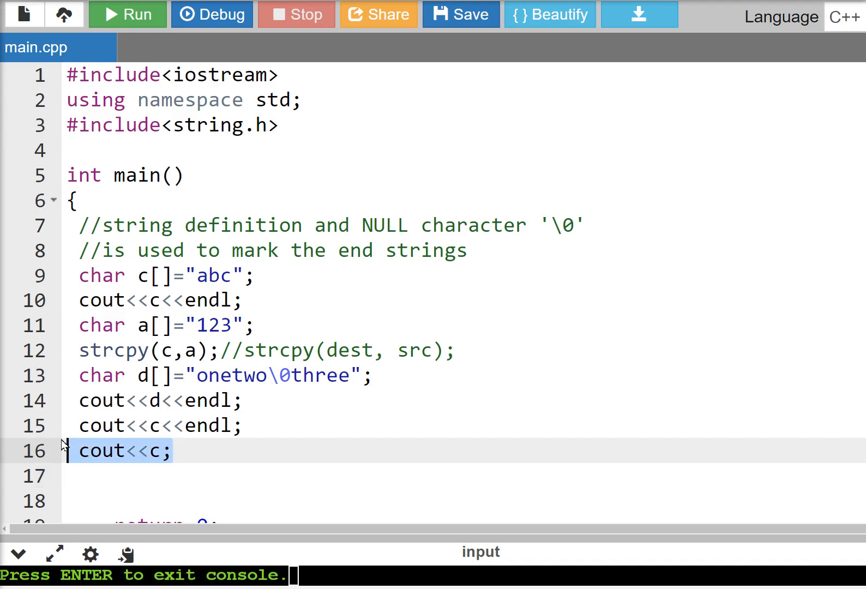
{"action": "key", "text": "Backspace"}
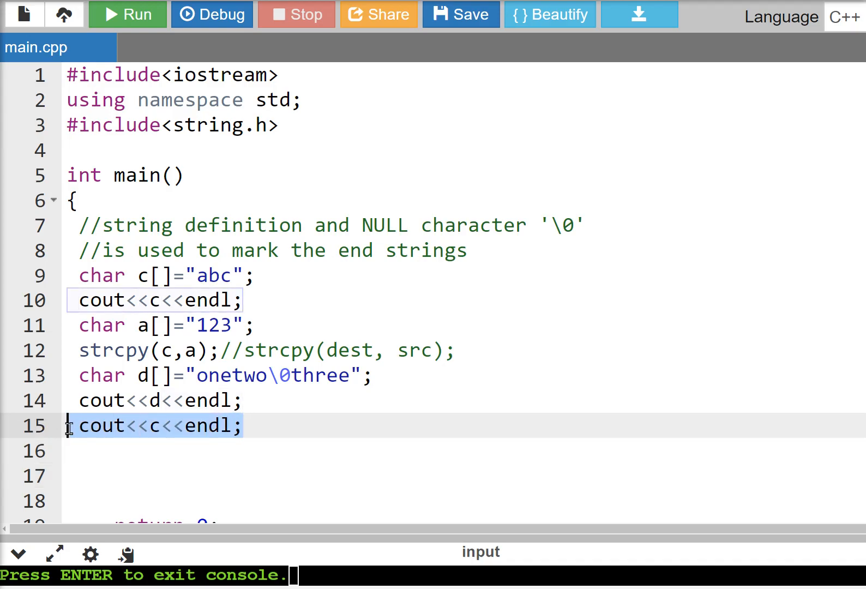
{"action": "key", "text": "Delete"}
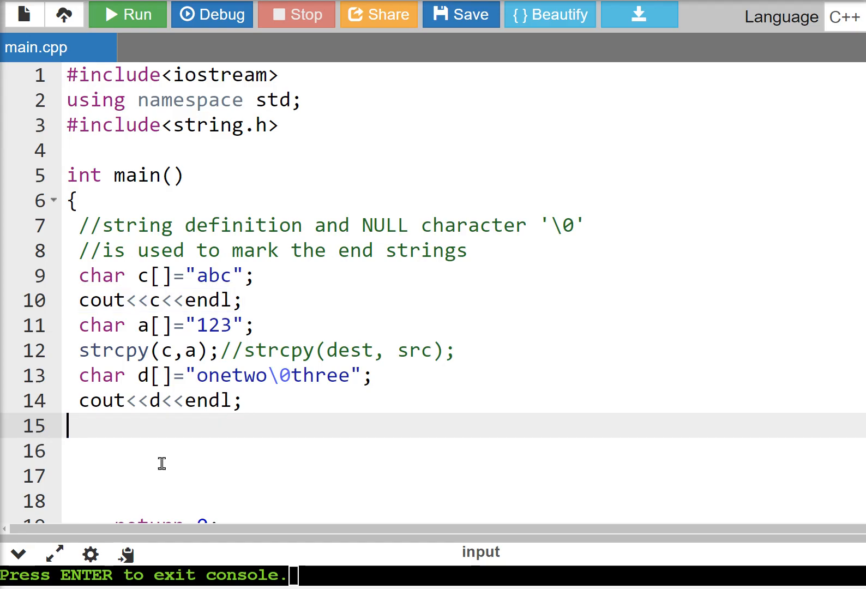
{"action": "type", "text": "while("}
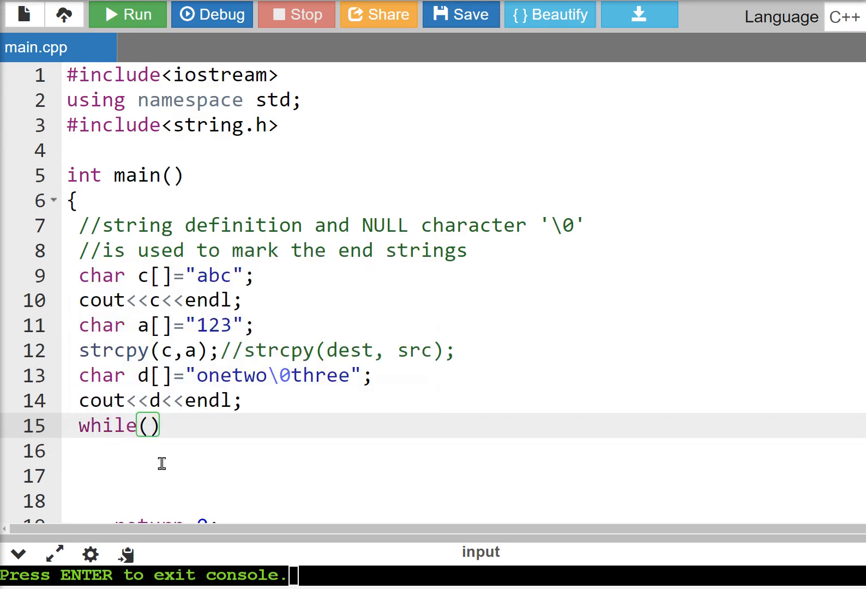
Step: Write the loop condition while(d[i]!='\0') with its opening brace
{"action": "type", "text": "d"}
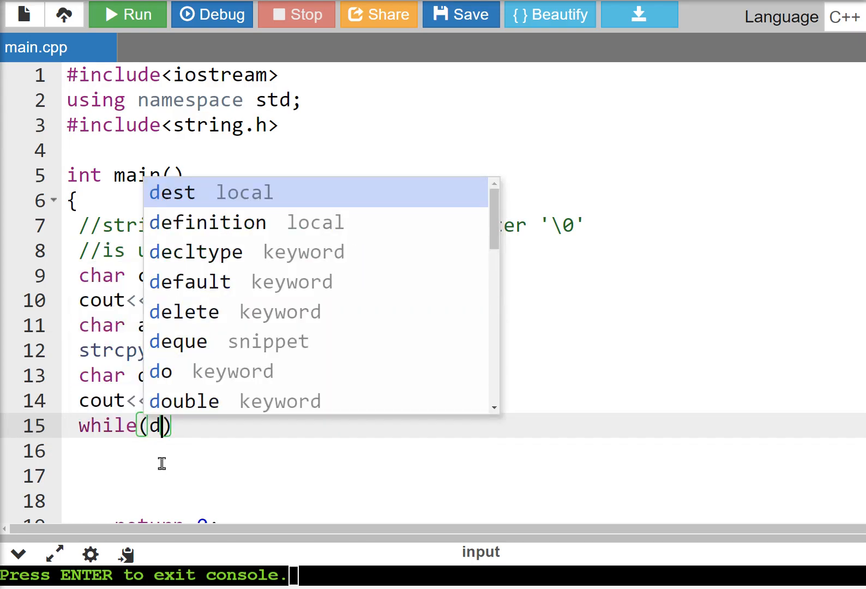
{"action": "type", "text": "[i]"}
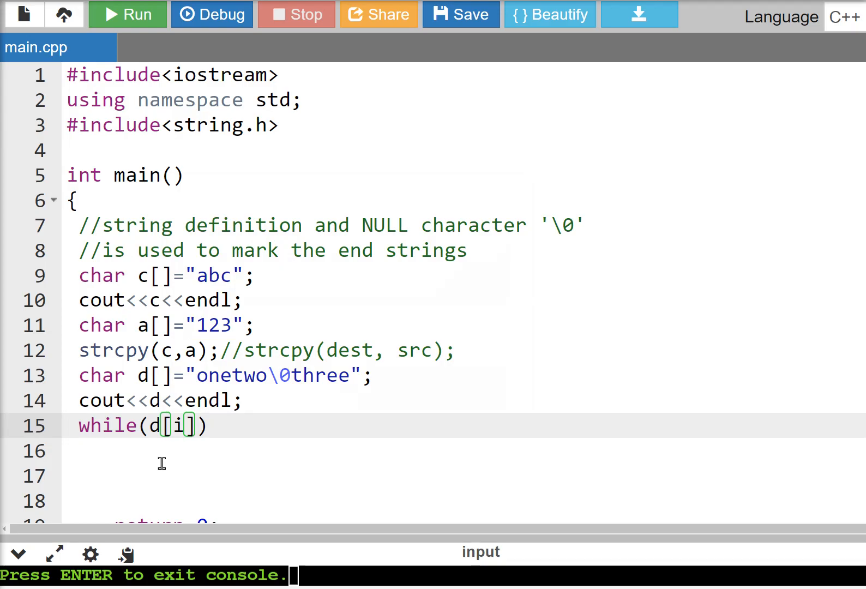
{"action": "type", "text": "!='\\"}
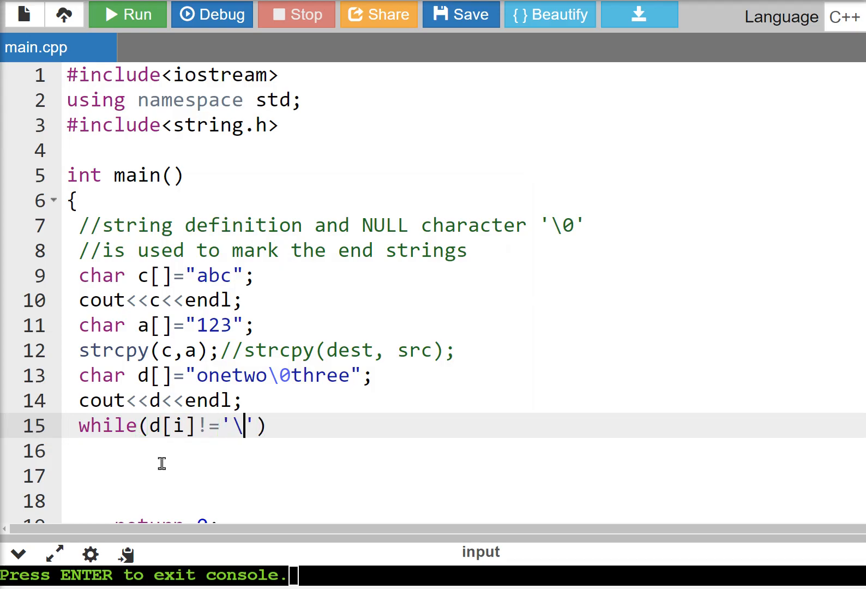
{"action": "type", "text": "0"}
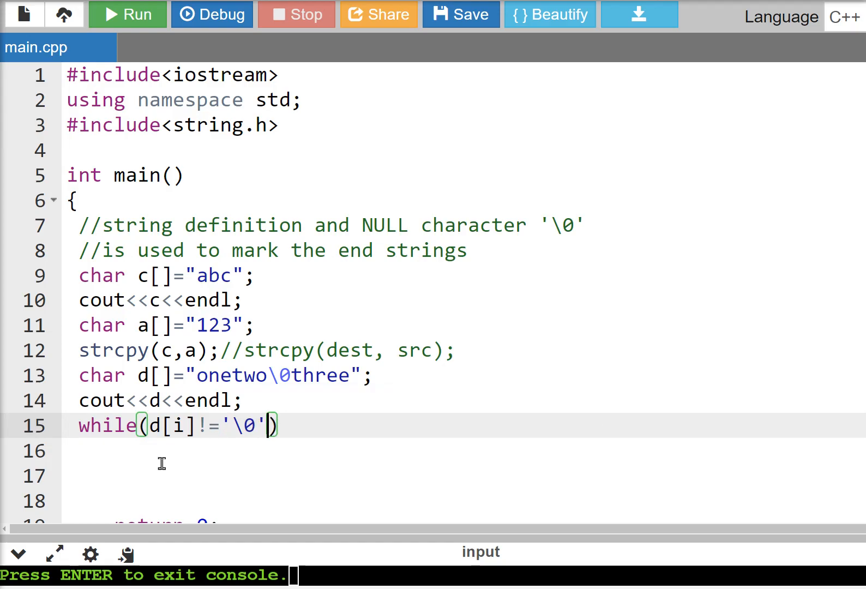
{"action": "type", "text": "{"}
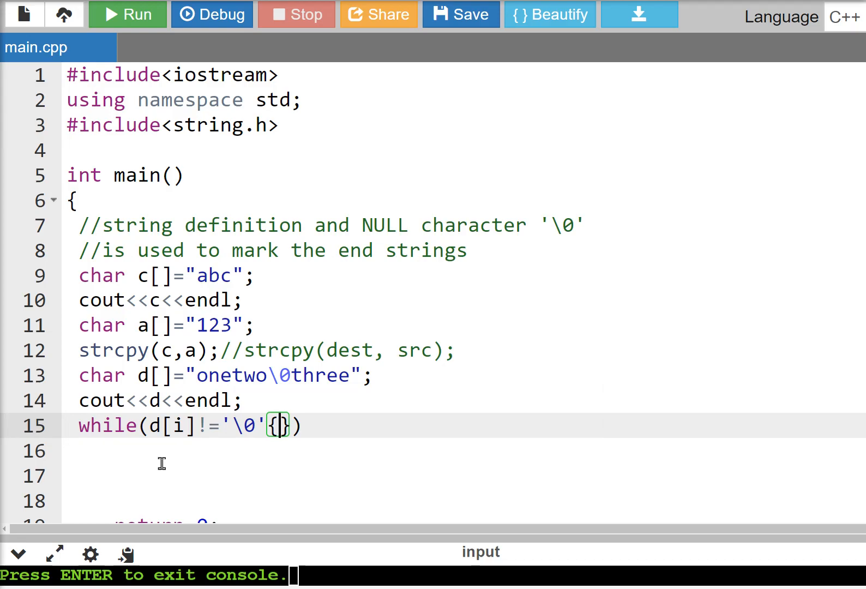
{"action": "key", "text": "Backspace"}
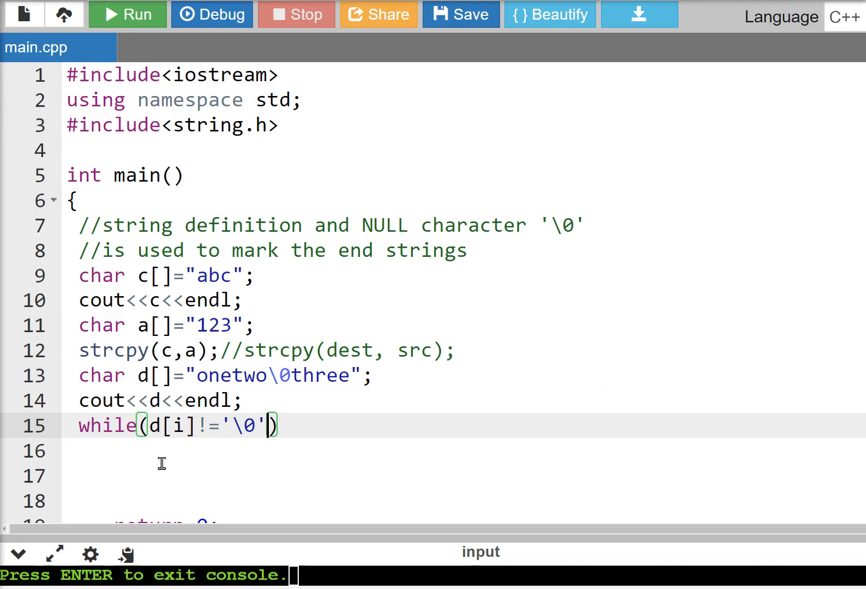
{"action": "type", "text": "{"}
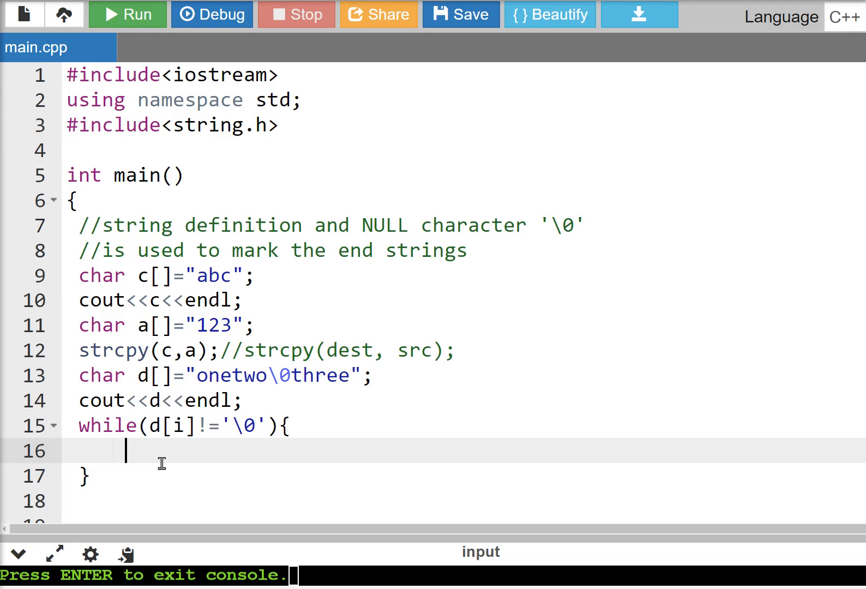
Step: Add cout<<d[i]<<endl; inside the loop body
{"action": "type", "text": "cout<<"}
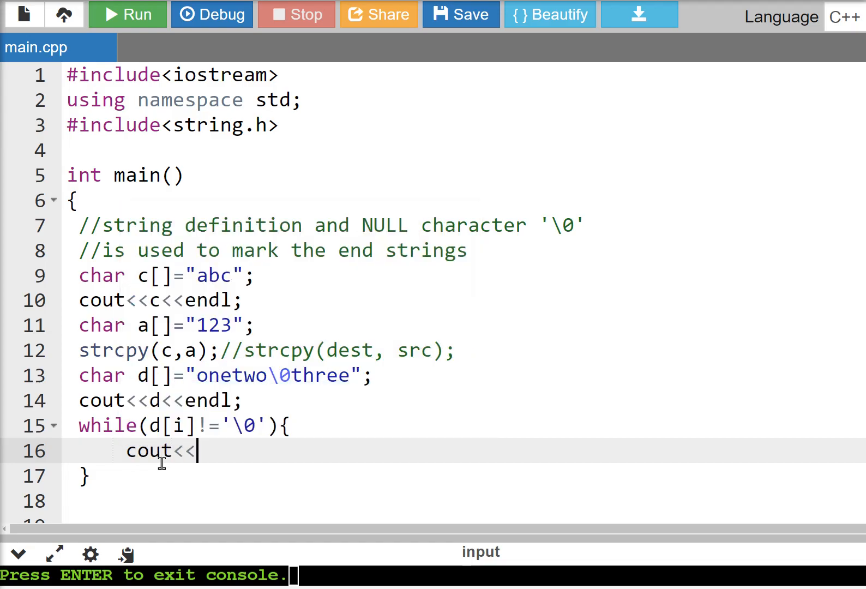
{"action": "type", "text": "d["}
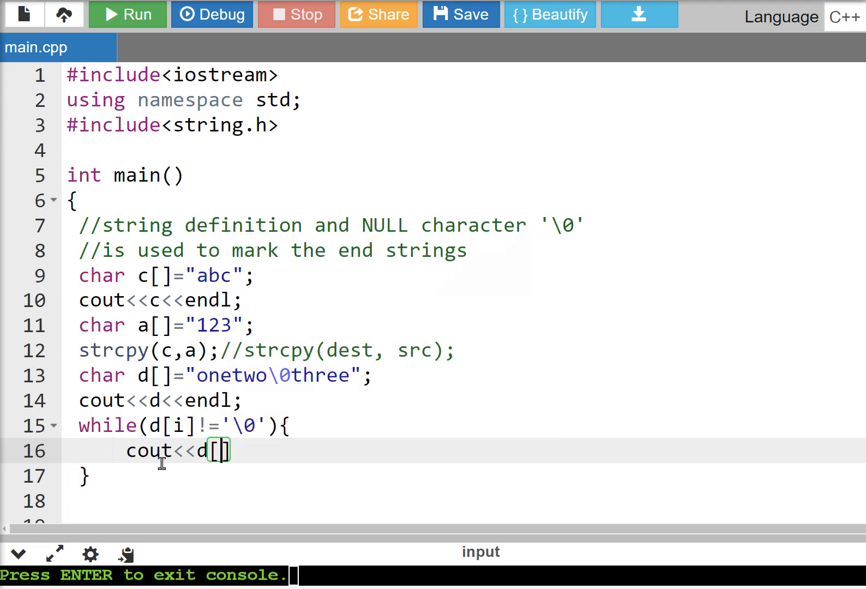
{"action": "type", "text": "i"}
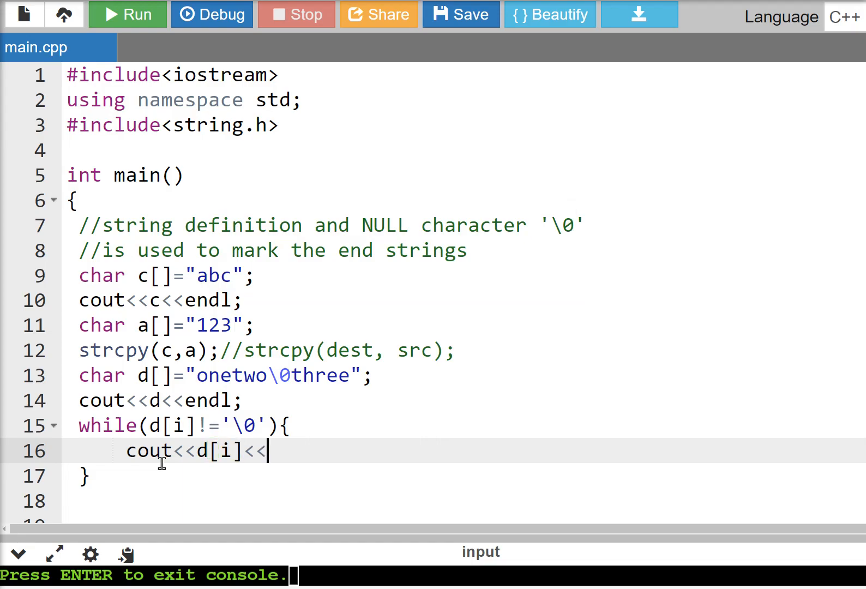
{"action": "type", "text": "endl"}
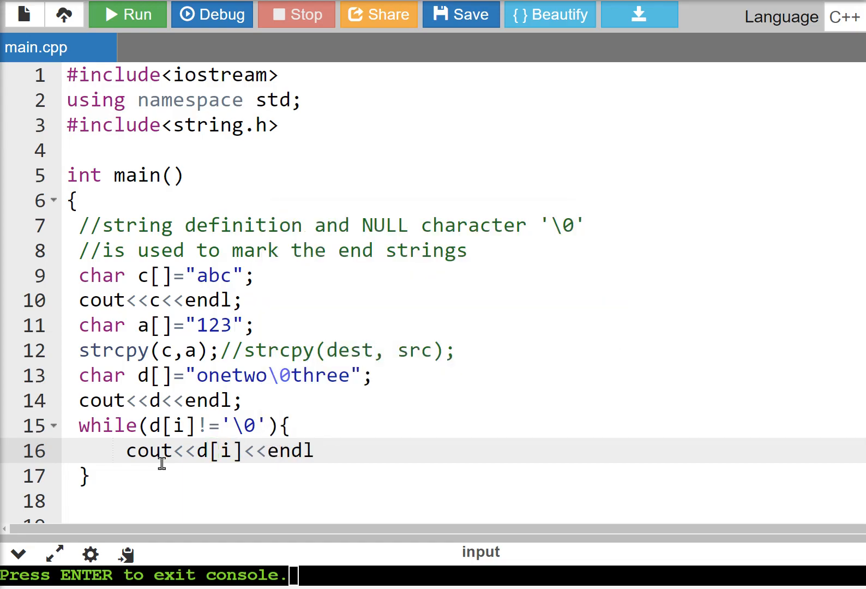
{"action": "type", "text": ";"}
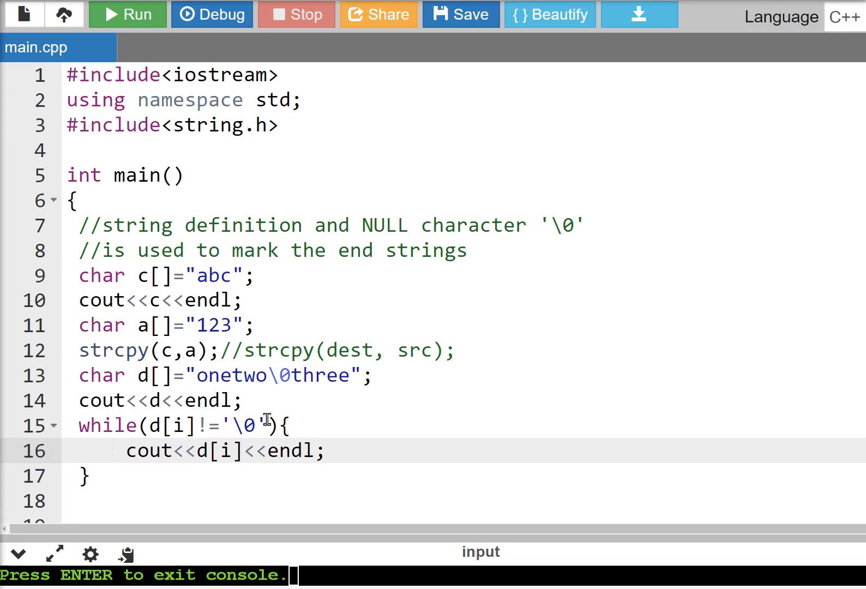
Step: Declare int i=0; above the loop and increment with ++i; inside it
{"action": "key", "text": "Enter"}
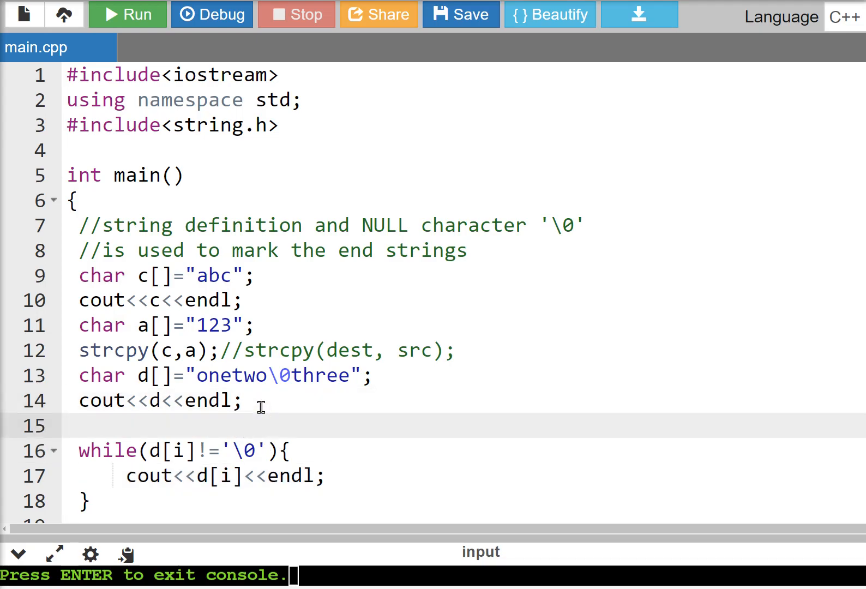
{"action": "type", "text": "int i="}
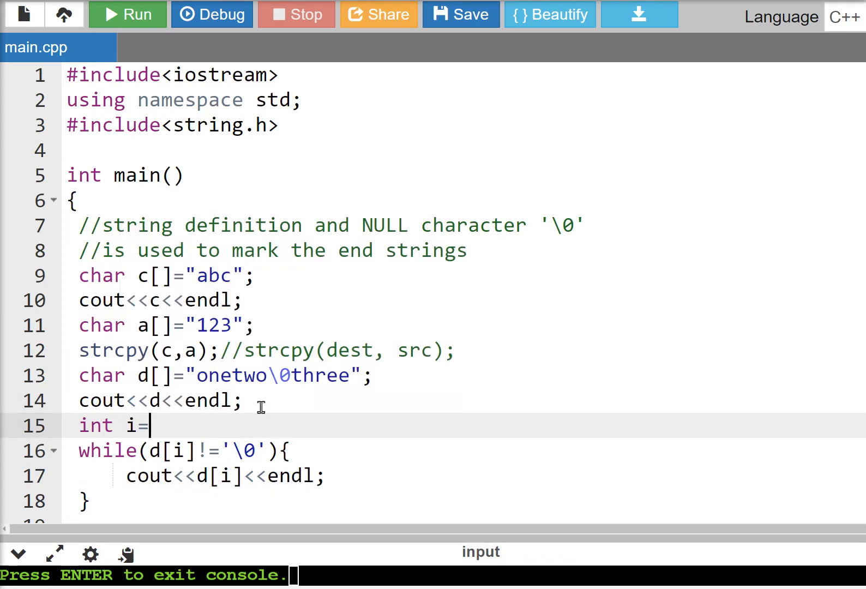
{"action": "type", "text": "0;"}
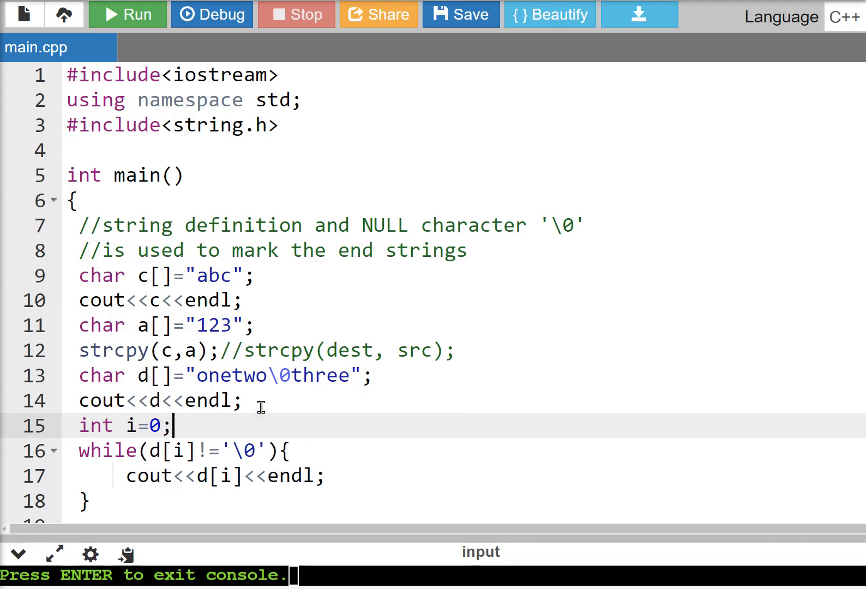
{"action": "mouse_move", "coordinate": [342, 482]}
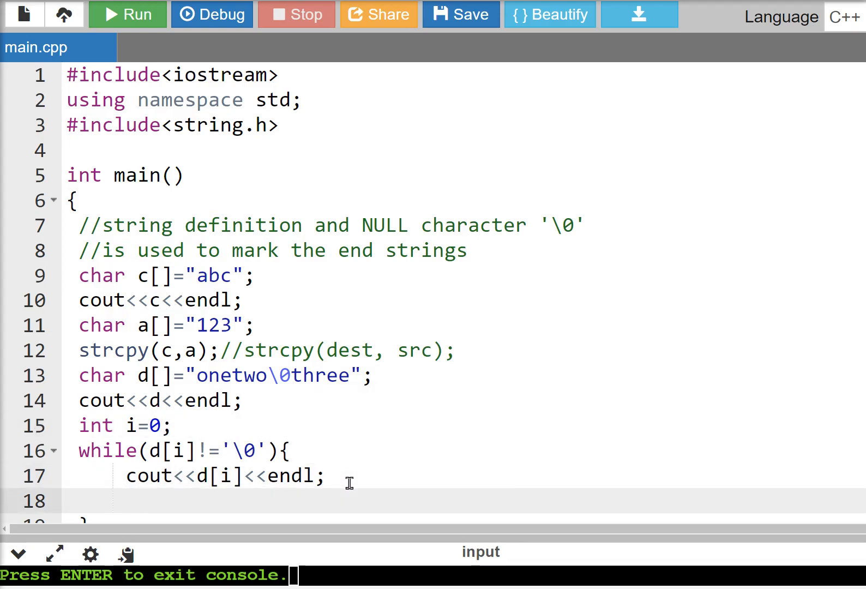
{"action": "type", "text": "i"}
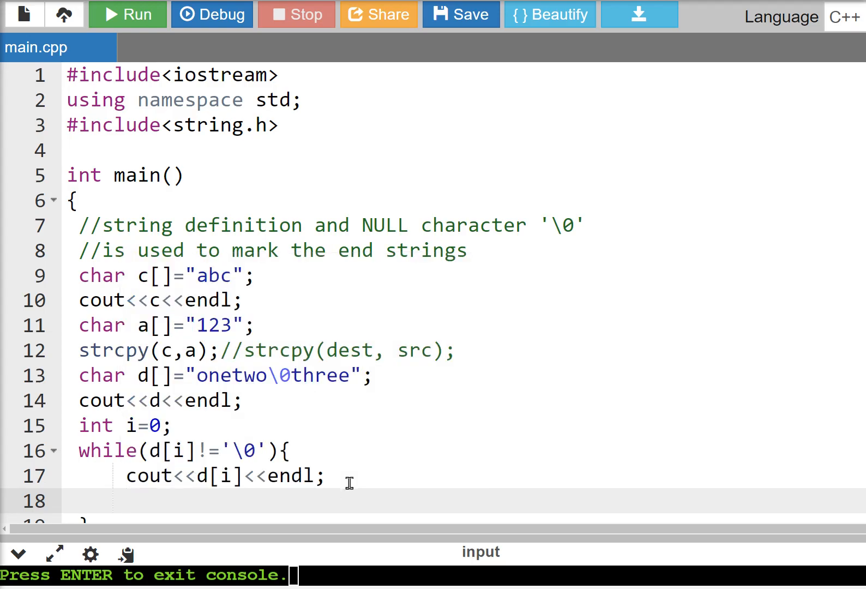
{"action": "type", "text": "++i;"}
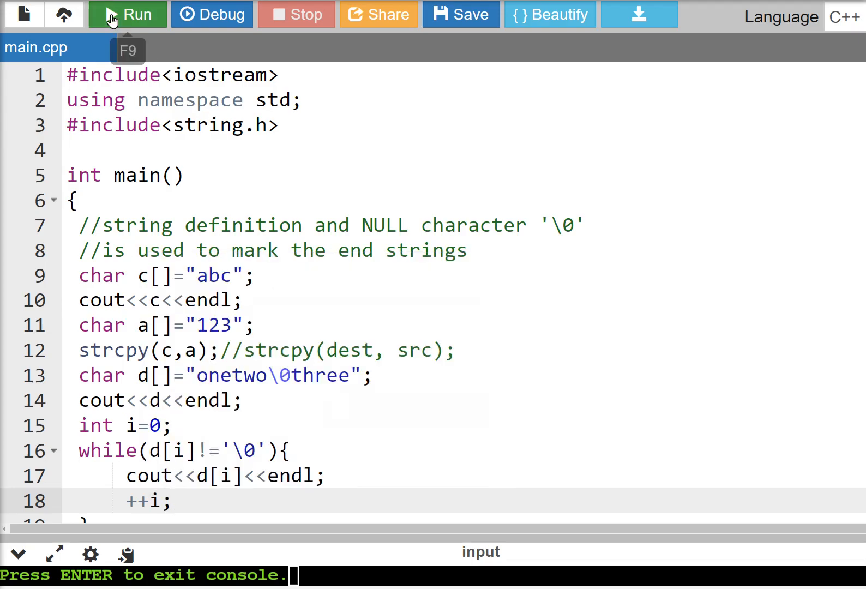
Step: Run the program with the new loop and return to editing the loop body
{"action": "left_click", "coordinate": [126, 14]}
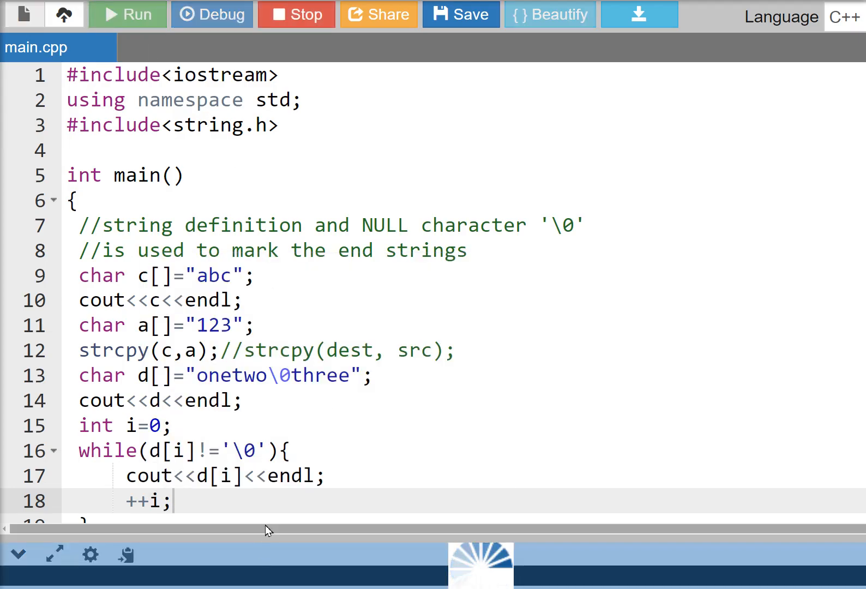
{"action": "left_click", "coordinate": [127, 14]}
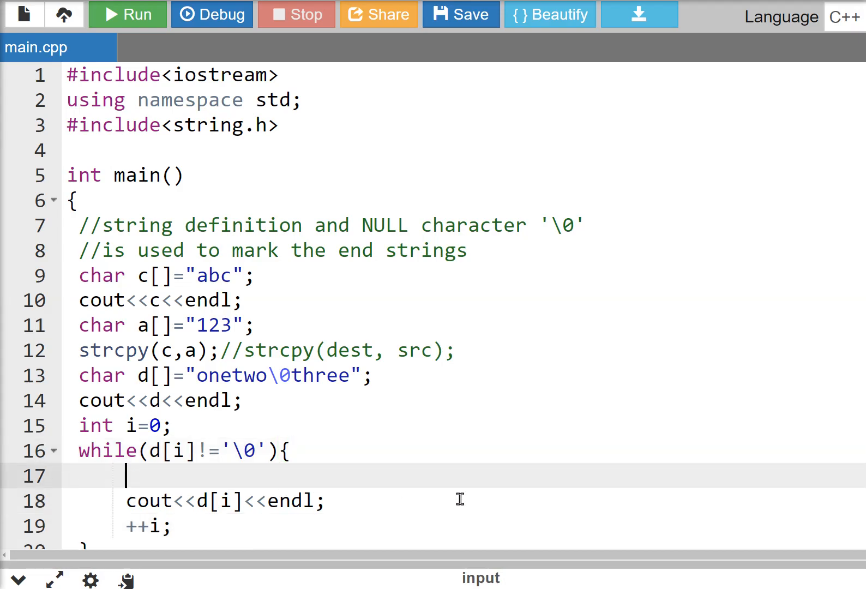
Step: Add if(d[i]=='t') above the print statement and run to test the filter
{"action": "type", "text": "if("}
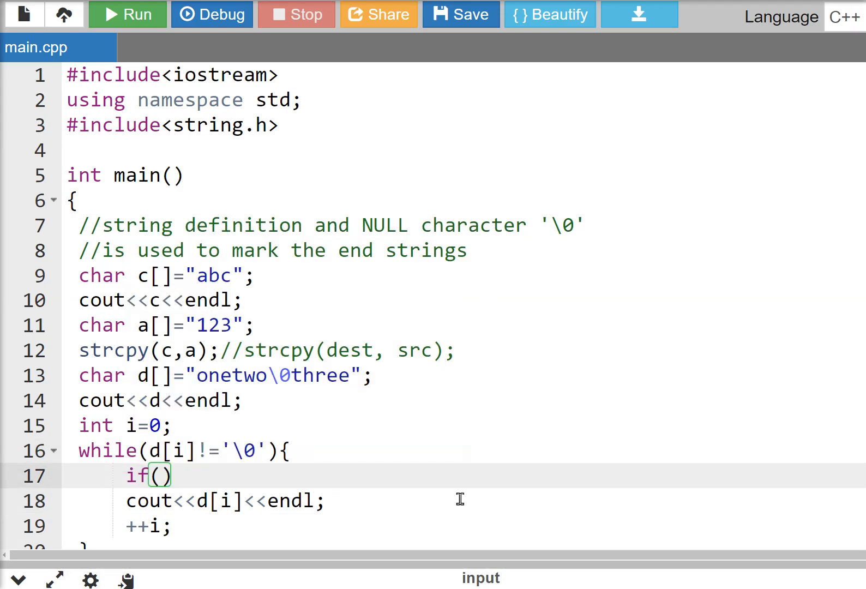
{"action": "type", "text": "d"}
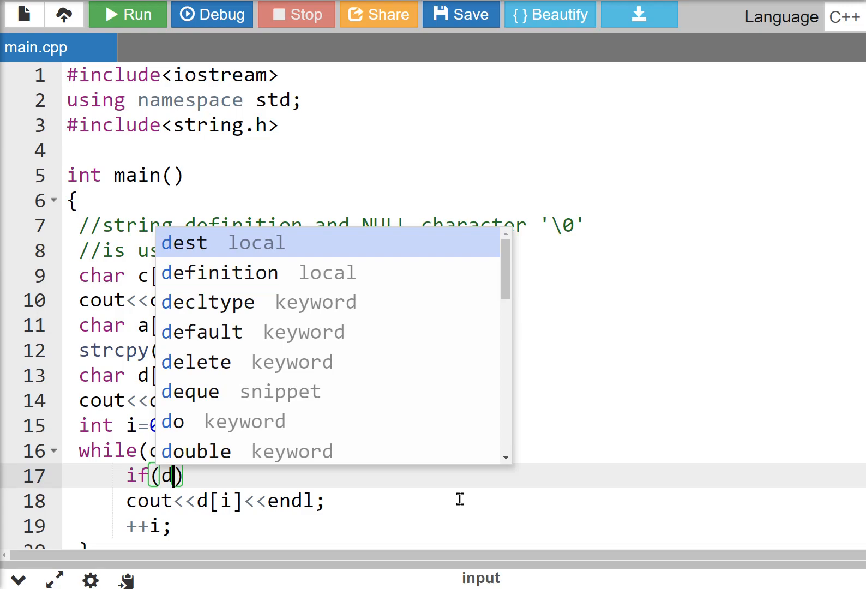
{"action": "type", "text": "[i"}
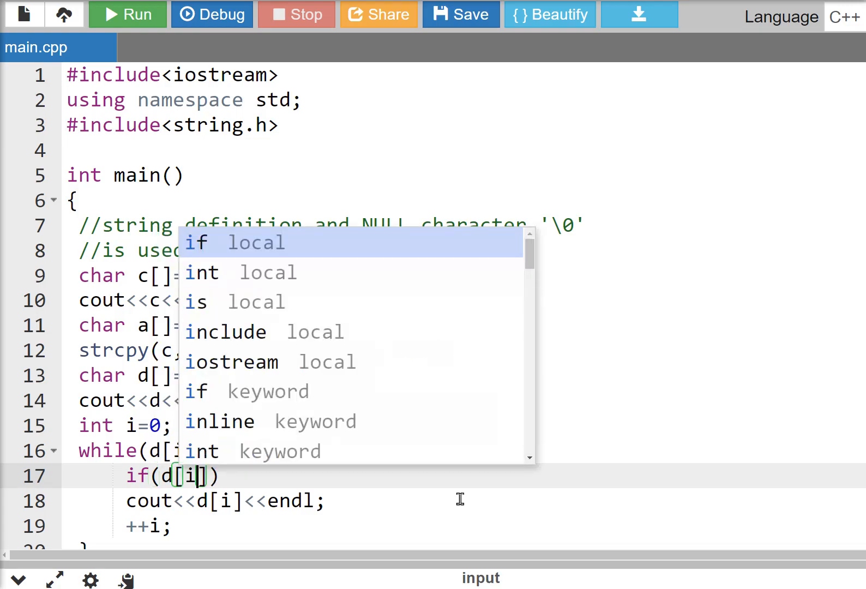
{"action": "key", "text": "Escape"}
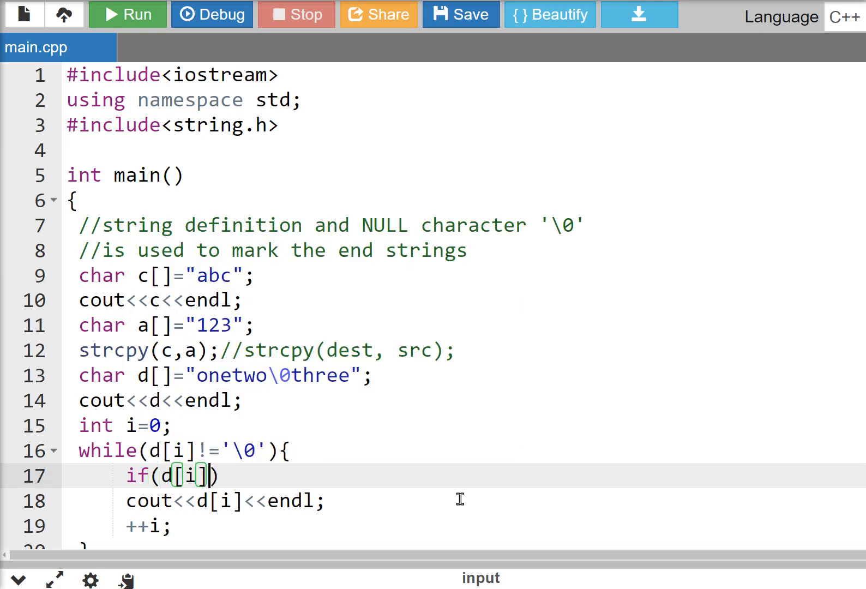
{"action": "type", "text": "=='"}
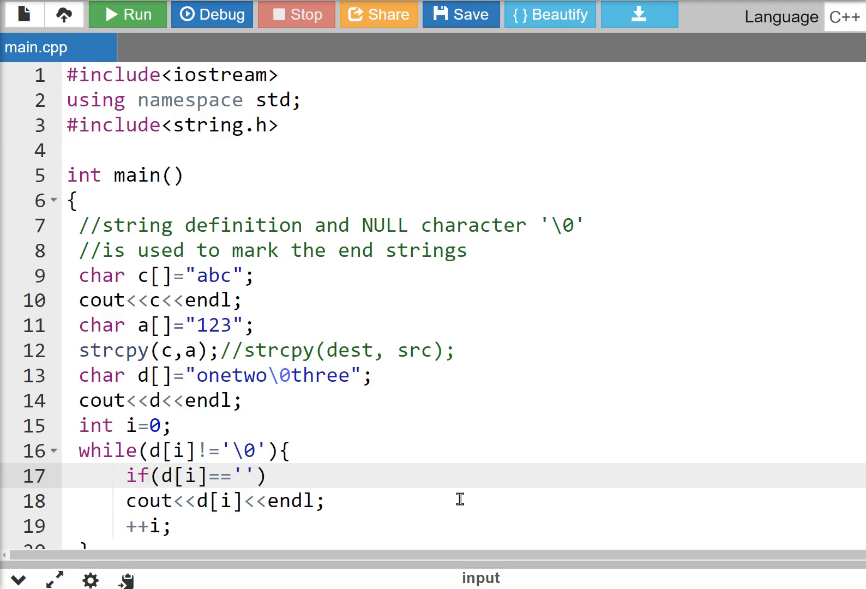
{"action": "type", "text": "t"}
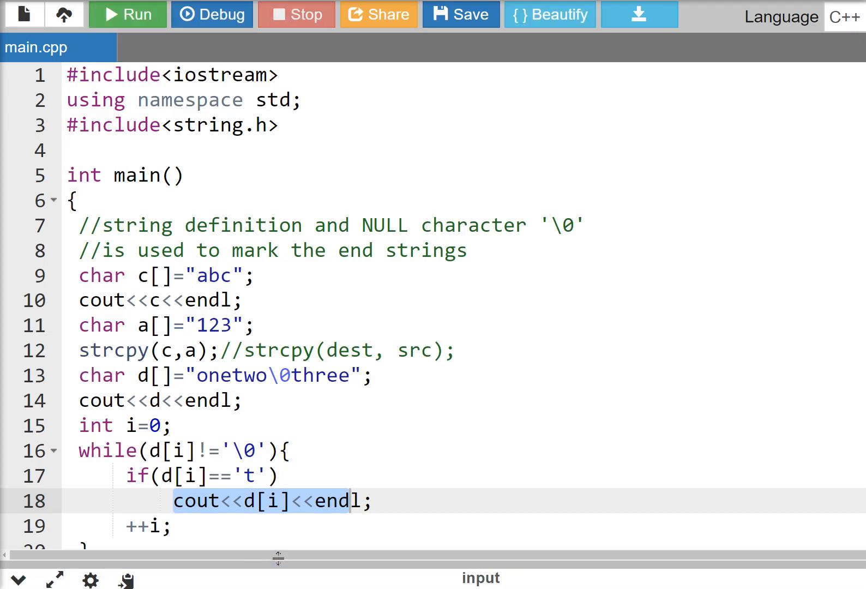
{"action": "left_click", "coordinate": [127, 14]}
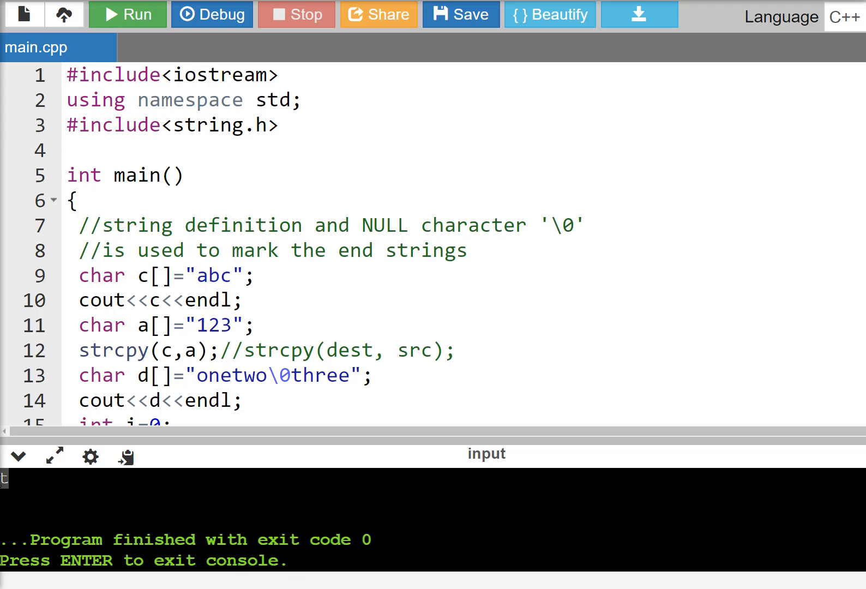
Step: Scroll down the editor to the end of the filtered while loop
{"action": "scroll", "scroll_direction": "down", "scroll_amount": 3}
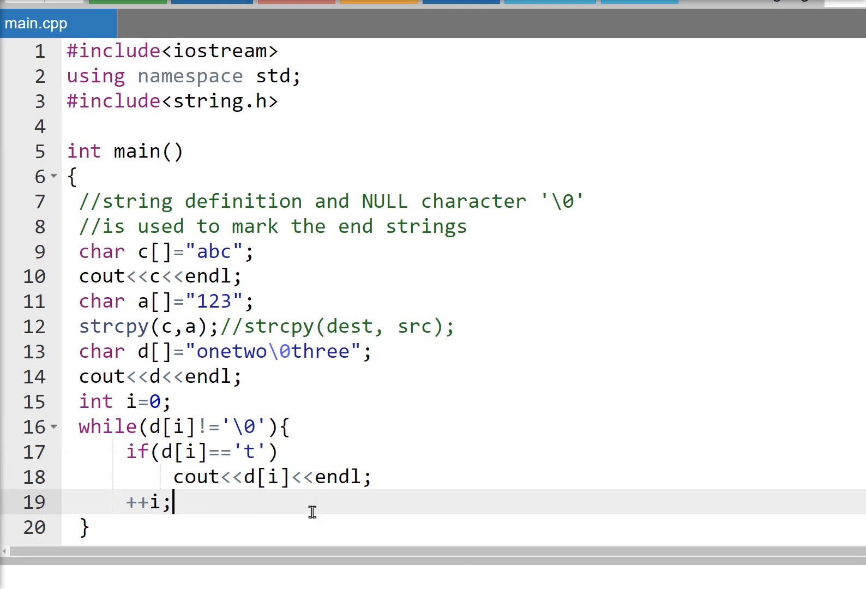
{"action": "mouse_move", "coordinate": [265, 519]}
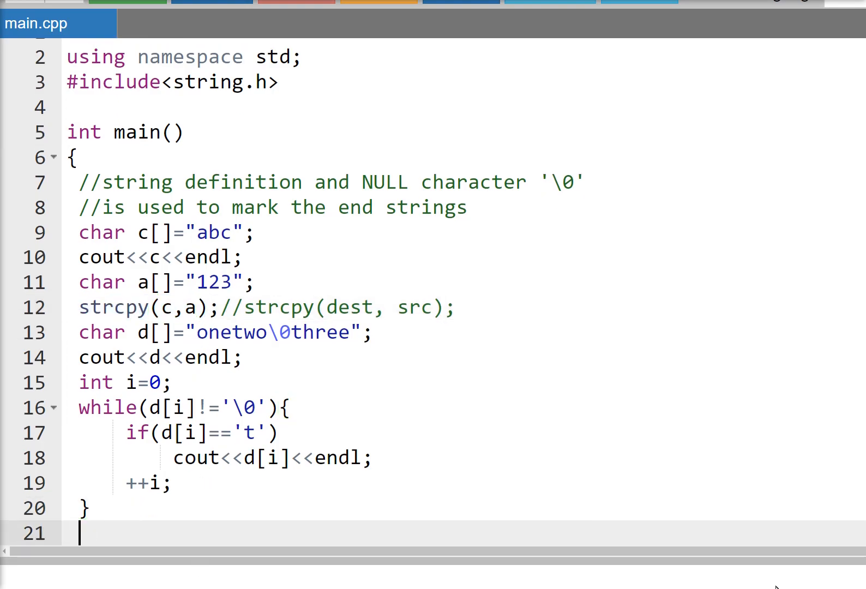
Step: Write the comment //function called strlen(st); on line 21
{"action": "type", "text": "//function ca"}
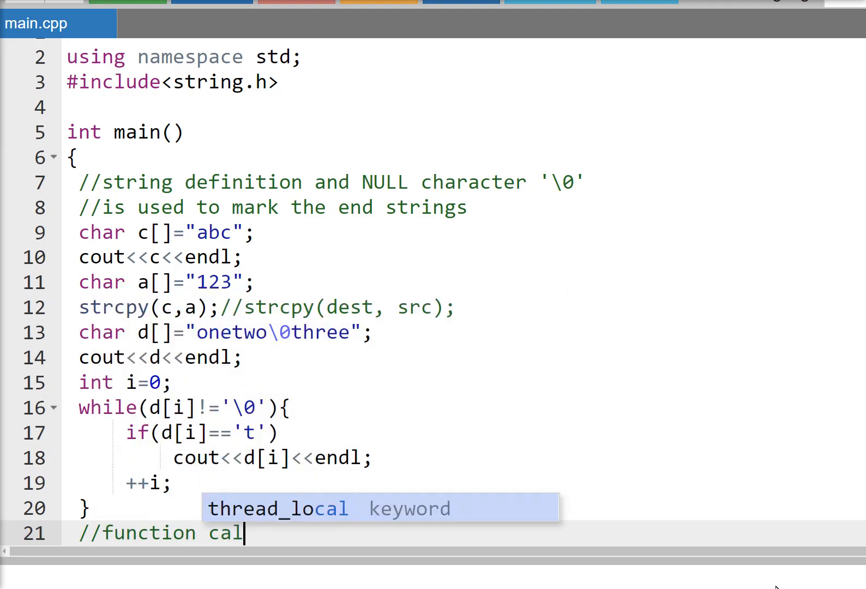
{"action": "type", "text": "led strlen"}
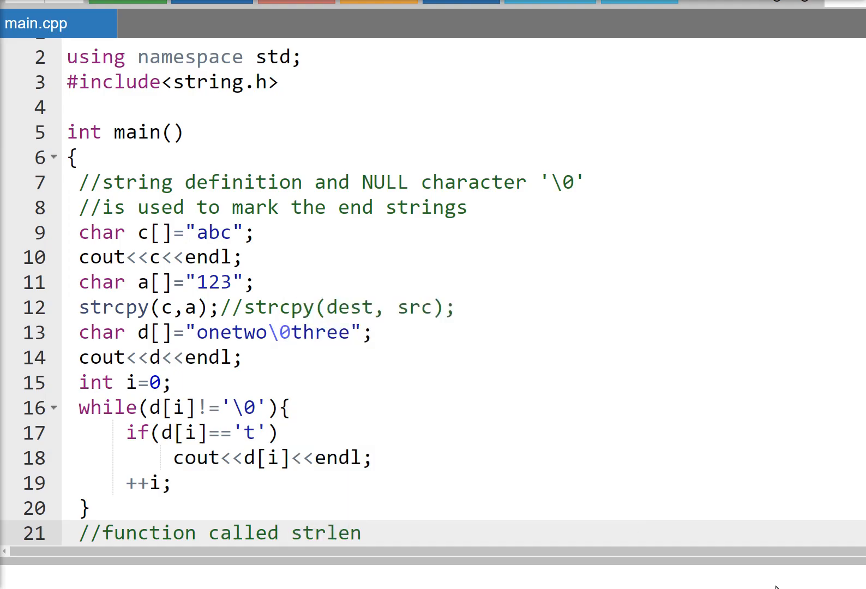
{"action": "type", "text": "()"}
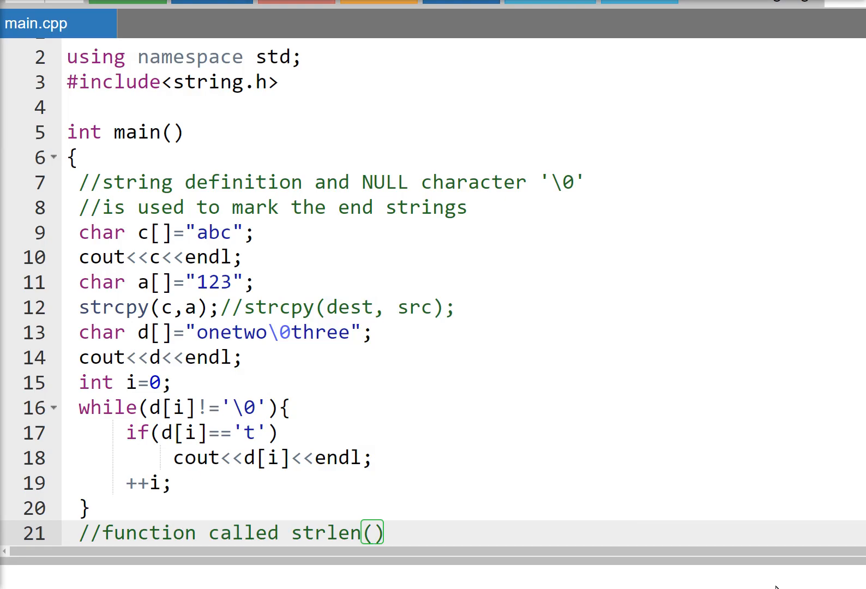
{"action": "type", "text": "s"}
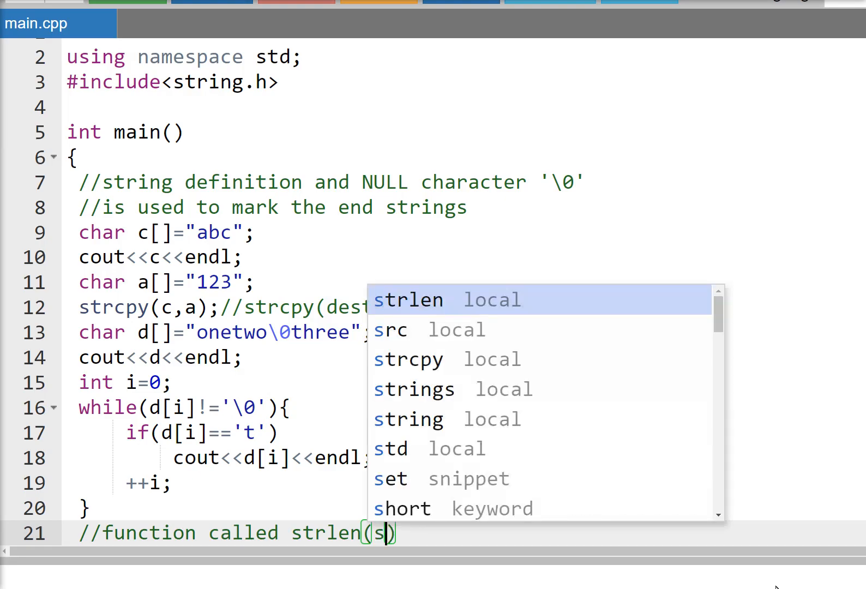
{"action": "type", "text": "t"}
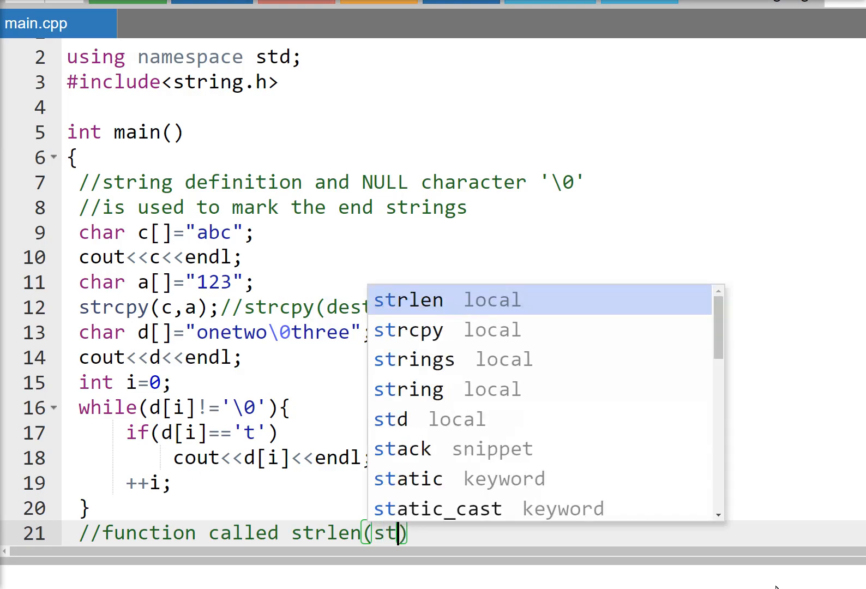
{"action": "key", "text": "Escape"}
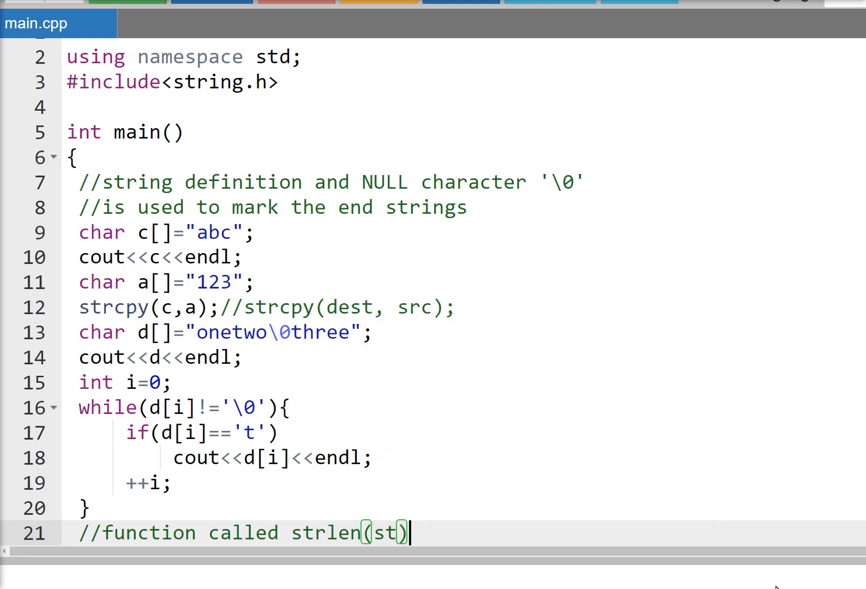
{"action": "type", "text": ";"}
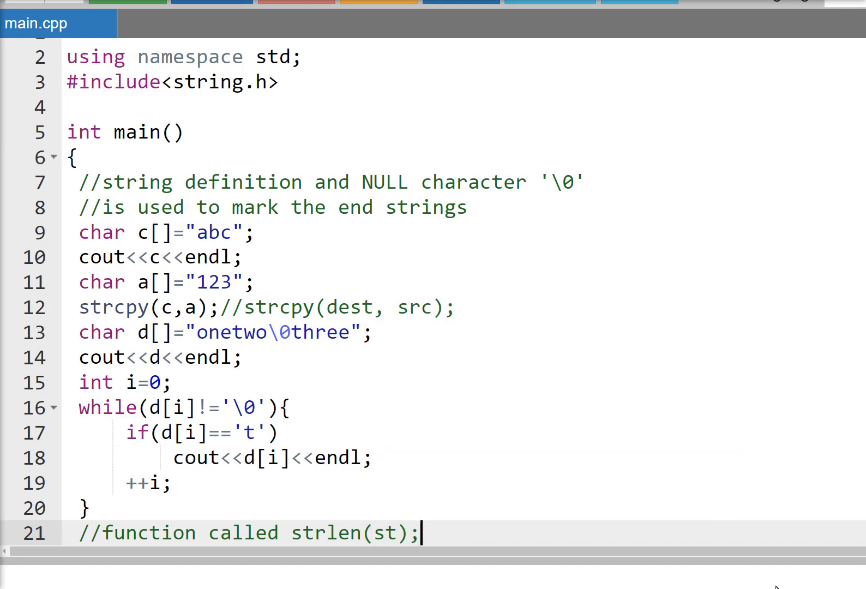
Step: Finish the comment with 'return length of strings' and begin a cout line below
{"action": "type", "text": "return"}
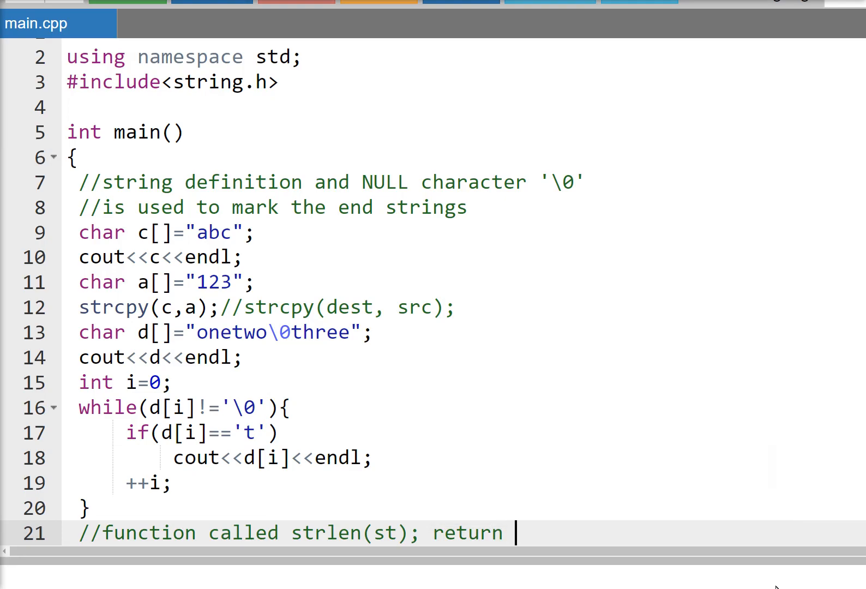
{"action": "type", "text": "length of"}
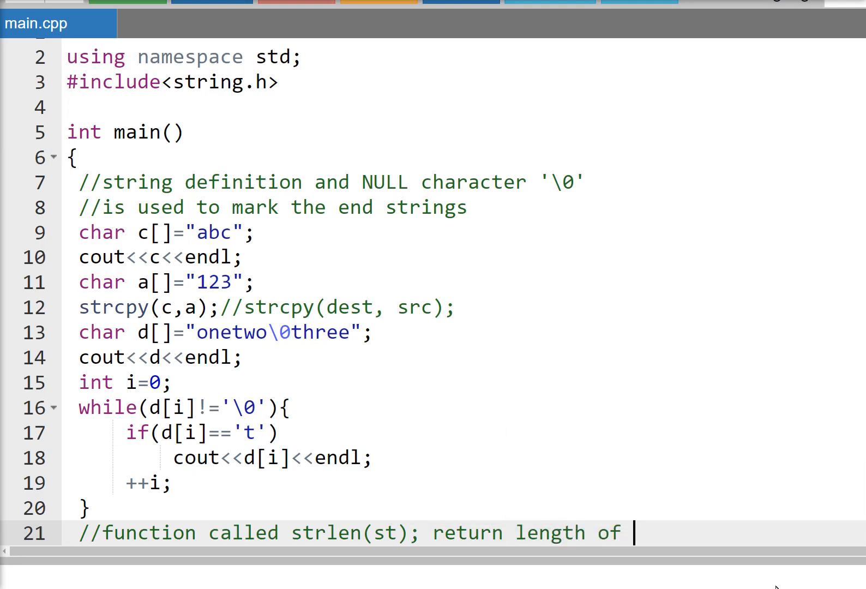
{"action": "type", "text": "strings"}
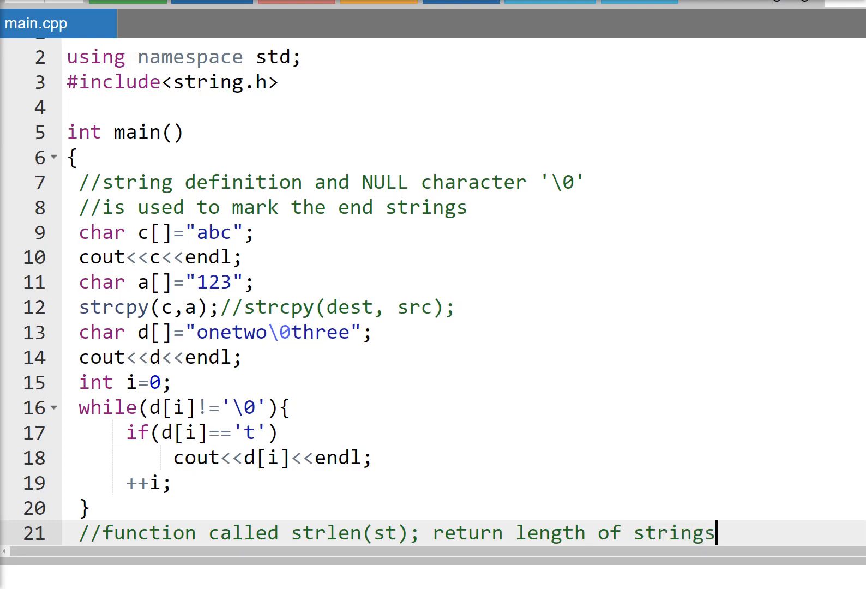
{"action": "type", "text": "cou"}
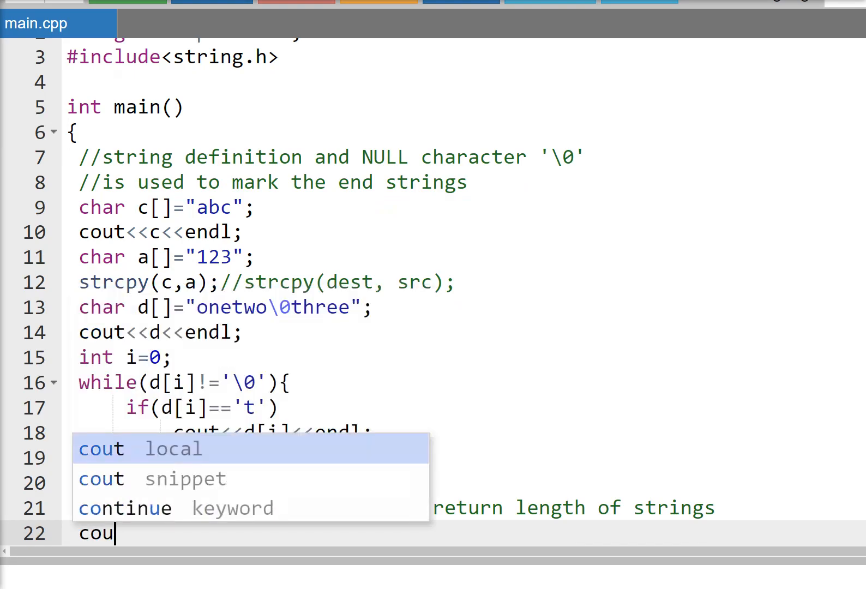
Step: Write line 22 as cout<<strlen(d)<<endl; to print the length of array d
{"action": "type", "text": "str"}
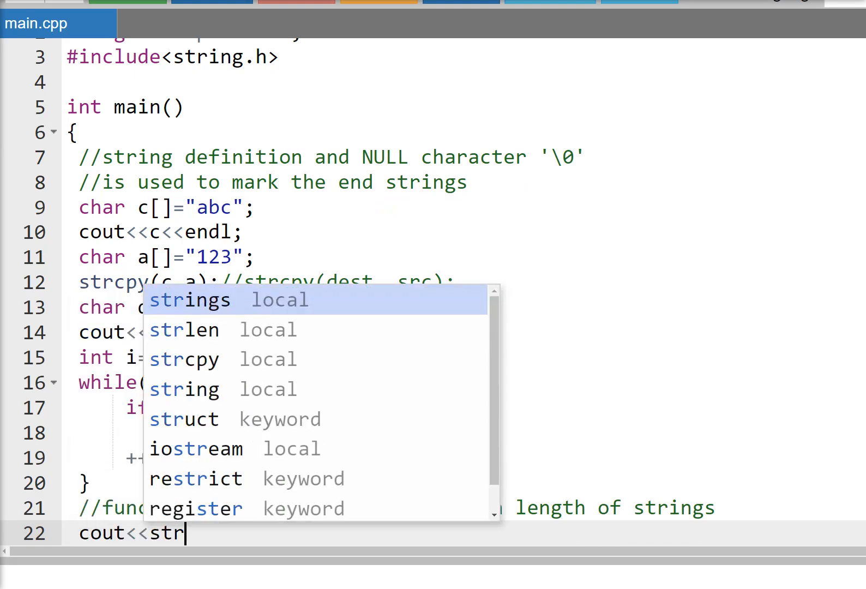
{"action": "type", "text": "len"}
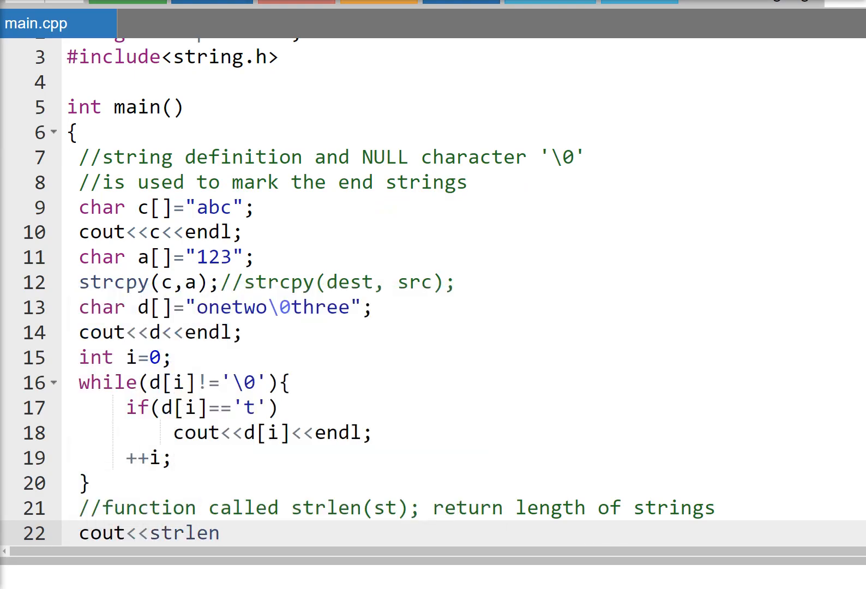
{"action": "type", "text": "()"}
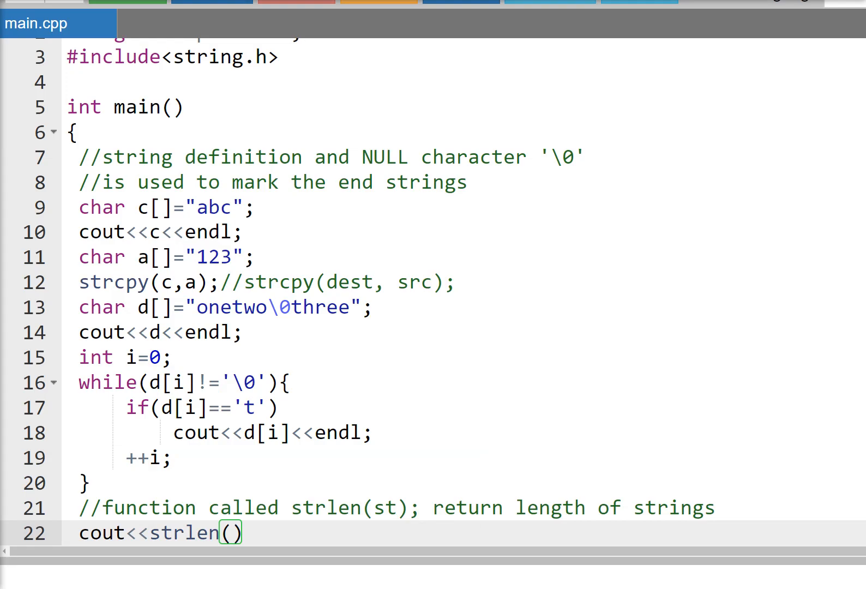
{"action": "mouse_move", "coordinate": [192, 307]}
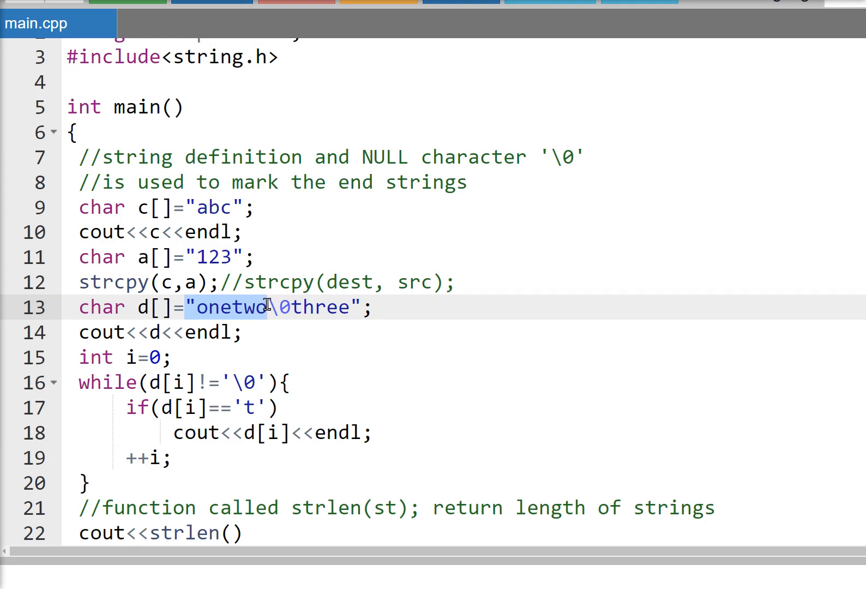
{"action": "left_click", "coordinate": [145, 308]}
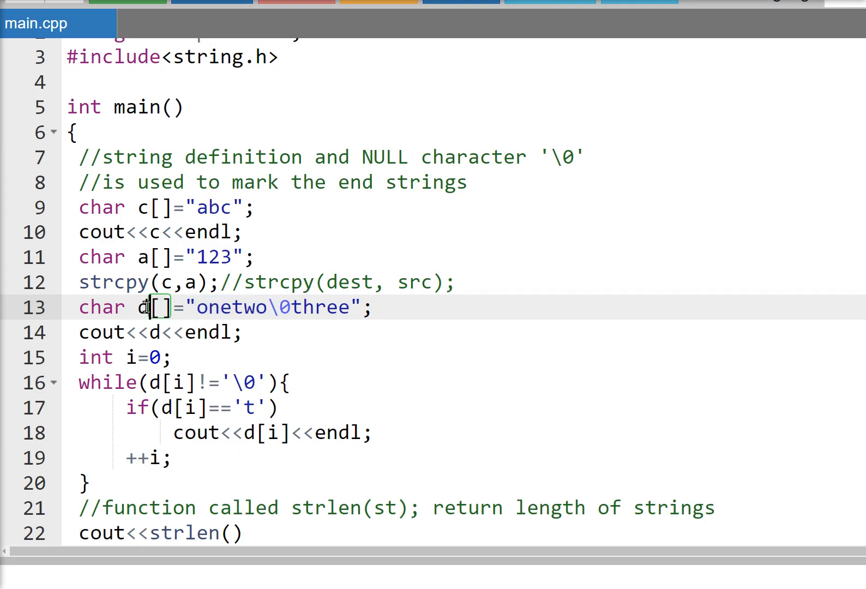
{"action": "double_click", "coordinate": [144, 308]}
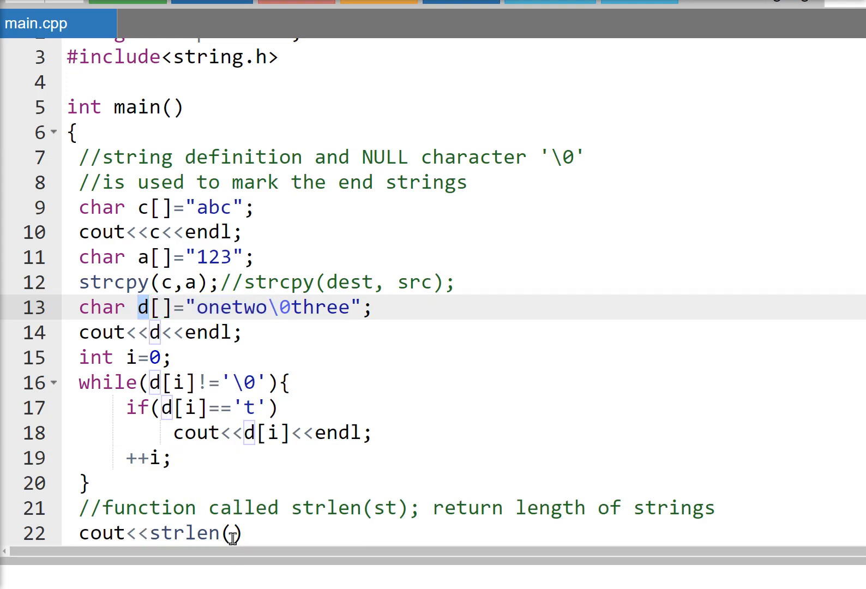
{"action": "type", "text": "d"}
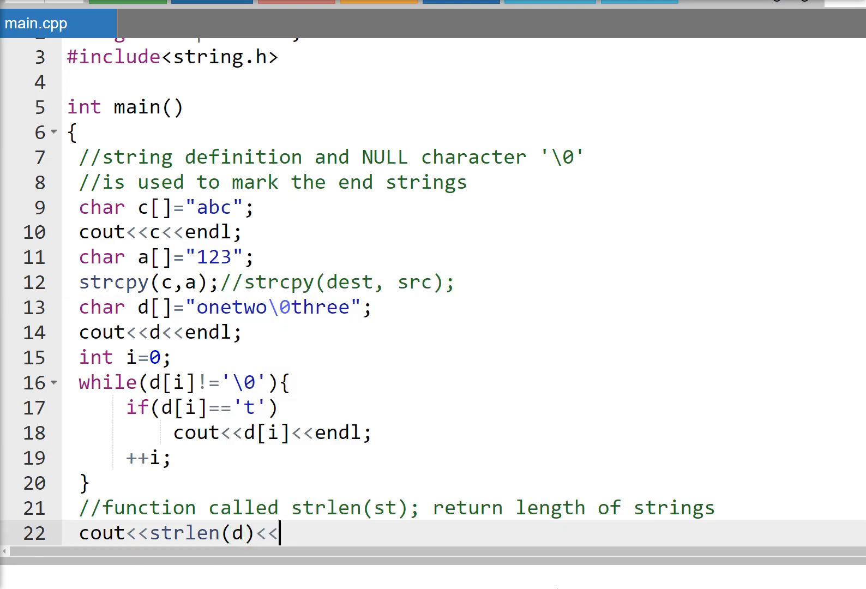
{"action": "type", "text": "endl;"}
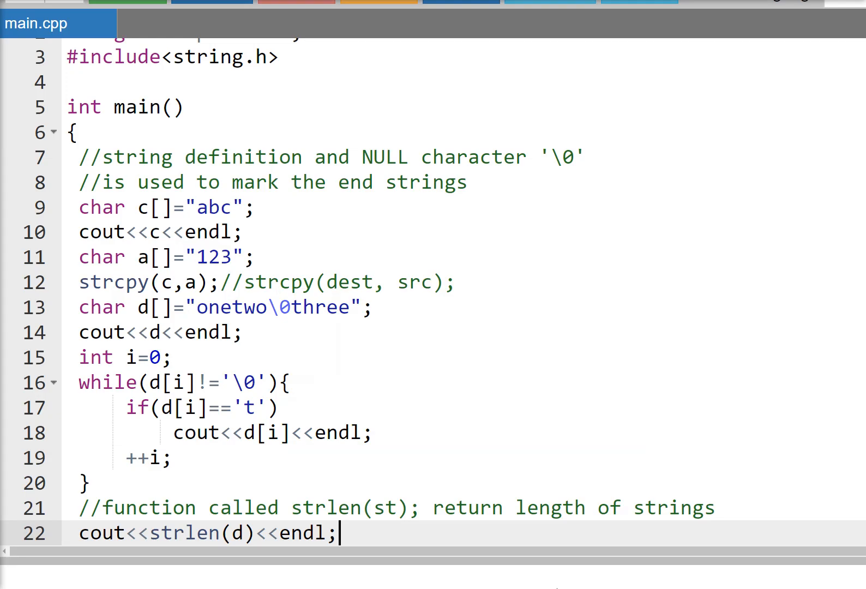
{"action": "mouse_move", "coordinate": [590, 523]}
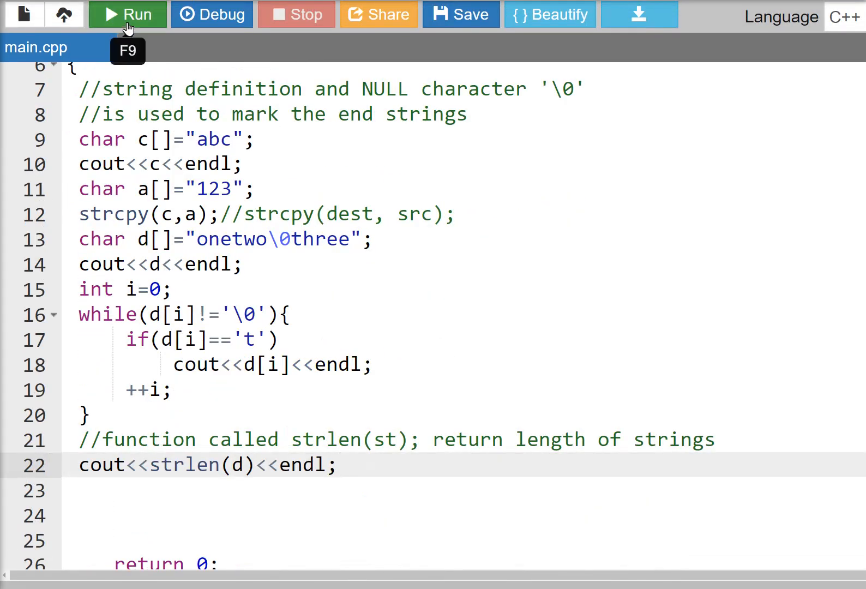
Step: Scroll down to view the console output of the run with the strlen line
{"action": "scroll", "scroll_direction": "down", "scroll_amount": 3}
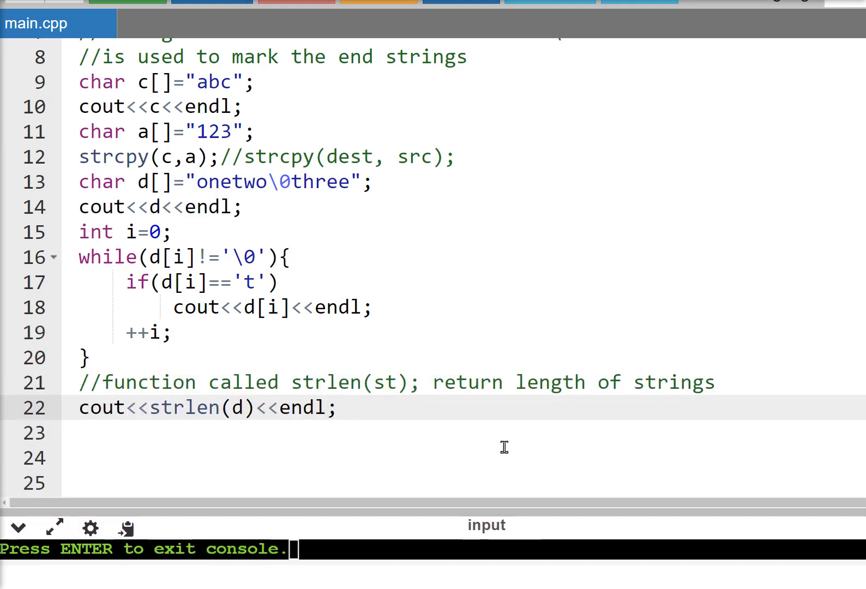
Step: Write the loop header for(int j;j<strlen;++j) on line 23
{"action": "type", "text": "for(int j"}
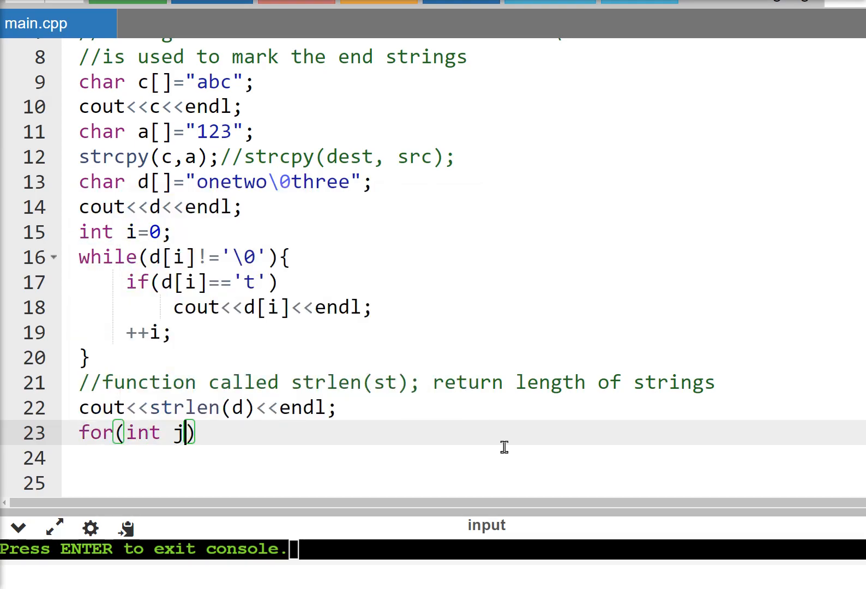
{"action": "type", "text": ";j"}
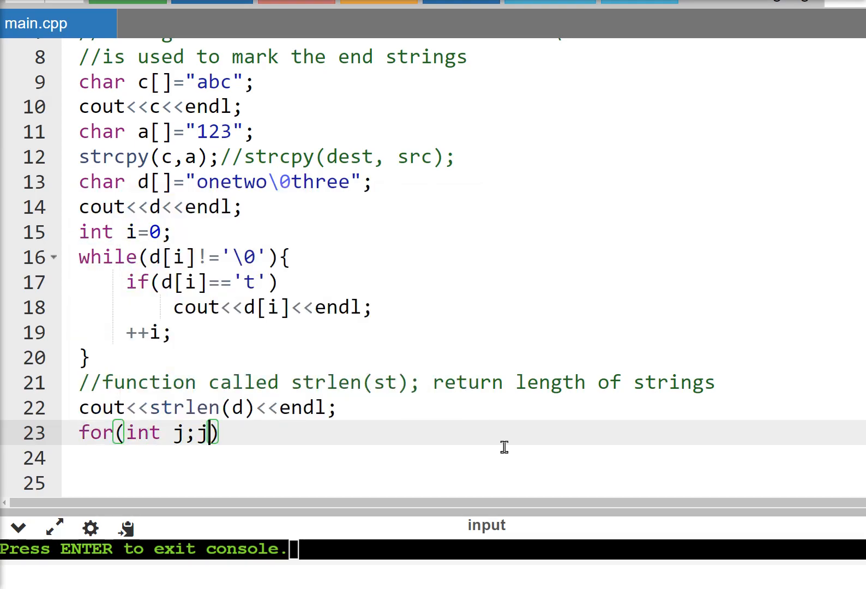
{"action": "type", "text": "<strlen;"}
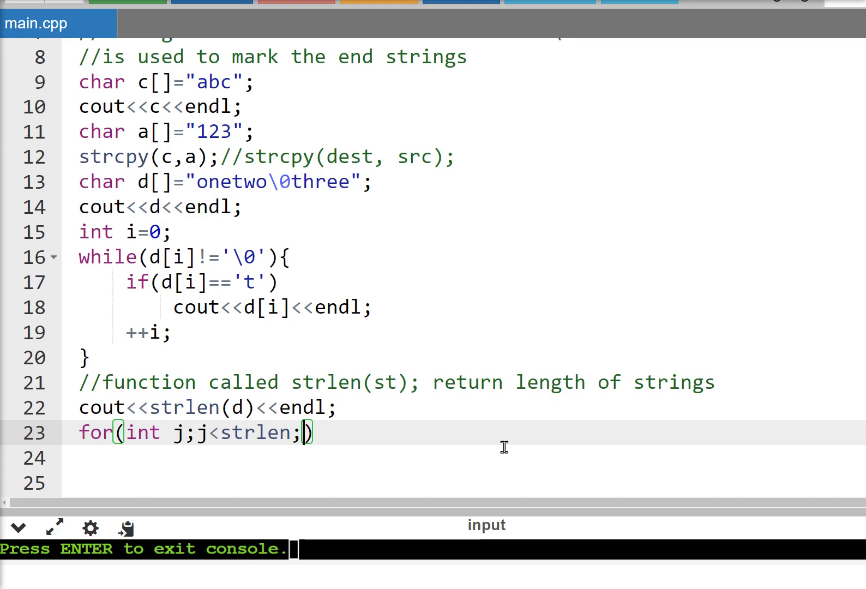
{"action": "type", "text": "++"}
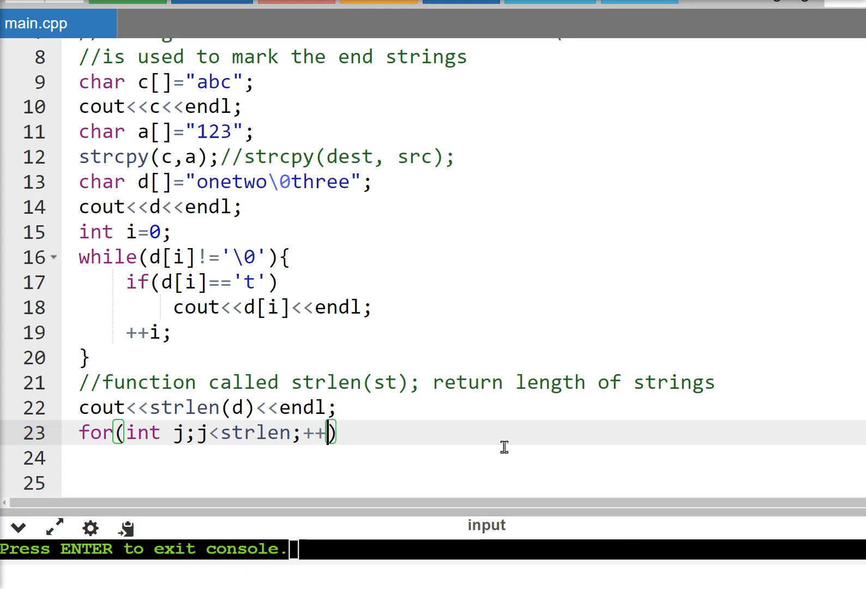
{"action": "type", "text": "j"}
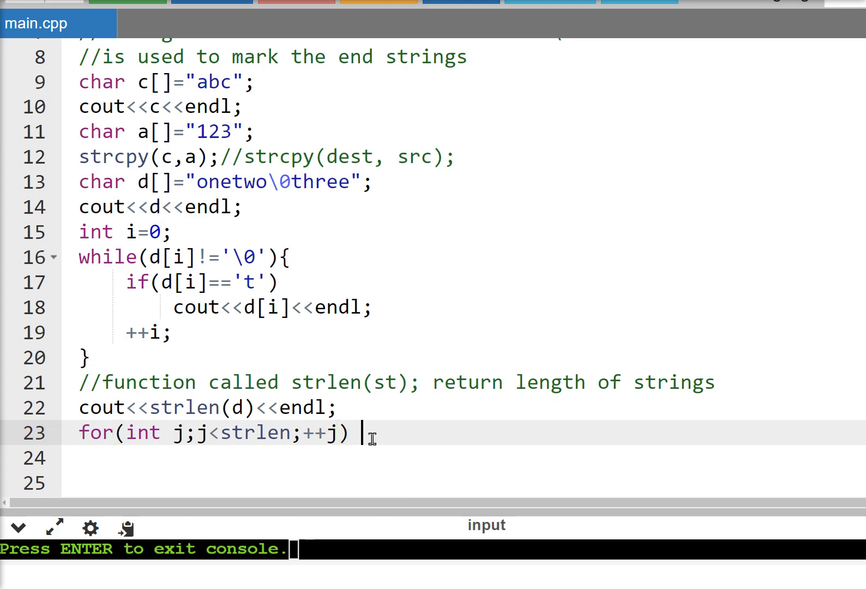
Step: Give the loop the body cout<<d[i]<<endl; printing each character on its own line
{"action": "type", "text": "cout<<"}
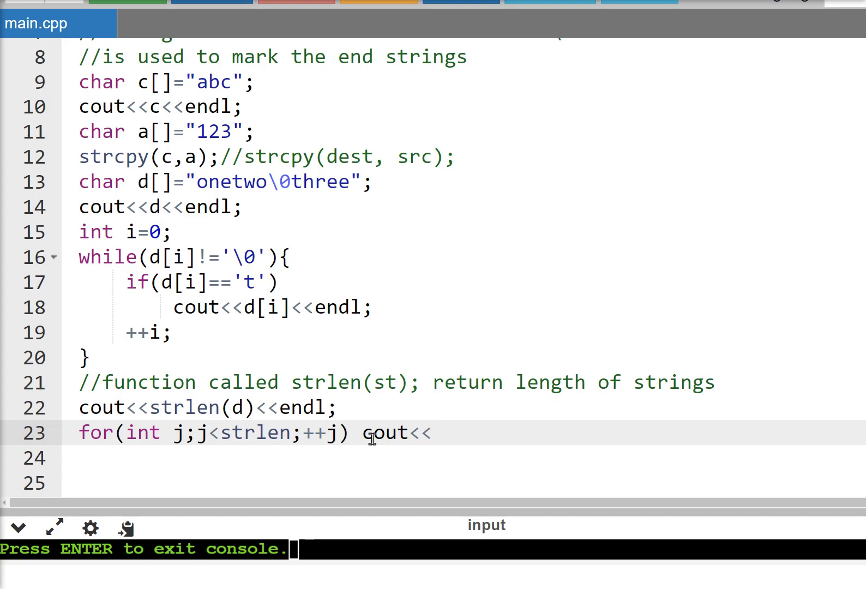
{"action": "type", "text": "d"}
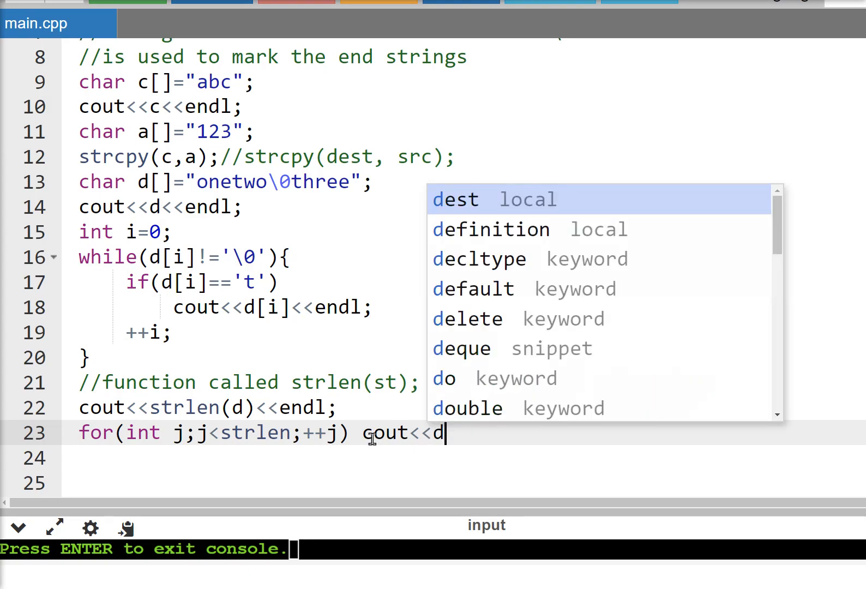
{"action": "type", "text": "[]"}
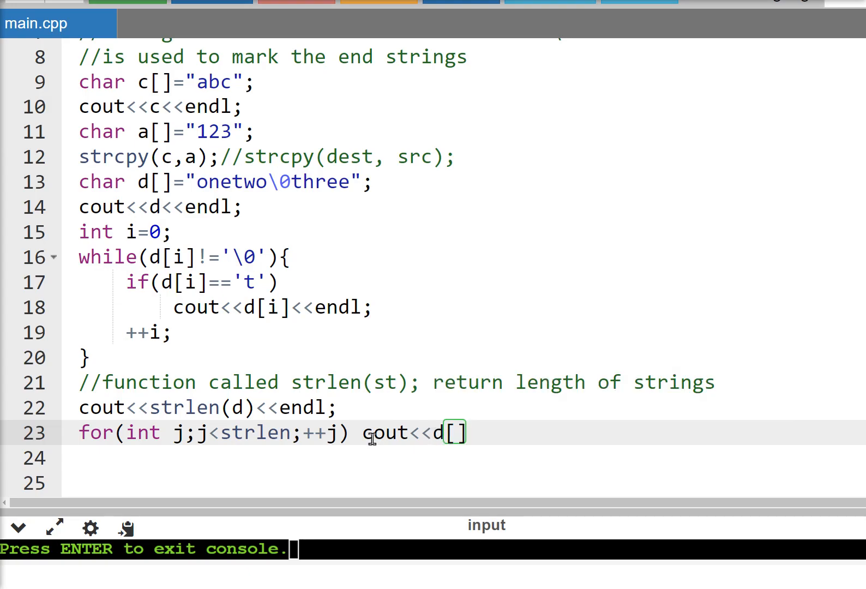
{"action": "type", "text": "i"}
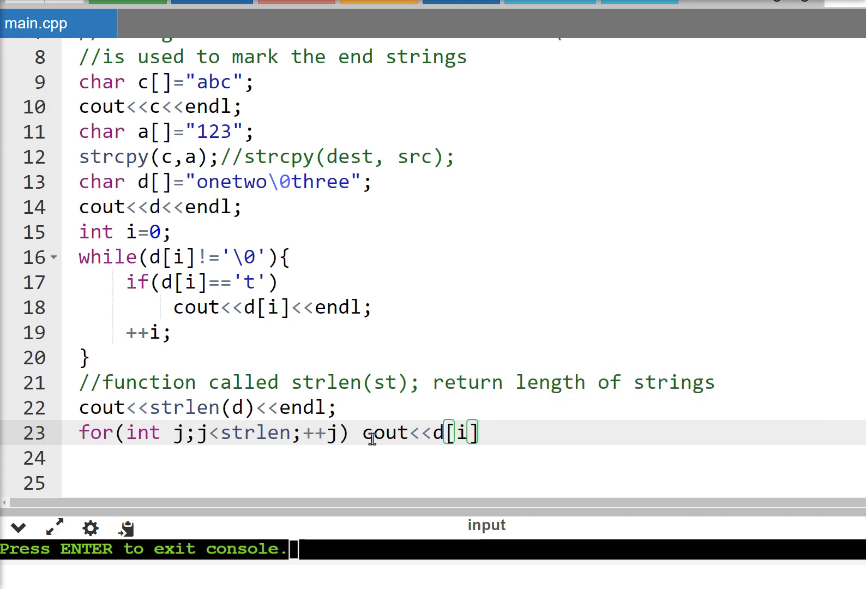
{"action": "type", "text": "<<"}
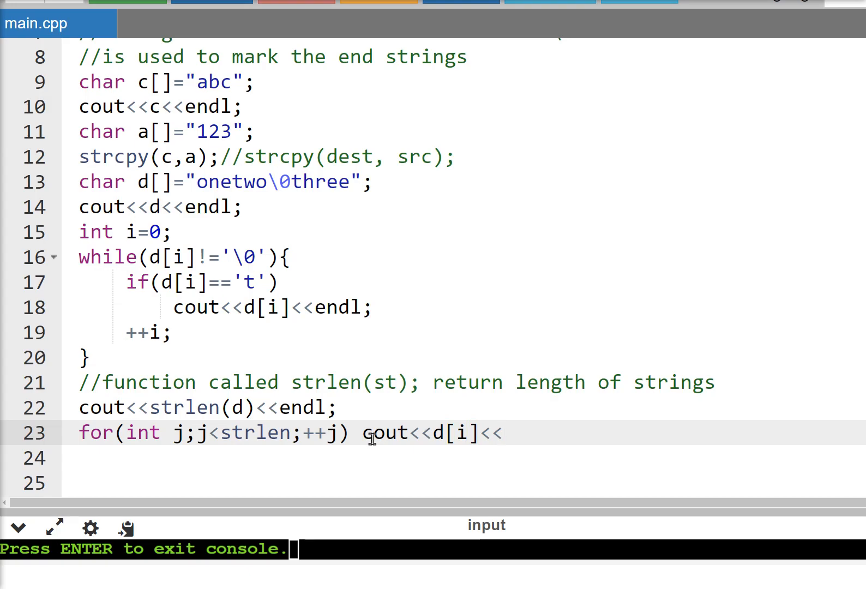
{"action": "type", "text": "endl;"}
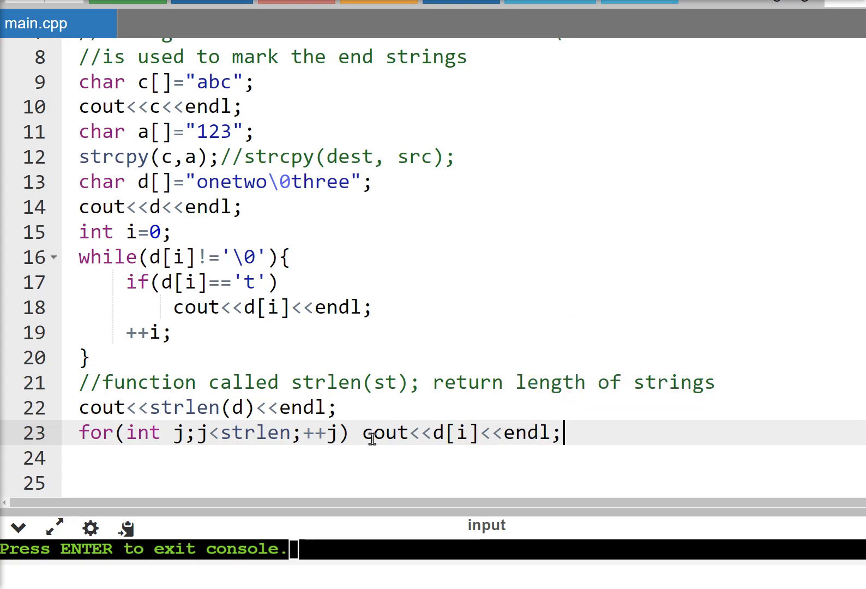
Step: Change the loop to print d[j] and view the run outputting abc, onetwo, t and 6
{"action": "scroll", "scroll_direction": "down", "scroll_amount": 3}
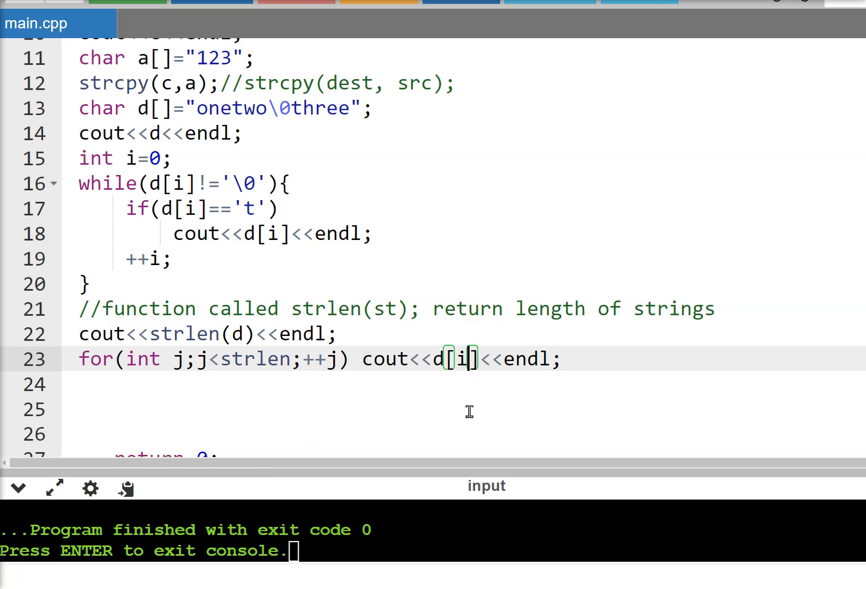
{"action": "type", "text": "j"}
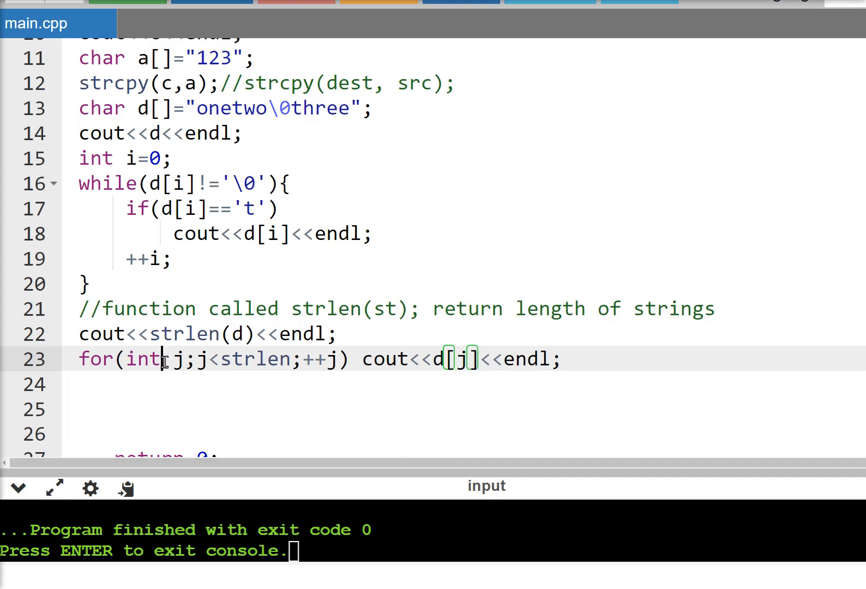
{"action": "left_click_drag", "start_coordinate": [165, 359], "coordinate": [337, 359]}
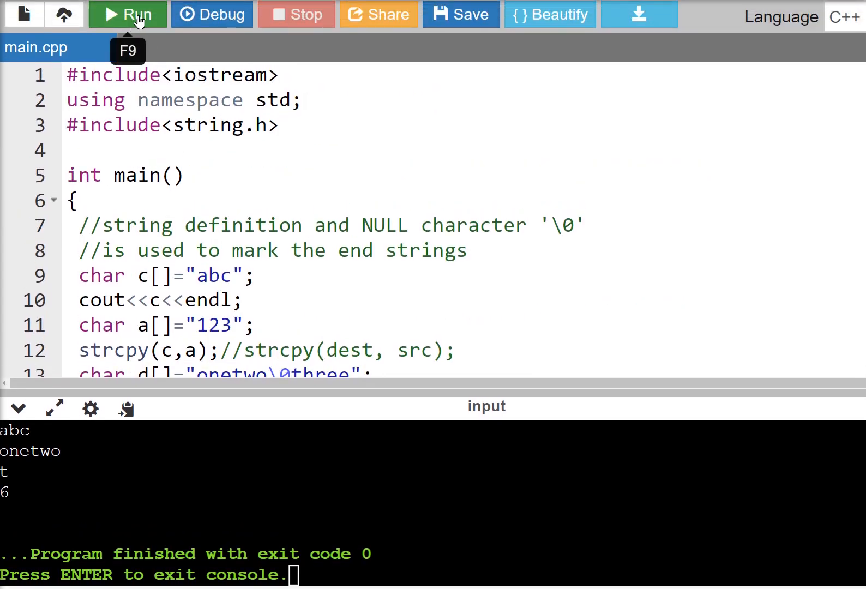
Step: After the pointer-vs-integer error, make the loop condition compare j against strlen(d)
{"action": "left_click", "coordinate": [126, 14]}
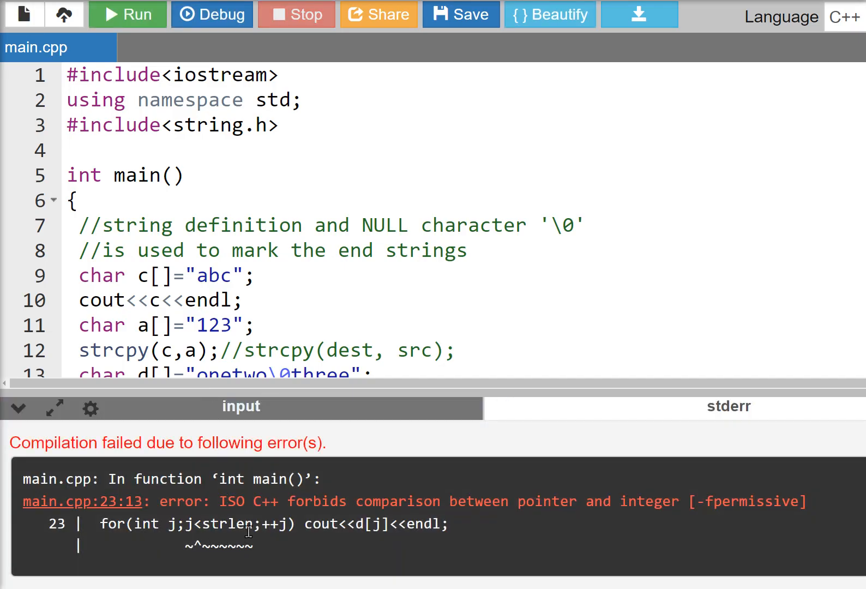
{"action": "mouse_move", "coordinate": [286, 432]}
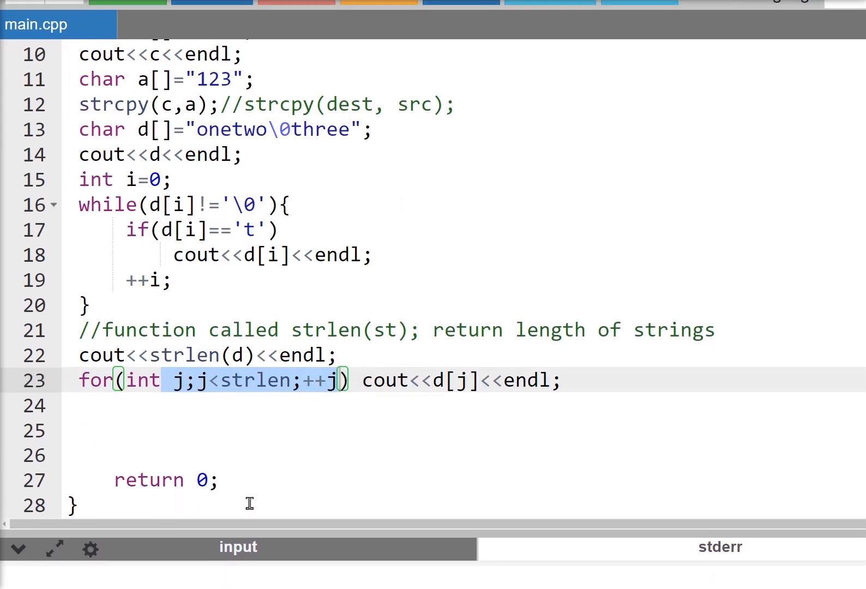
{"action": "left_click", "coordinate": [292, 380]}
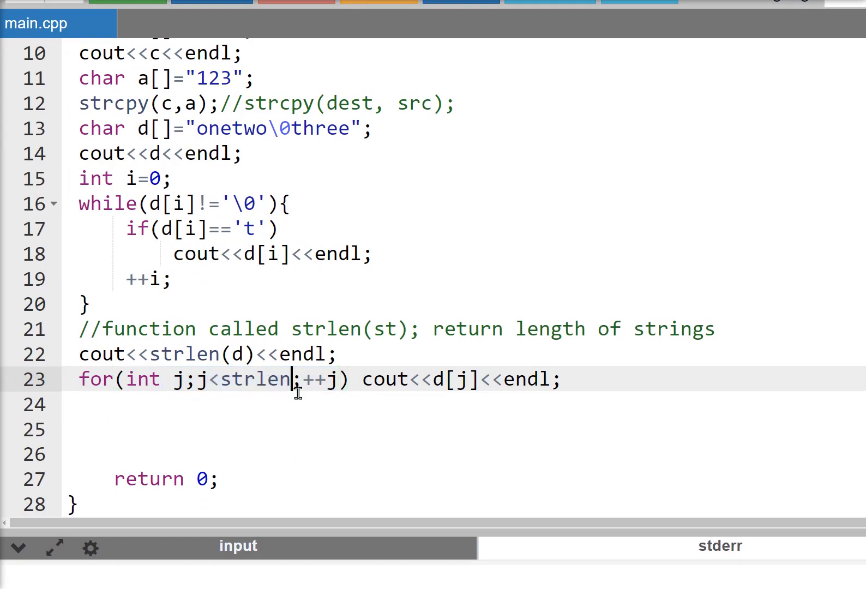
{"action": "type", "text": "()"}
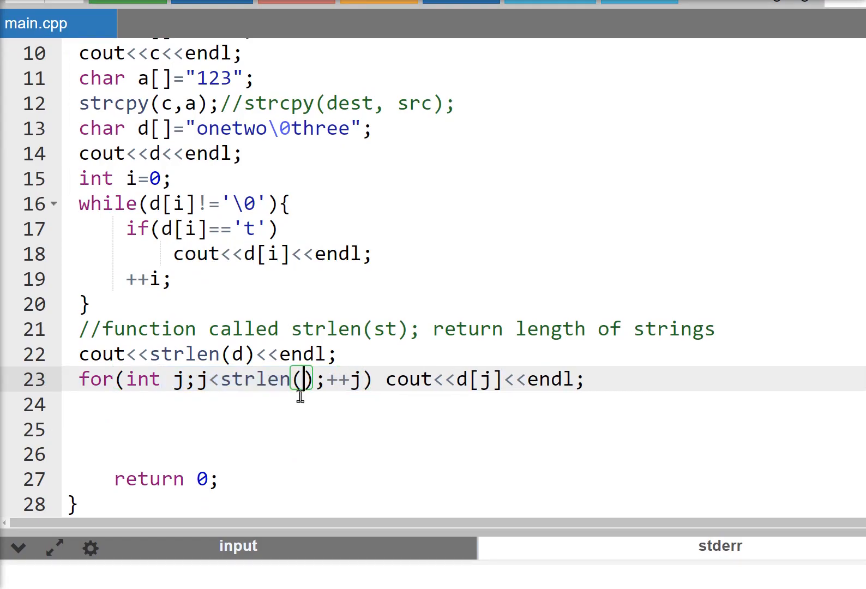
{"action": "type", "text": "d"}
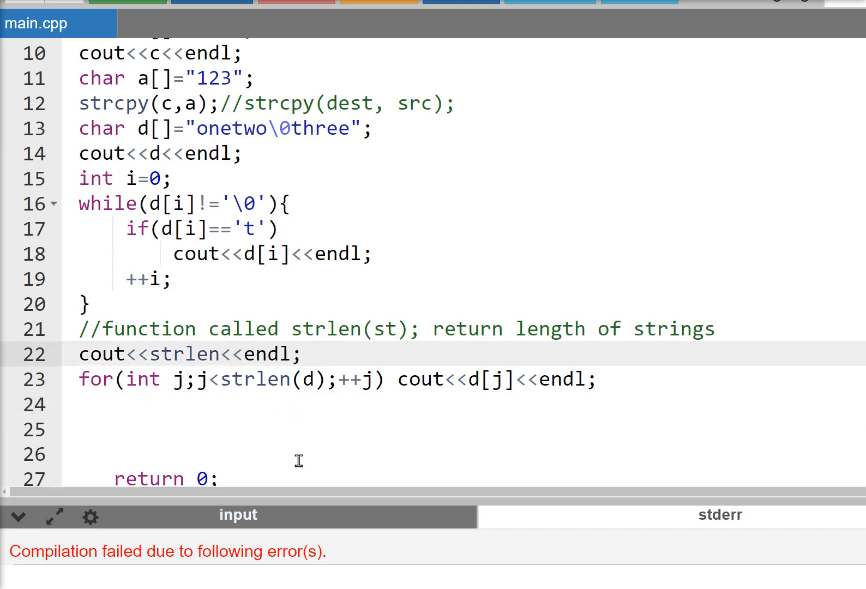
Step: Move the loop body to its own line and add cout<<"______\n"; as a divider above the loop
{"action": "left_click", "coordinate": [308, 379]}
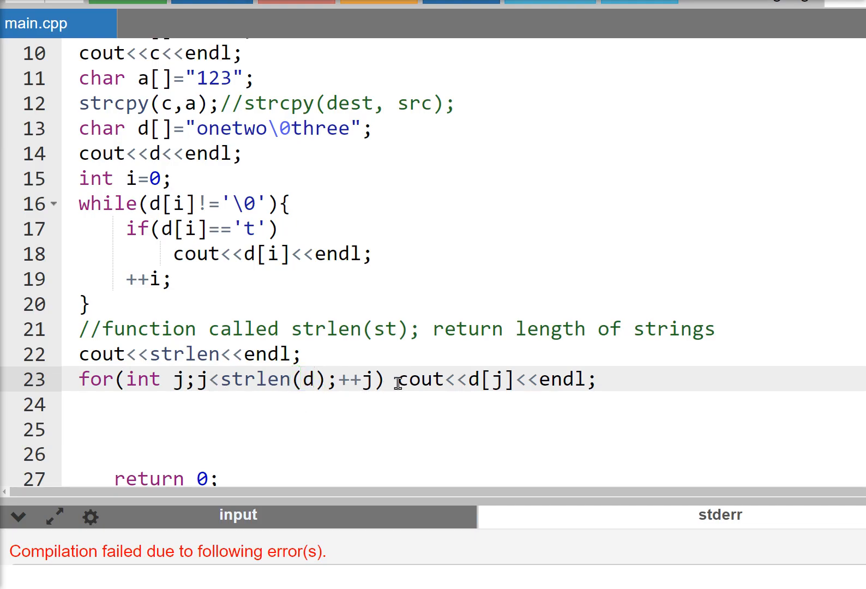
{"action": "key", "text": "Enter"}
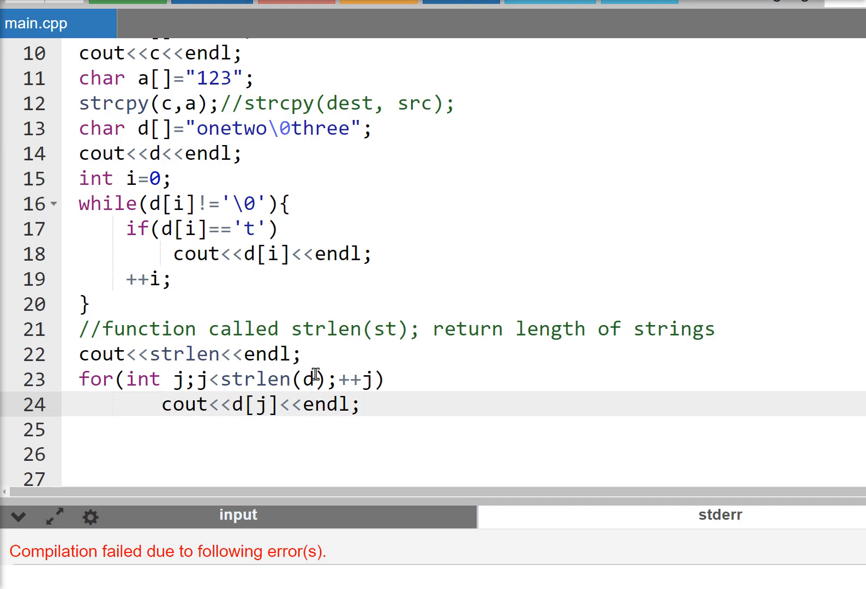
{"action": "type", "text": "cout<<\"____________"}
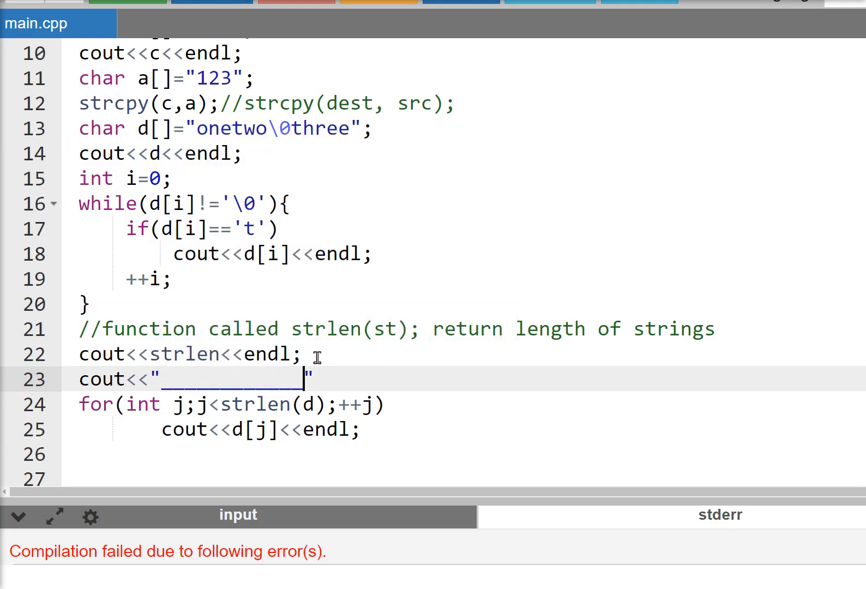
{"action": "type", "text": "\\"}
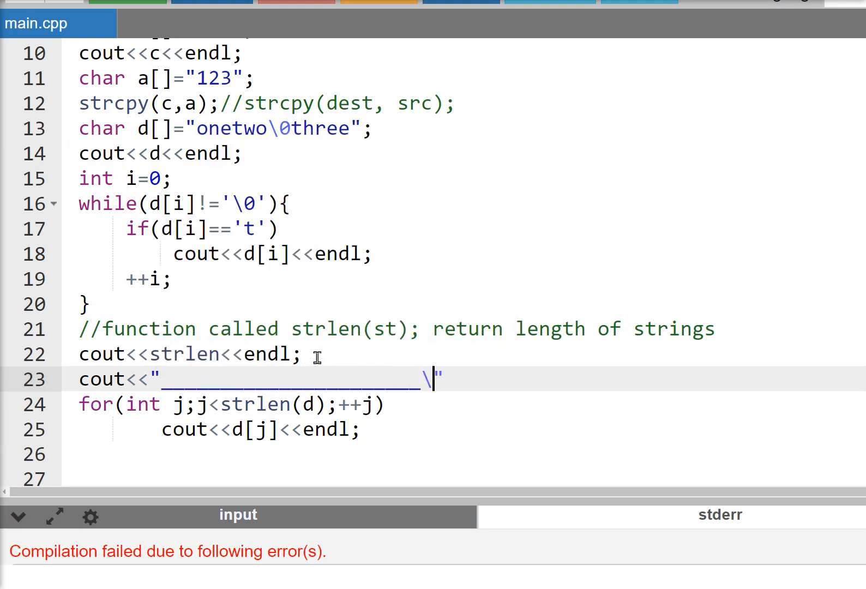
{"action": "type", "text": "n"}
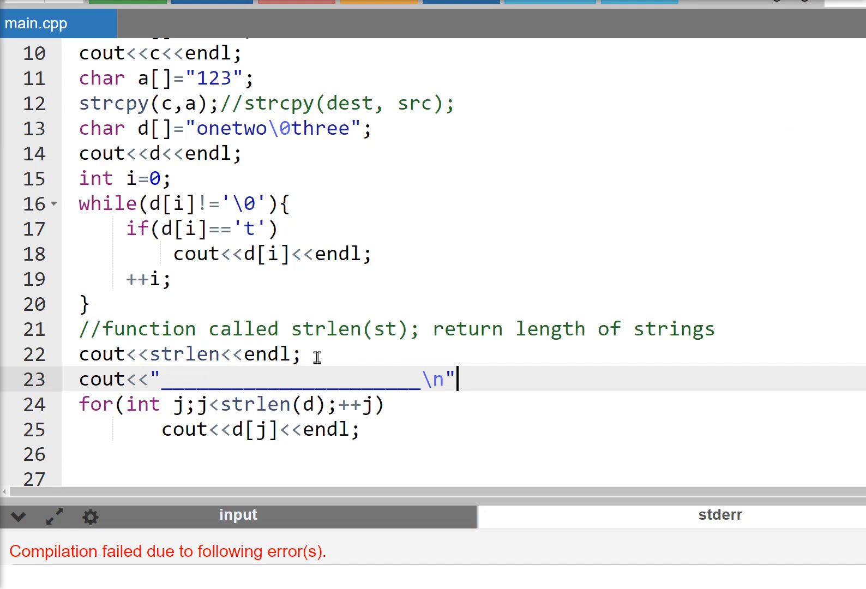
{"action": "type", "text": ";"}
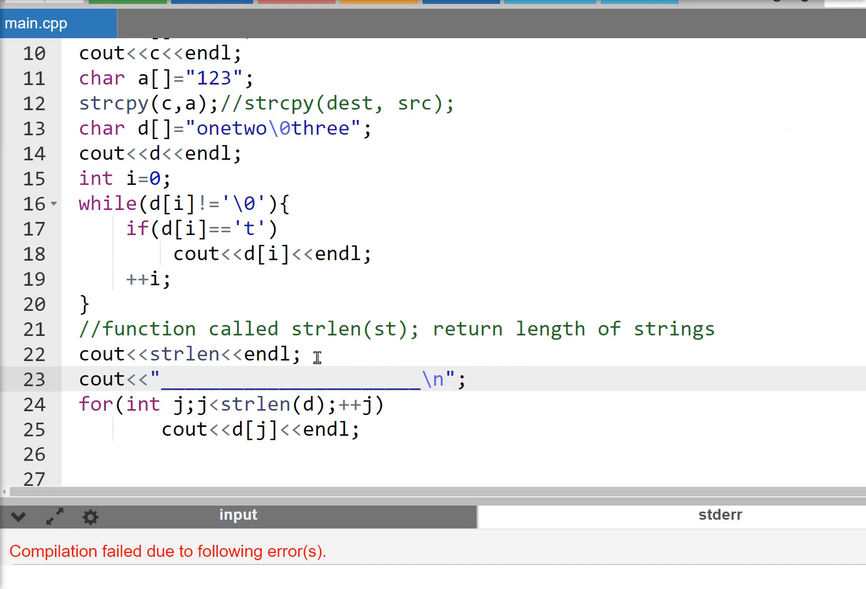
{"action": "left_click", "coordinate": [465, 380]}
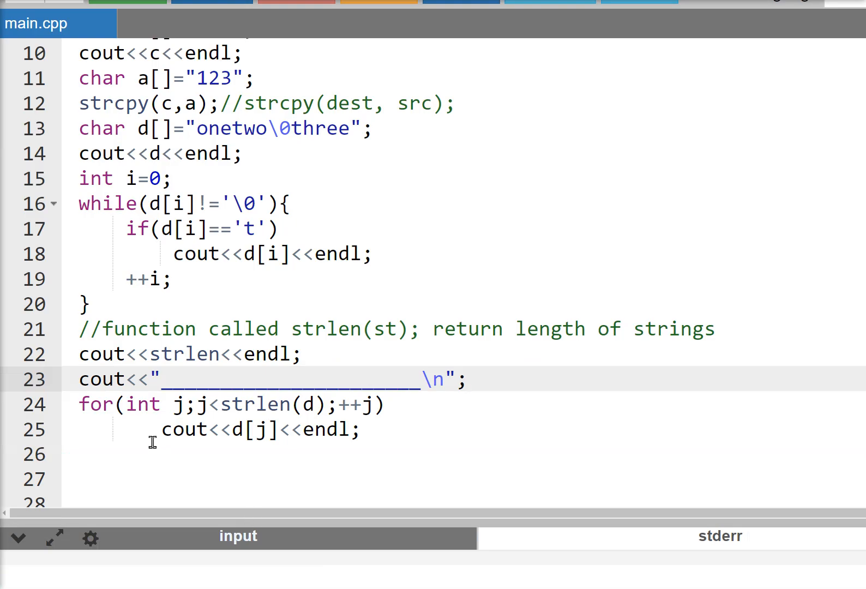
Step: Enlarge the stderr panel and highlight the line-23 pointer-with-integer comparison error
{"action": "double_click", "coordinate": [176, 403]}
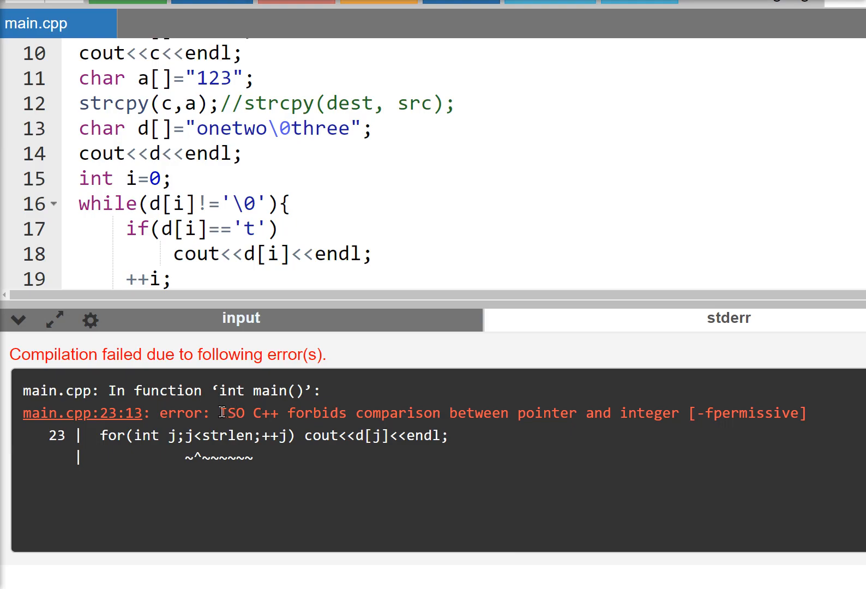
{"action": "left_click_drag", "start_coordinate": [215, 413], "coordinate": [342, 413]}
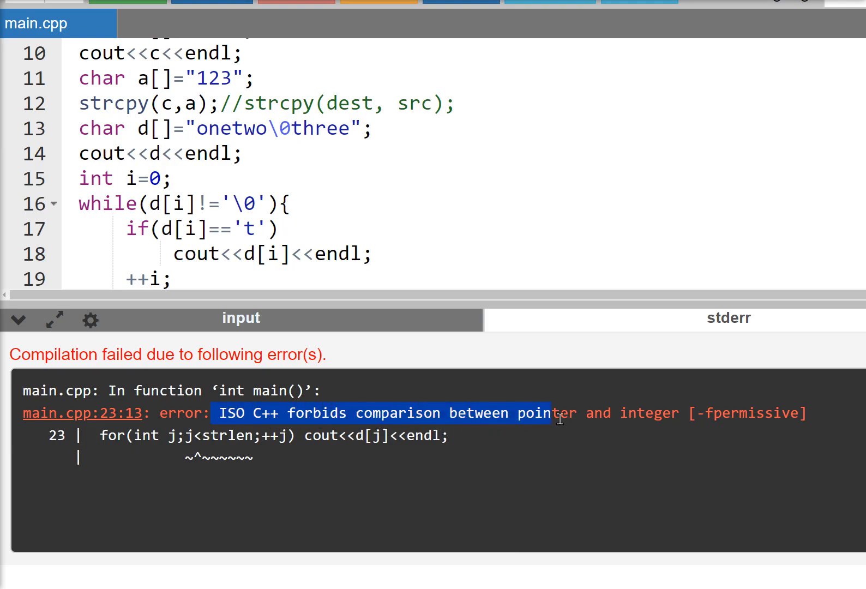
{"action": "left_click_drag", "start_coordinate": [557, 419], "coordinate": [699, 419]}
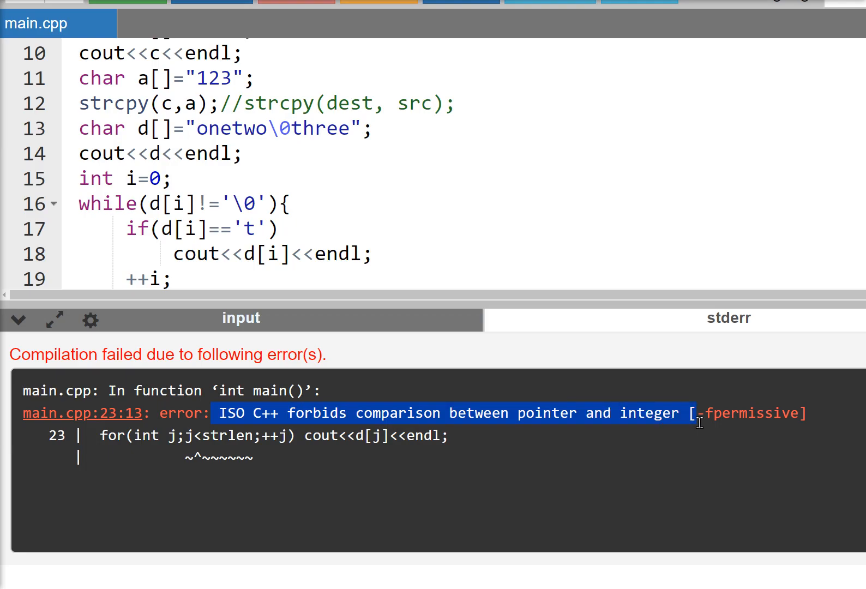
{"action": "mouse_move", "coordinate": [175, 451]}
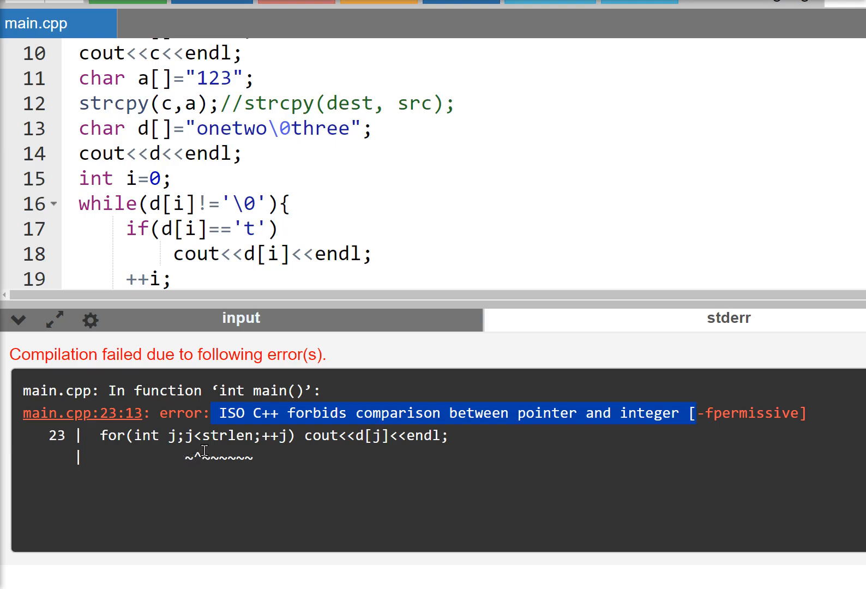
{"action": "mouse_move", "coordinate": [201, 439]}
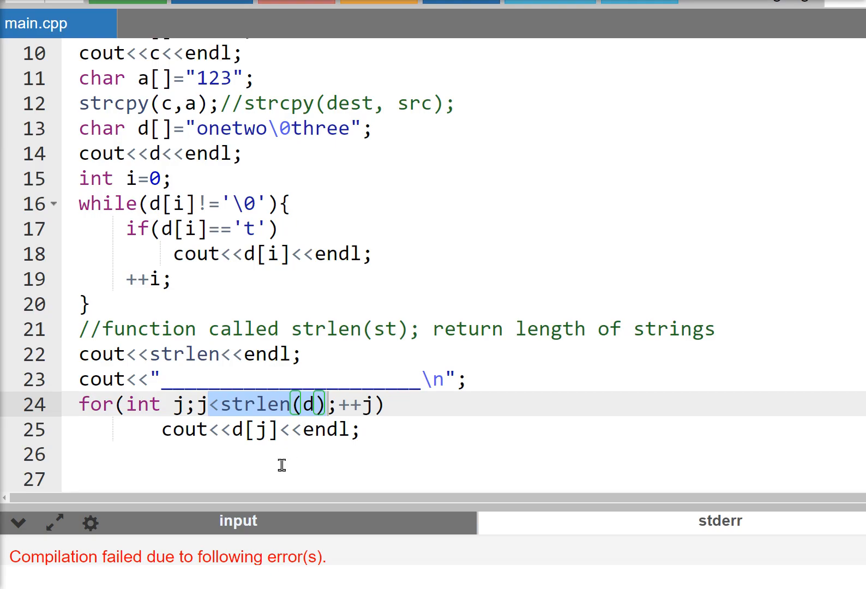
{"action": "mouse_move", "coordinate": [274, 479]}
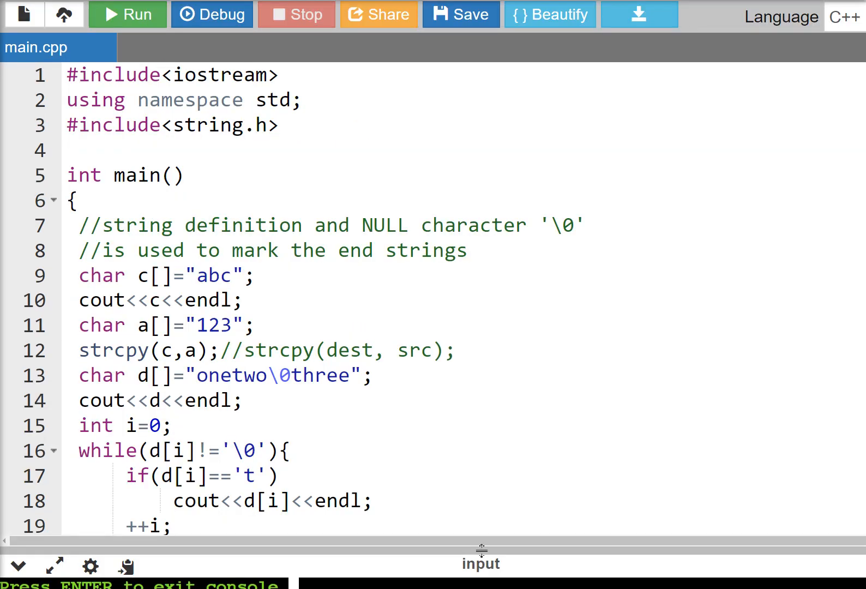
Step: Delete the commented-out cout<<strlen<<endl; line and highlight strlen in the loop condition
{"action": "scroll", "scroll_direction": "down", "scroll_amount": 3}
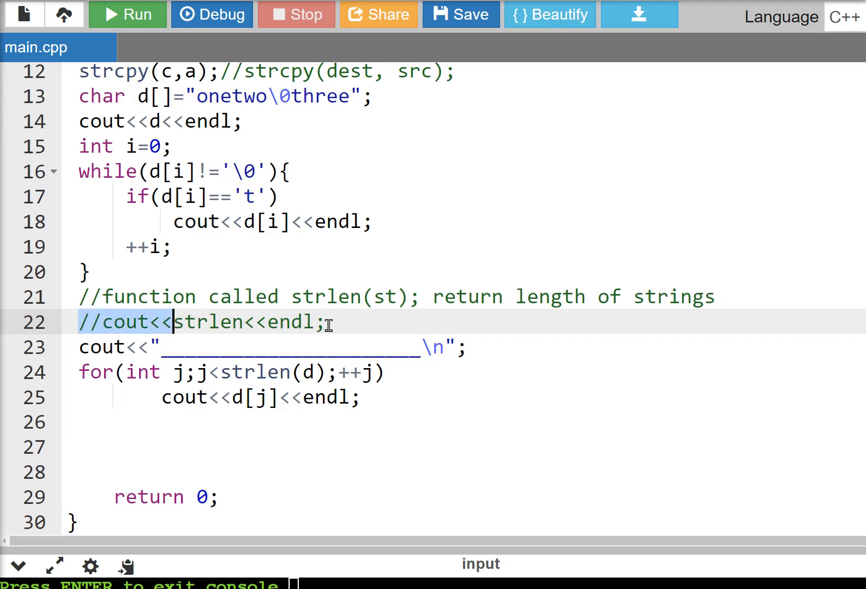
{"action": "left_click_drag", "start_coordinate": [174, 322], "coordinate": [326, 322]}
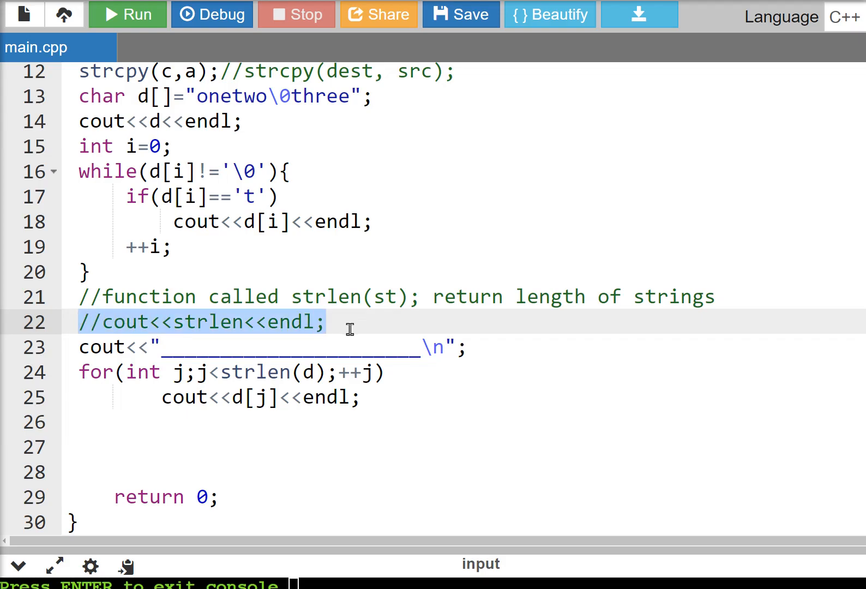
{"action": "key", "text": "Delete"}
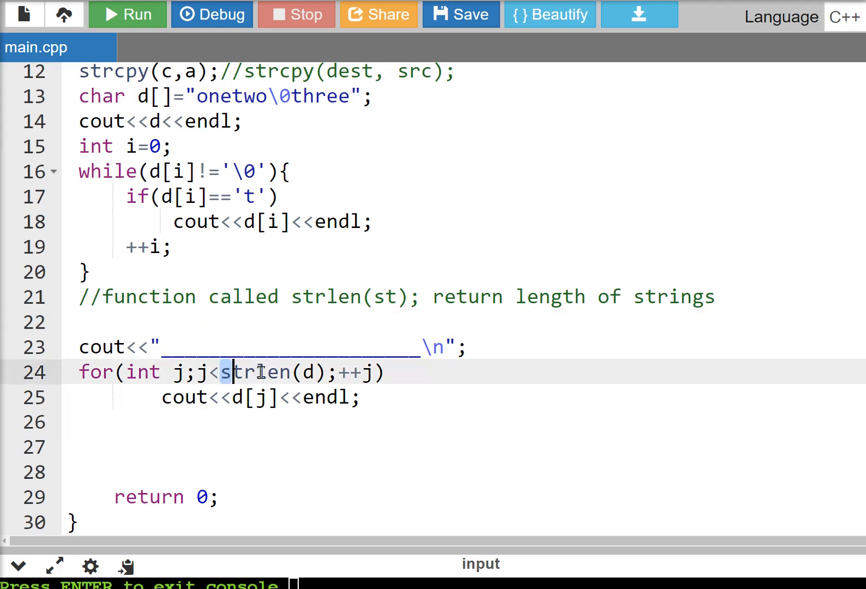
{"action": "double_click", "coordinate": [254, 372]}
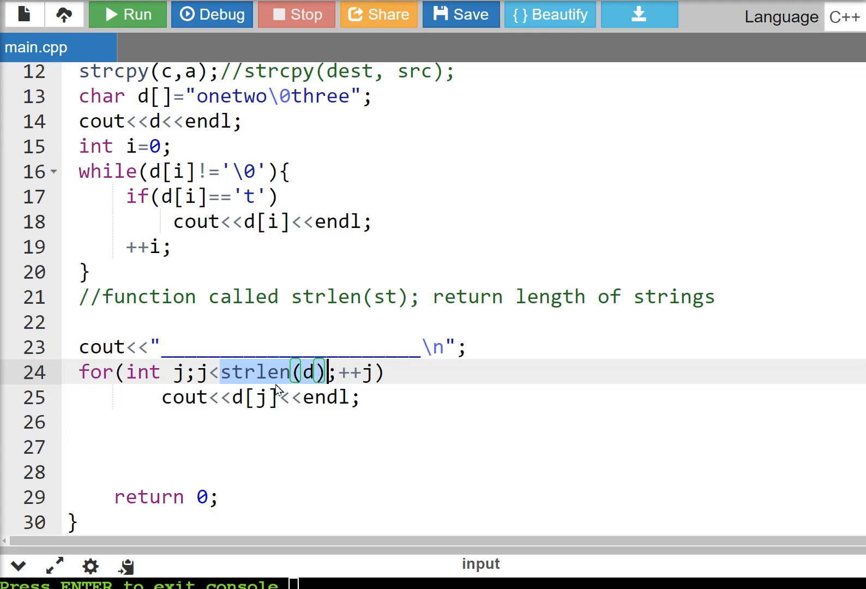
{"action": "mouse_move", "coordinate": [296, 384]}
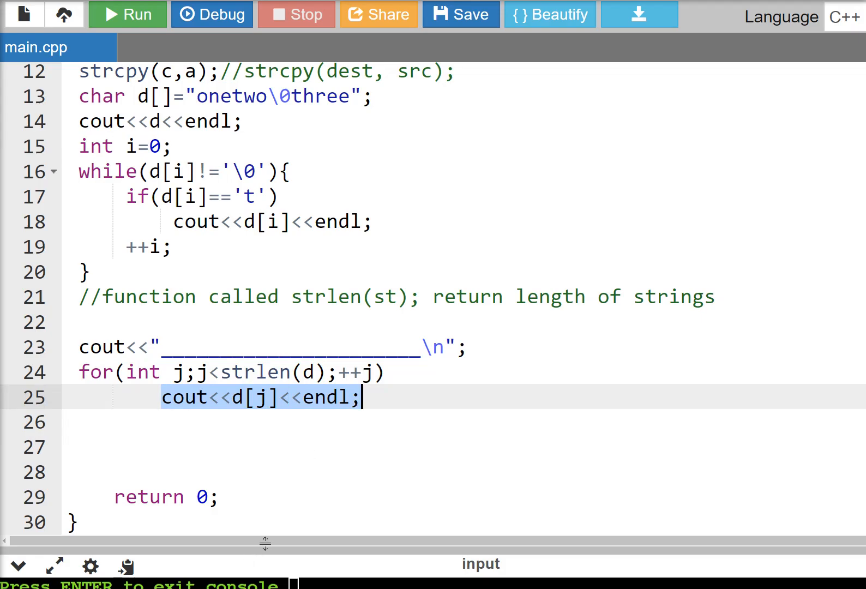
Step: Run the program so it prints the divider then o, n, e, t, w, o one per line
{"action": "left_click", "coordinate": [126, 15]}
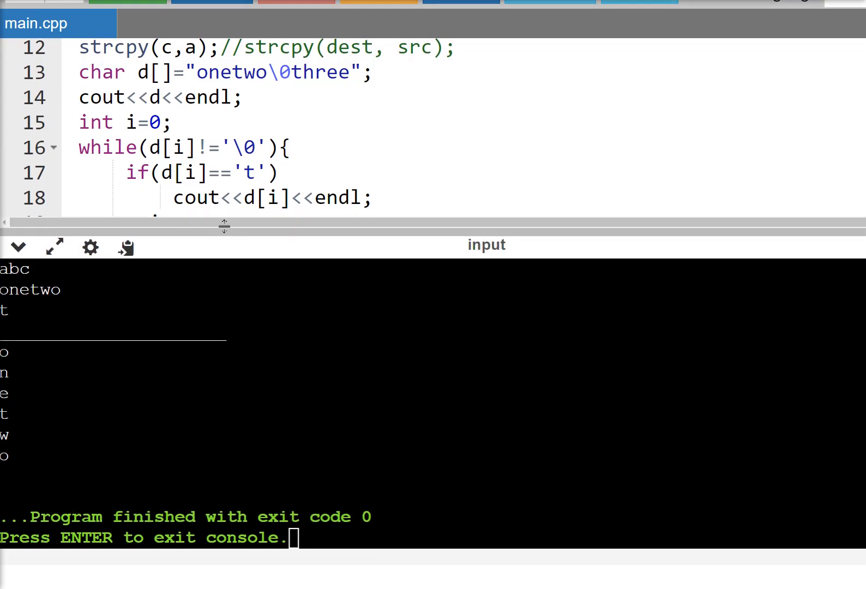
{"action": "mouse_move", "coordinate": [4, 476]}
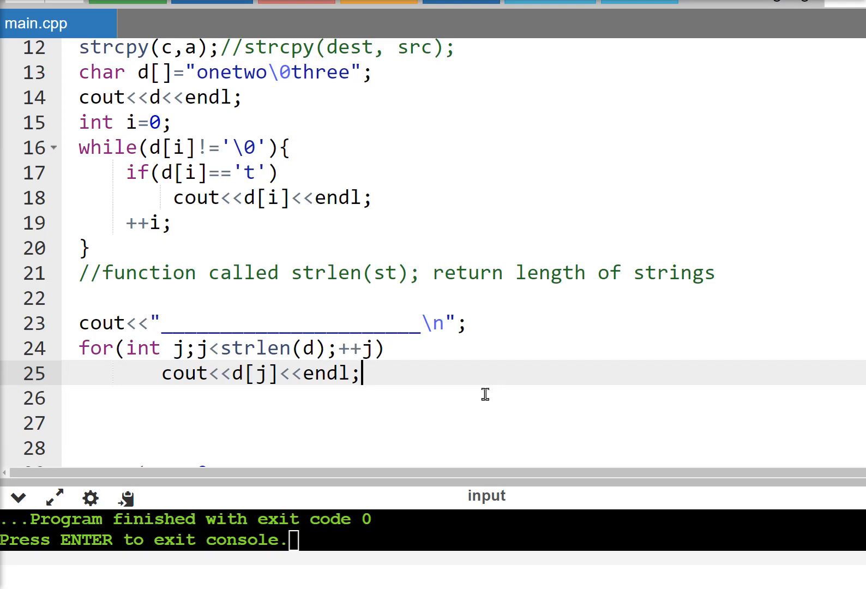
{"action": "mouse_move", "coordinate": [496, 401]}
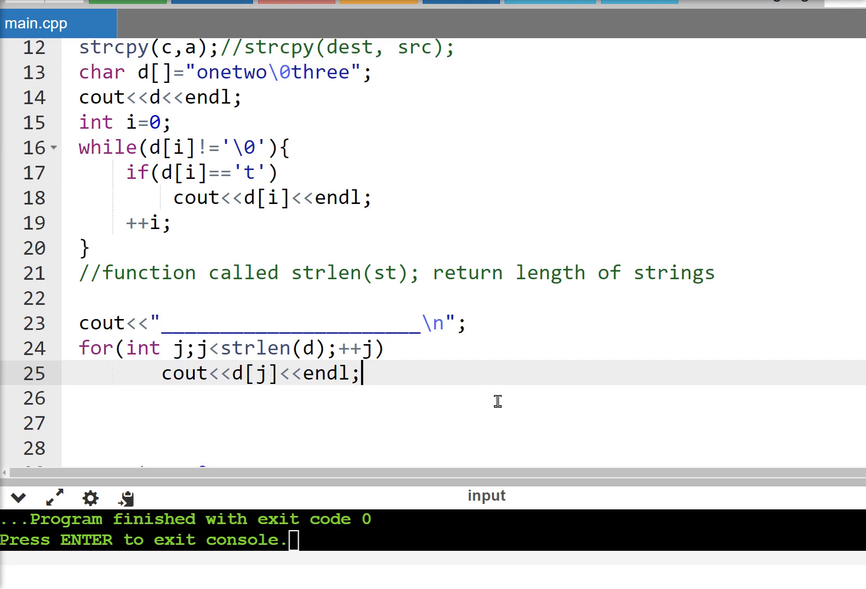